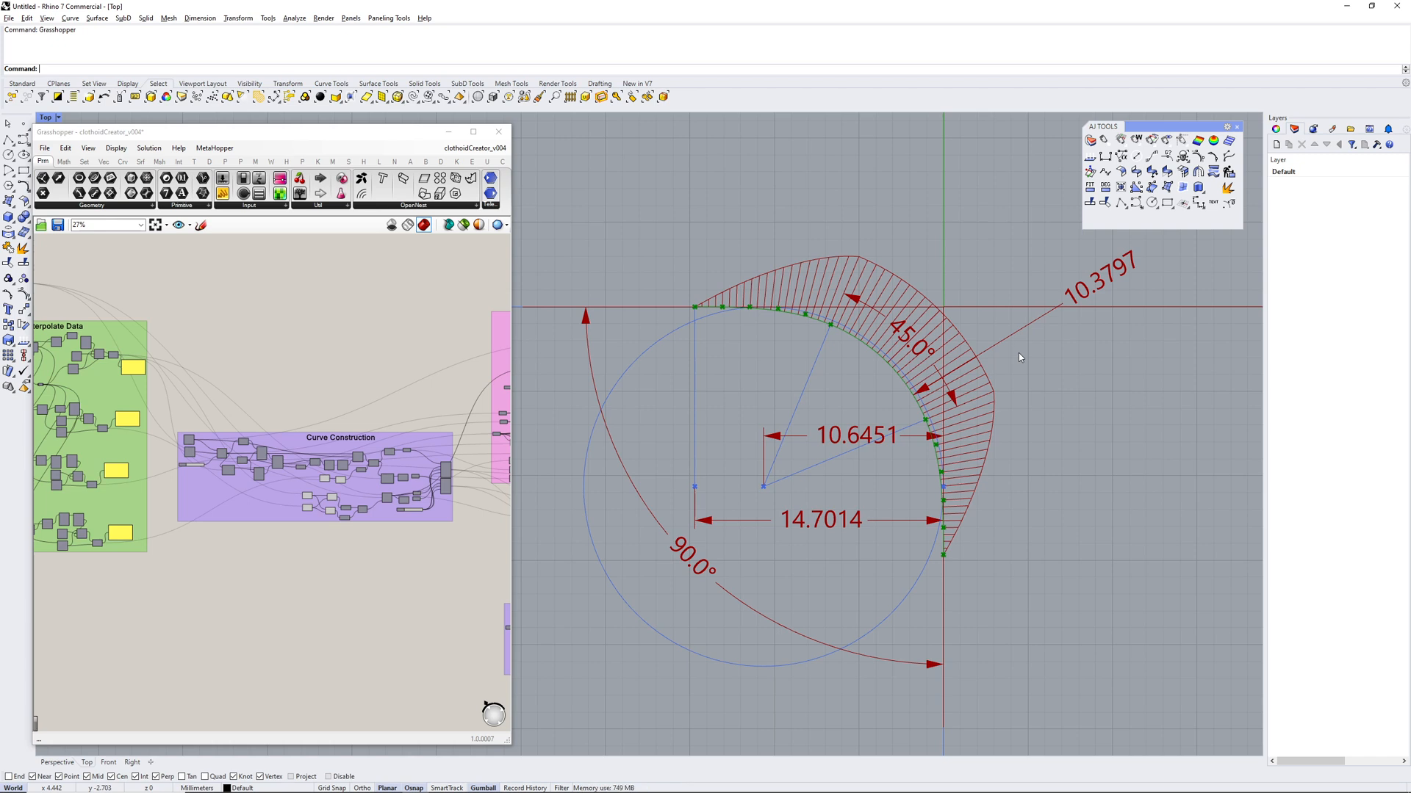
mouse_move(560, 386)
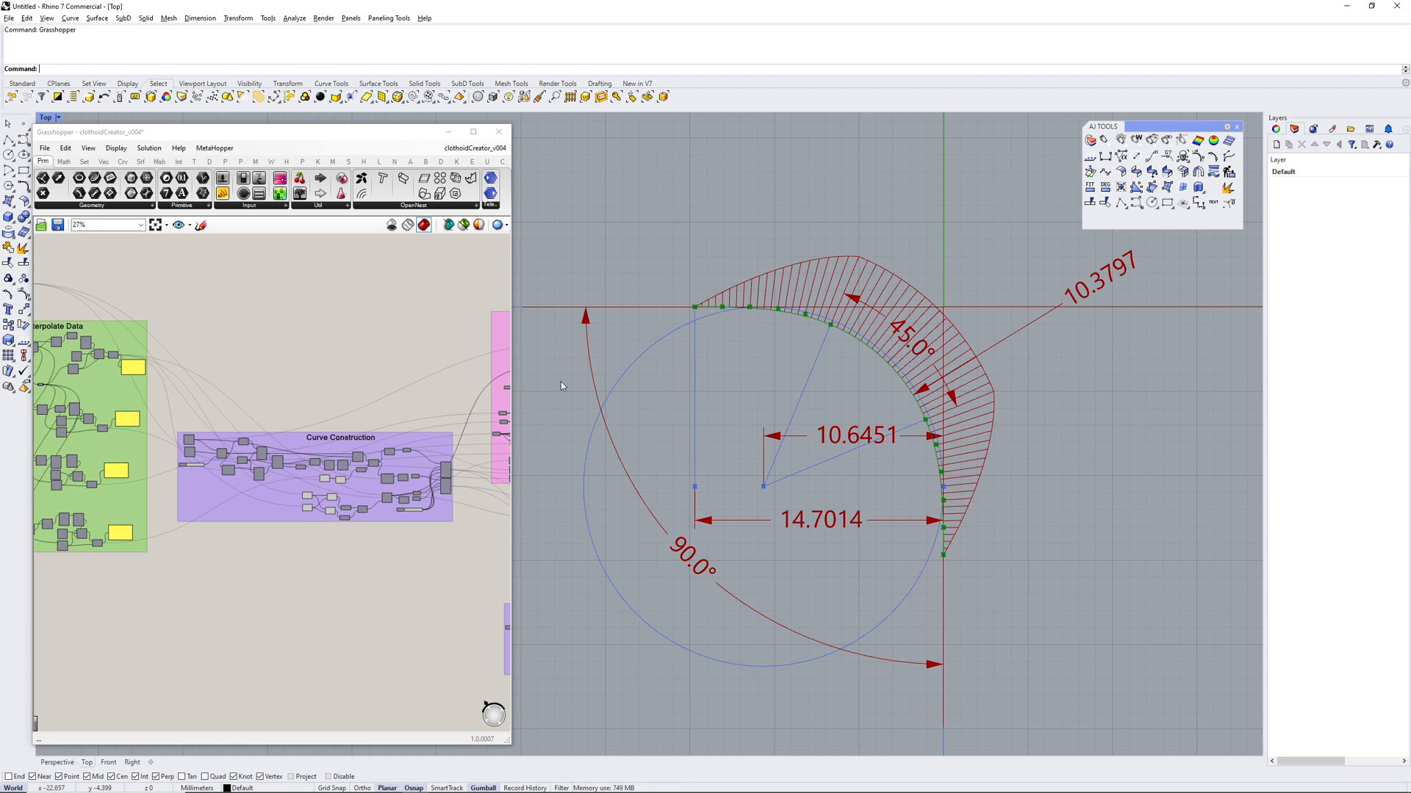
mouse_move(189, 363)
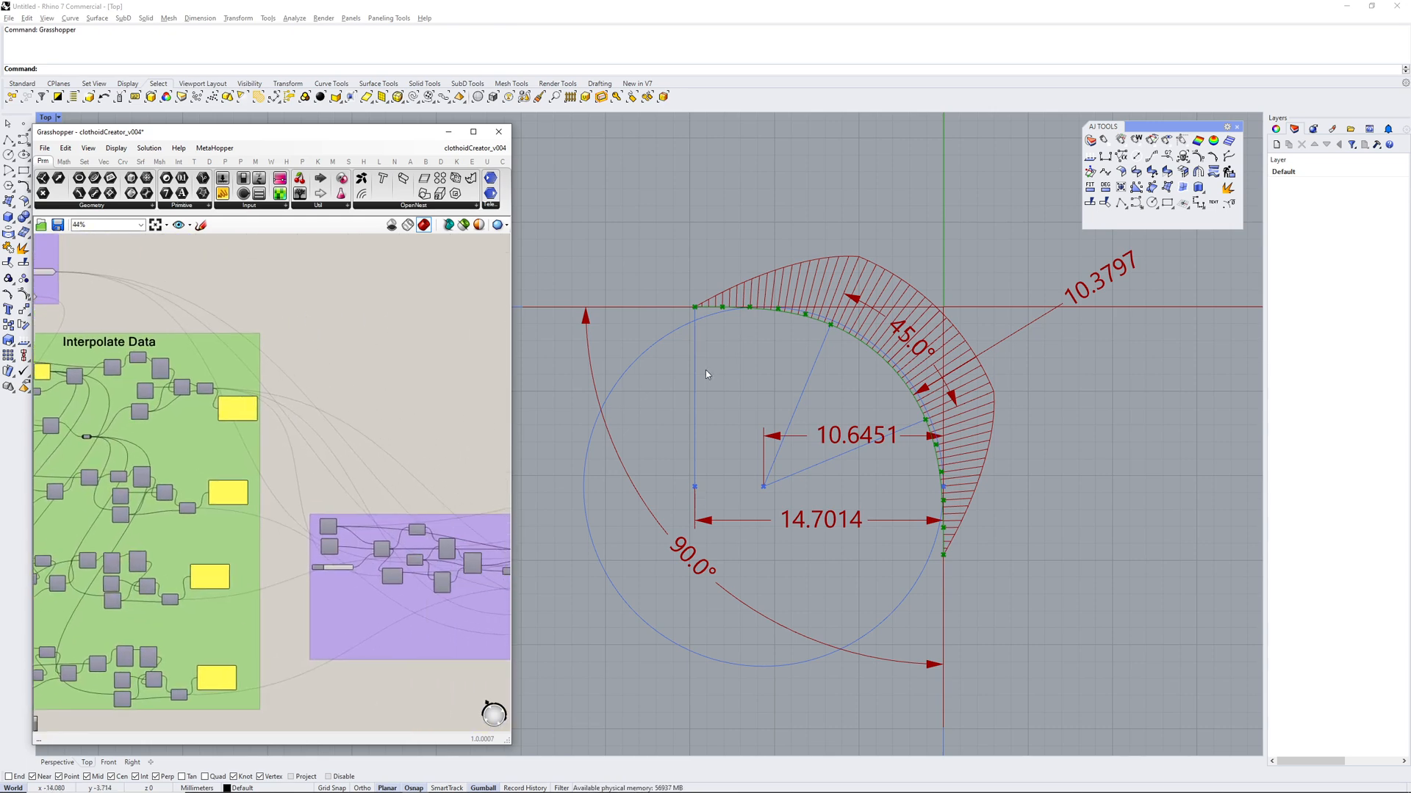
mouse_move(720, 310)
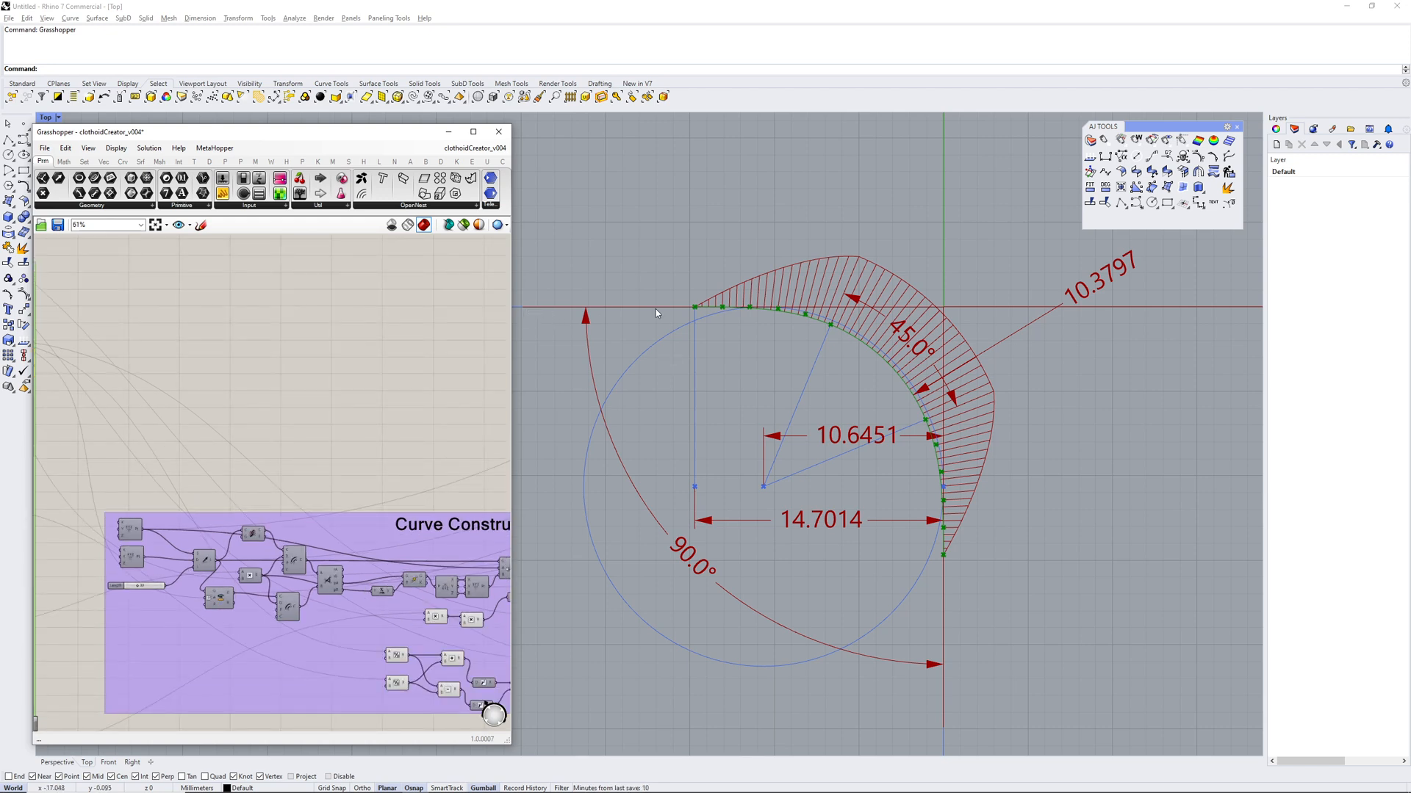
mouse_move(731, 384)
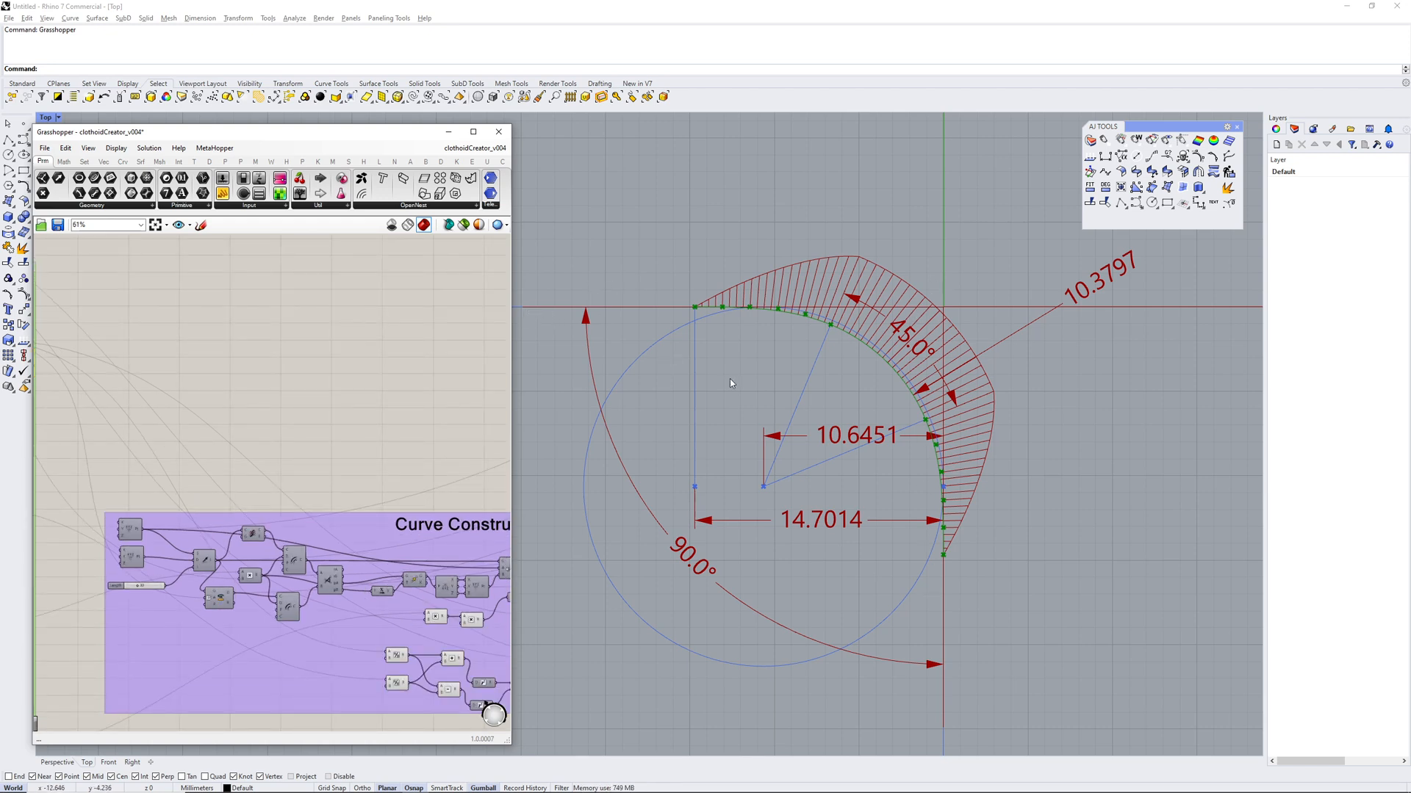
mouse_move(737, 378)
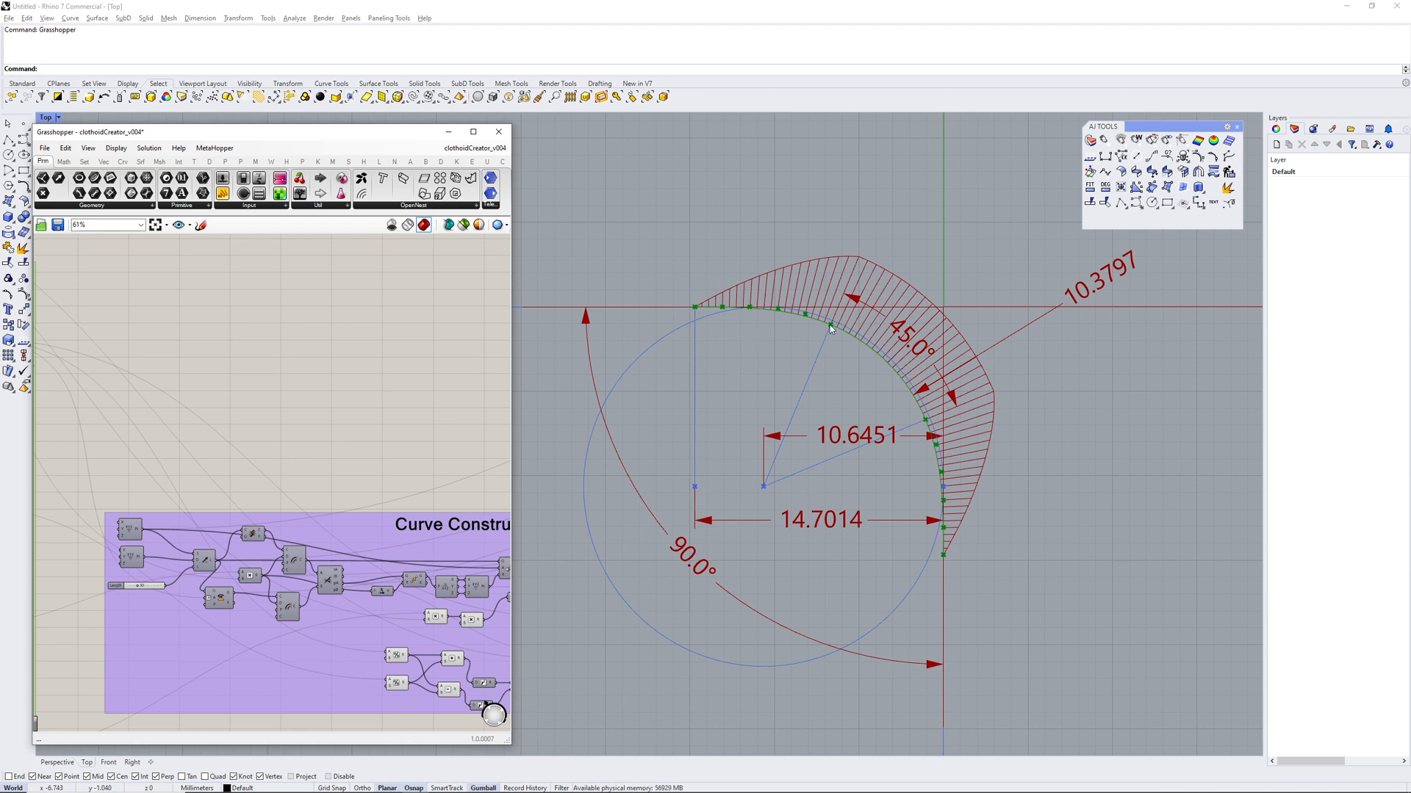
mouse_move(924, 420)
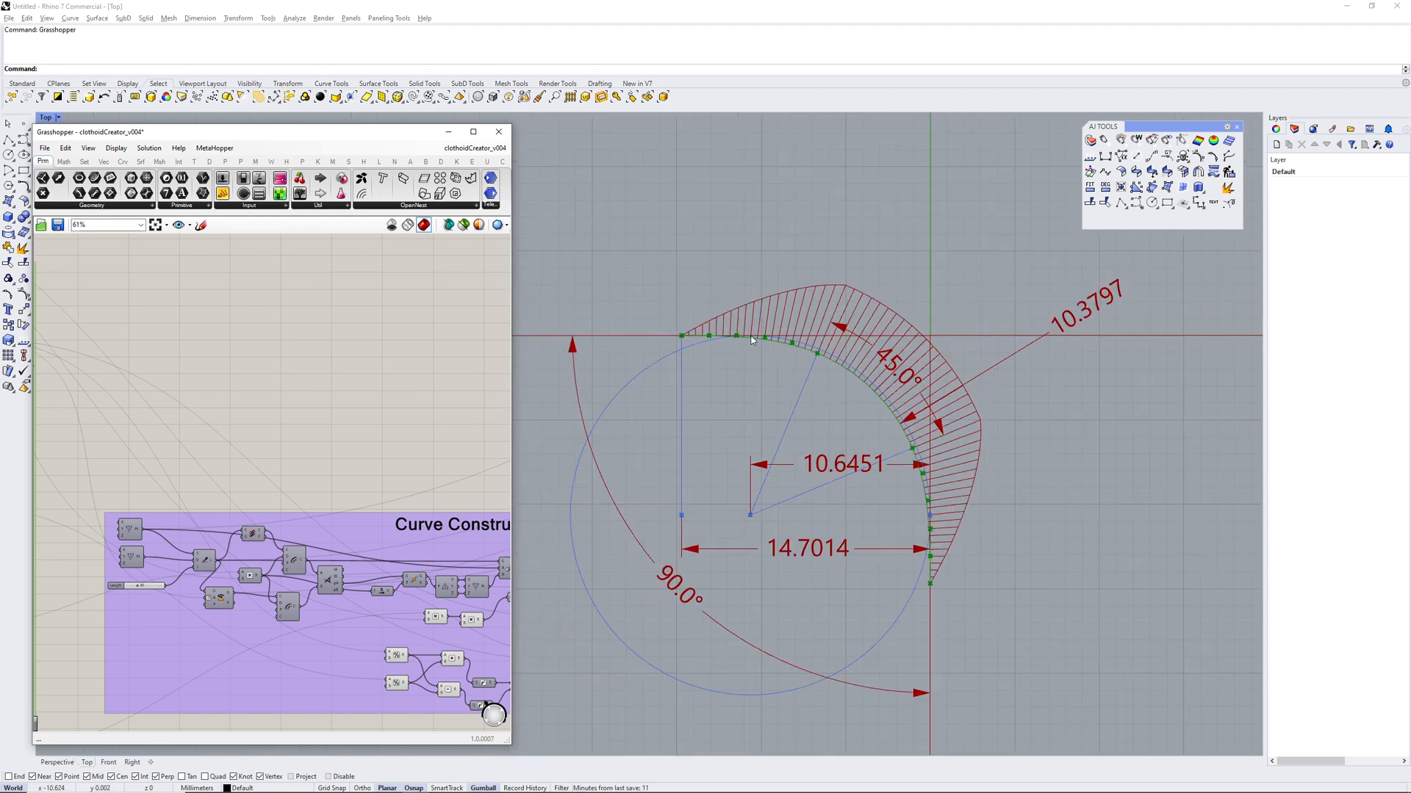
mouse_move(836, 367)
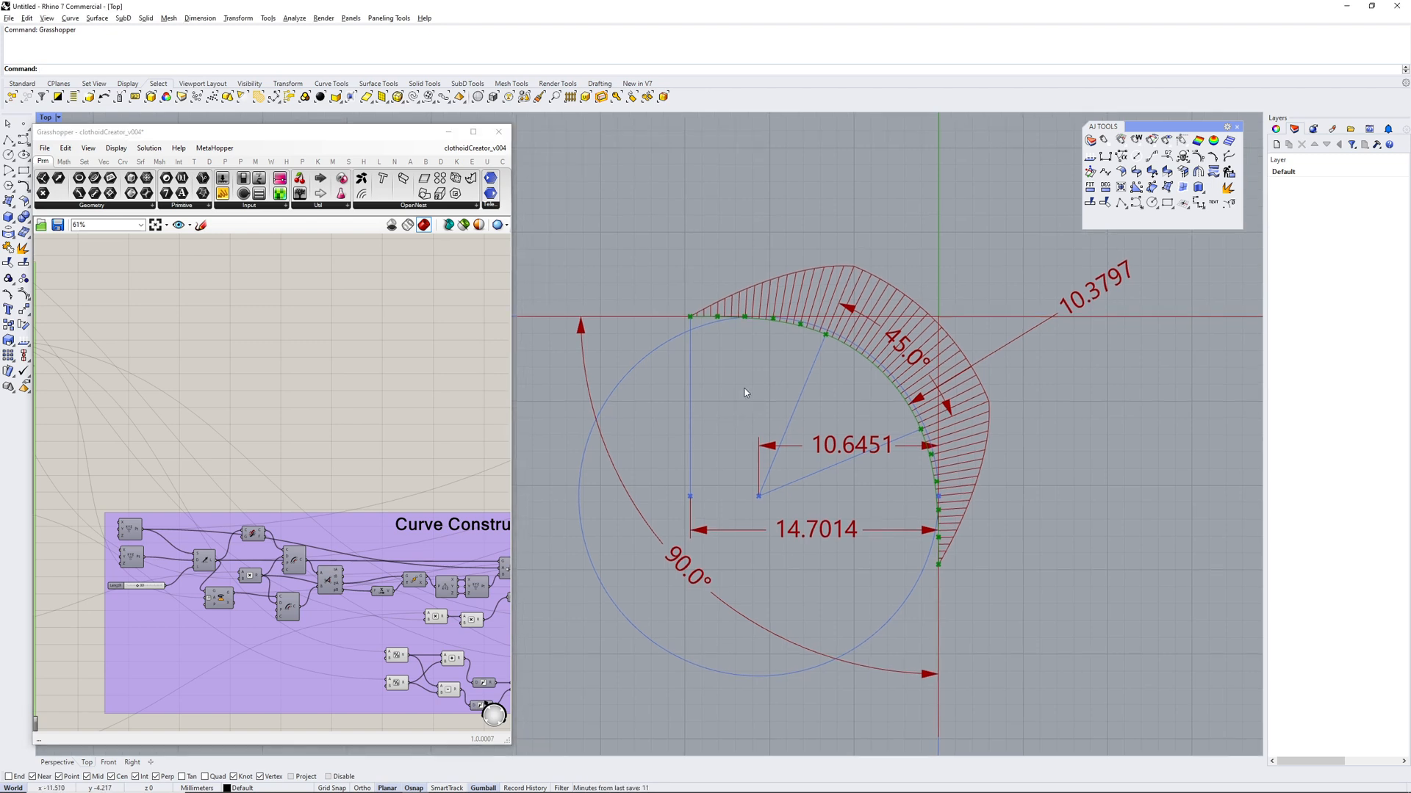
mouse_move(746, 388)
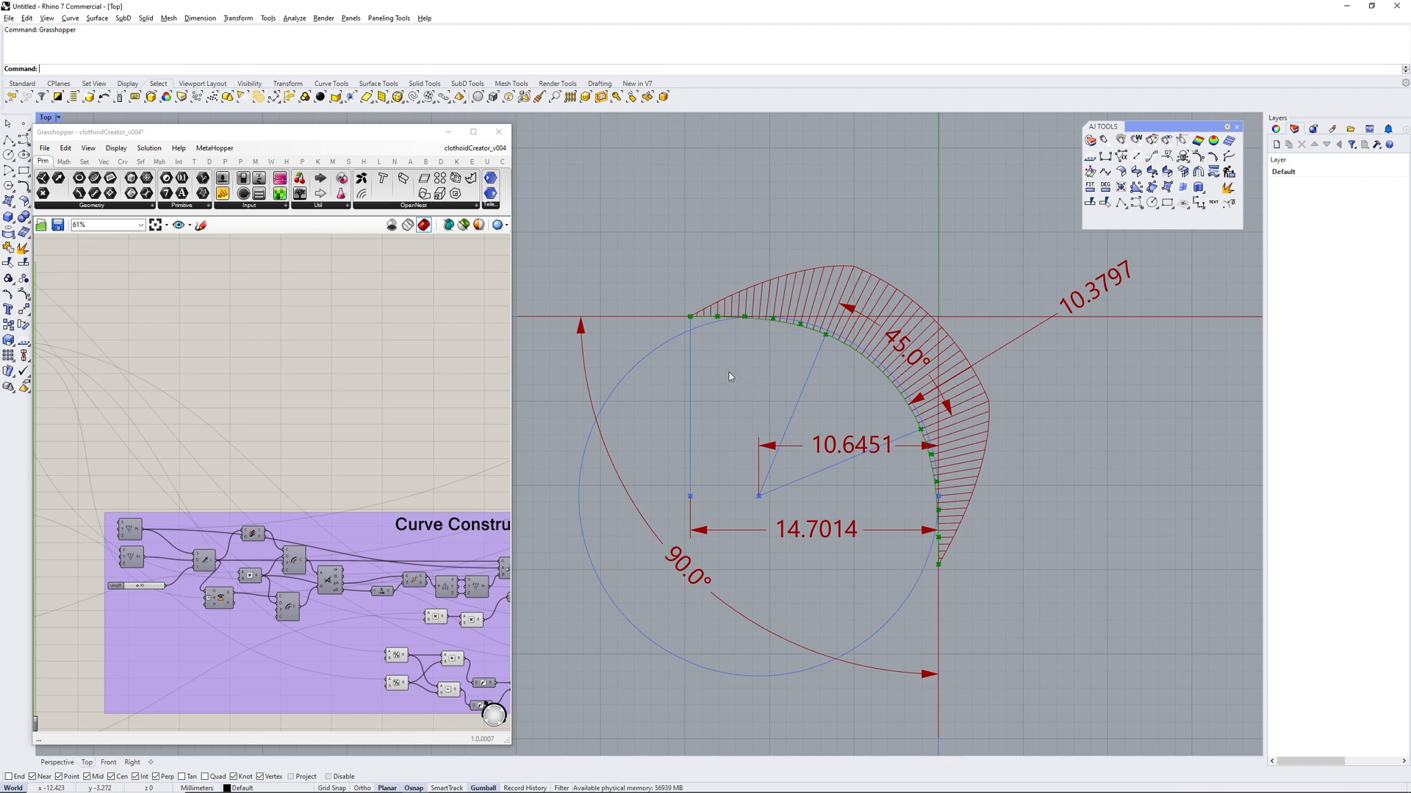
mouse_move(693, 321)
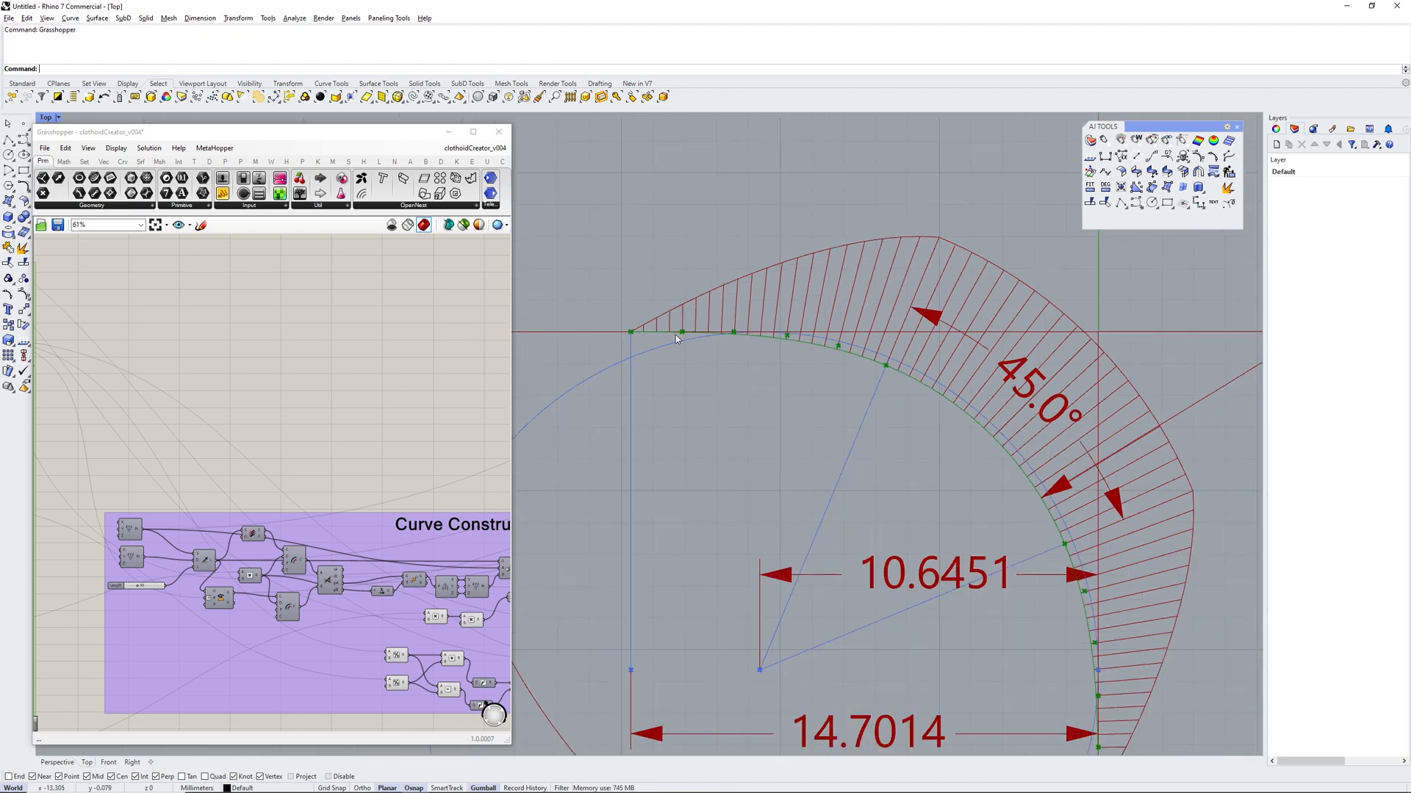
mouse_move(740, 336)
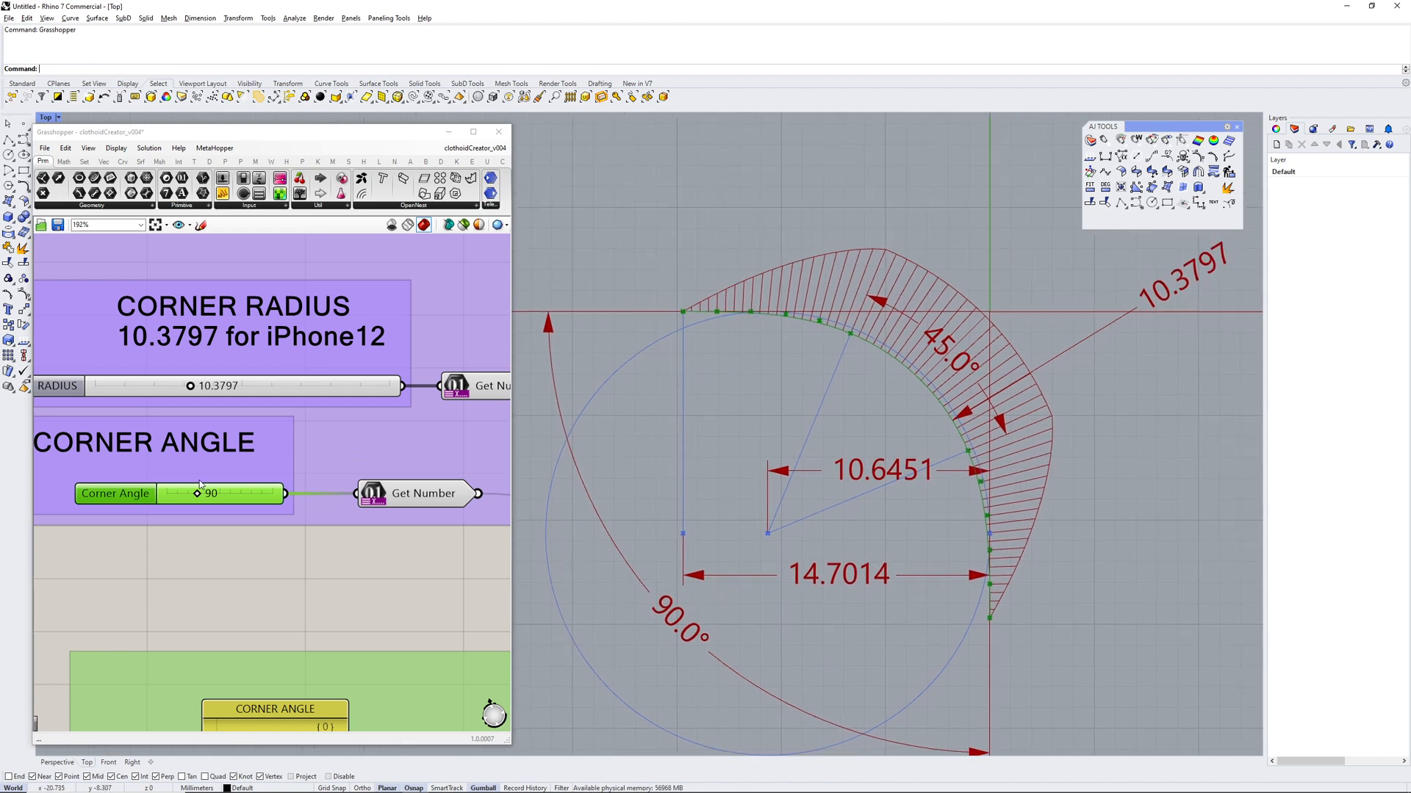
- Raise the Corner Angle slider from 90 to 120 degrees
left_click_drag(194, 493, 222, 493)
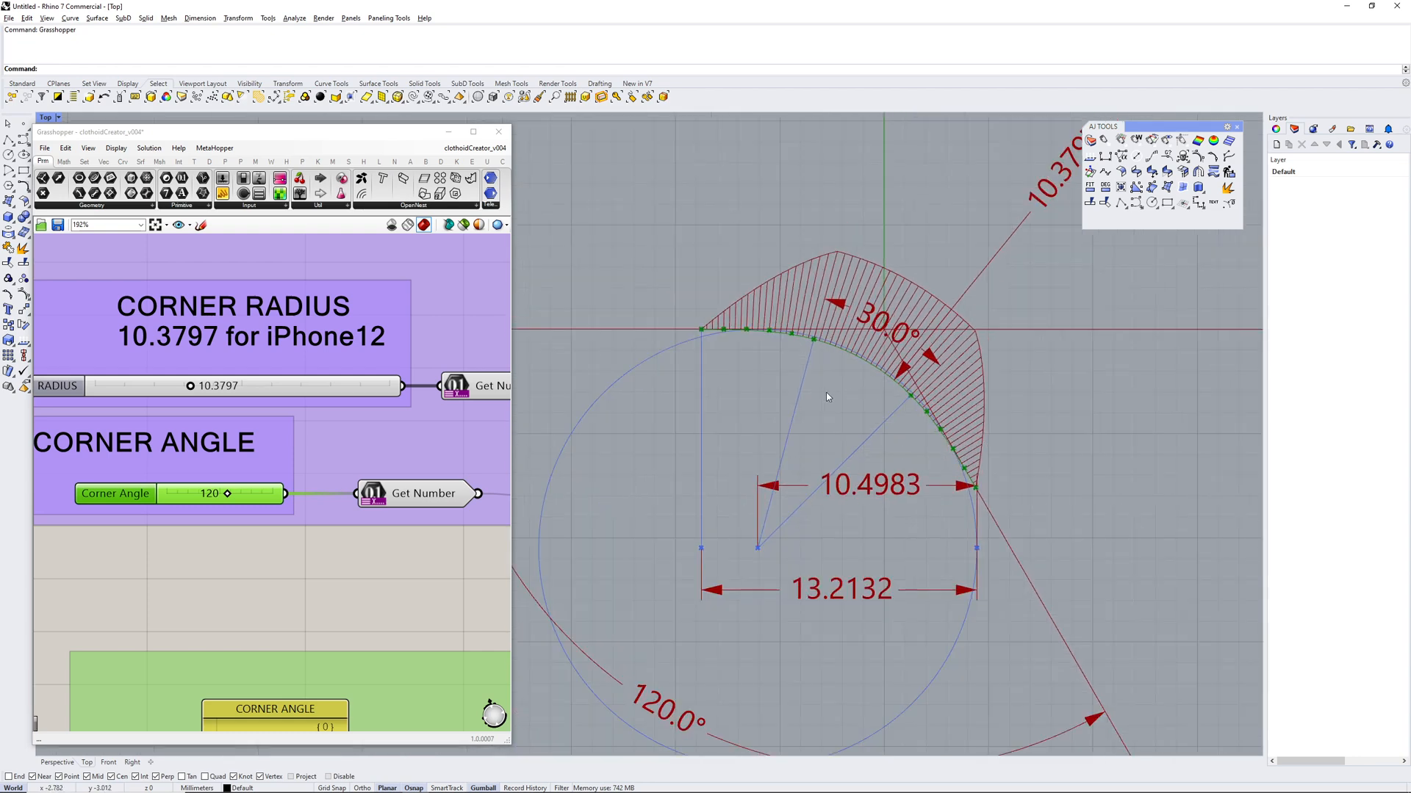
mouse_move(815, 344)
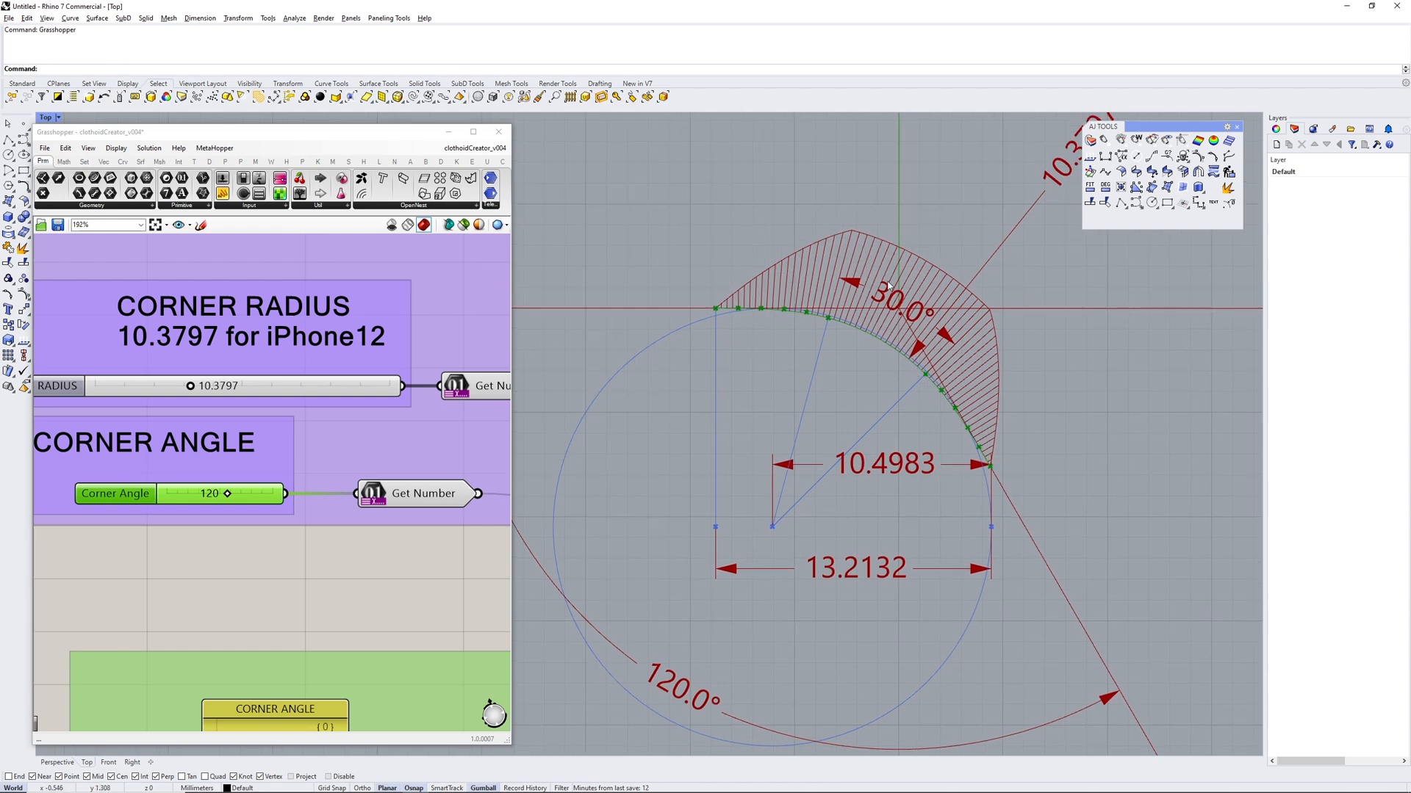
mouse_move(320, 498)
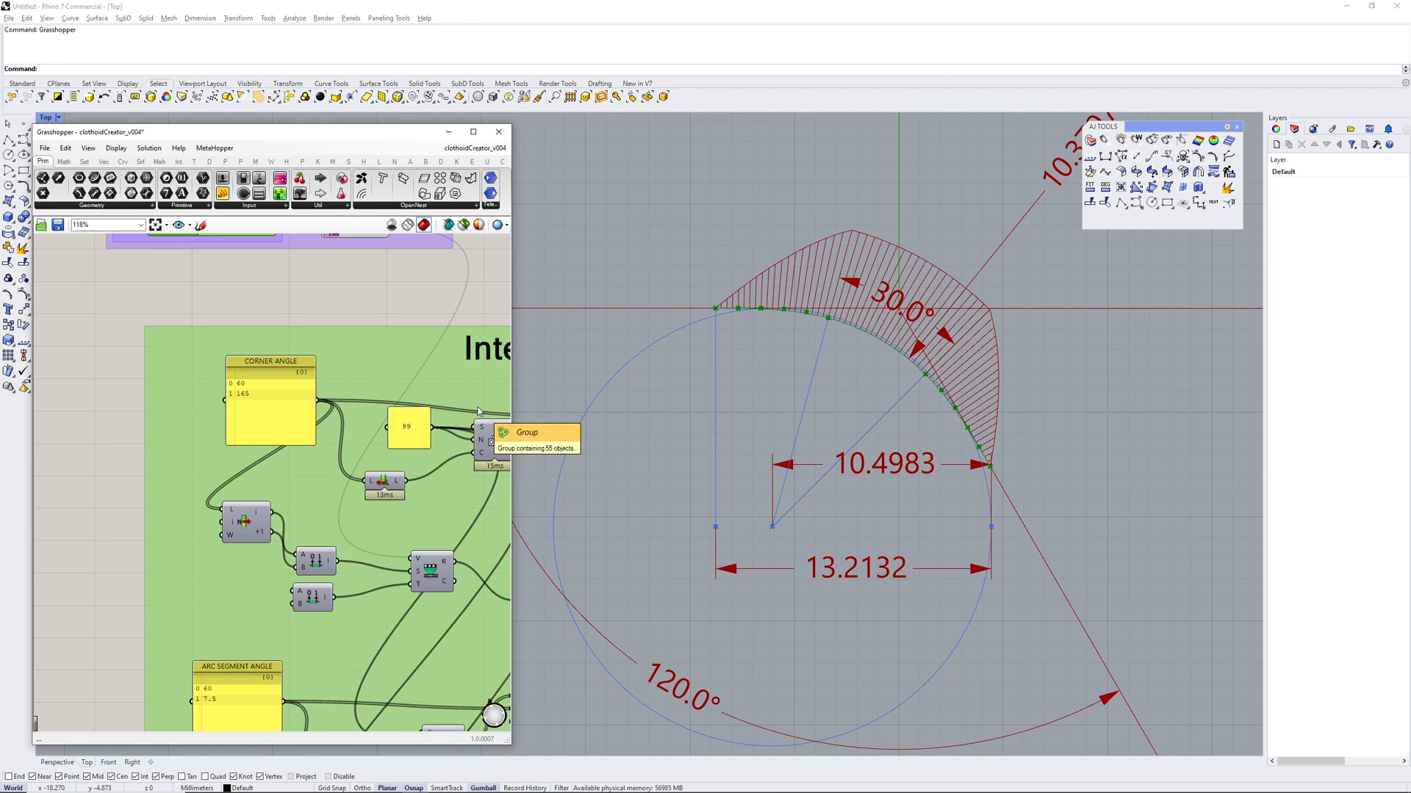
mouse_move(510, 355)
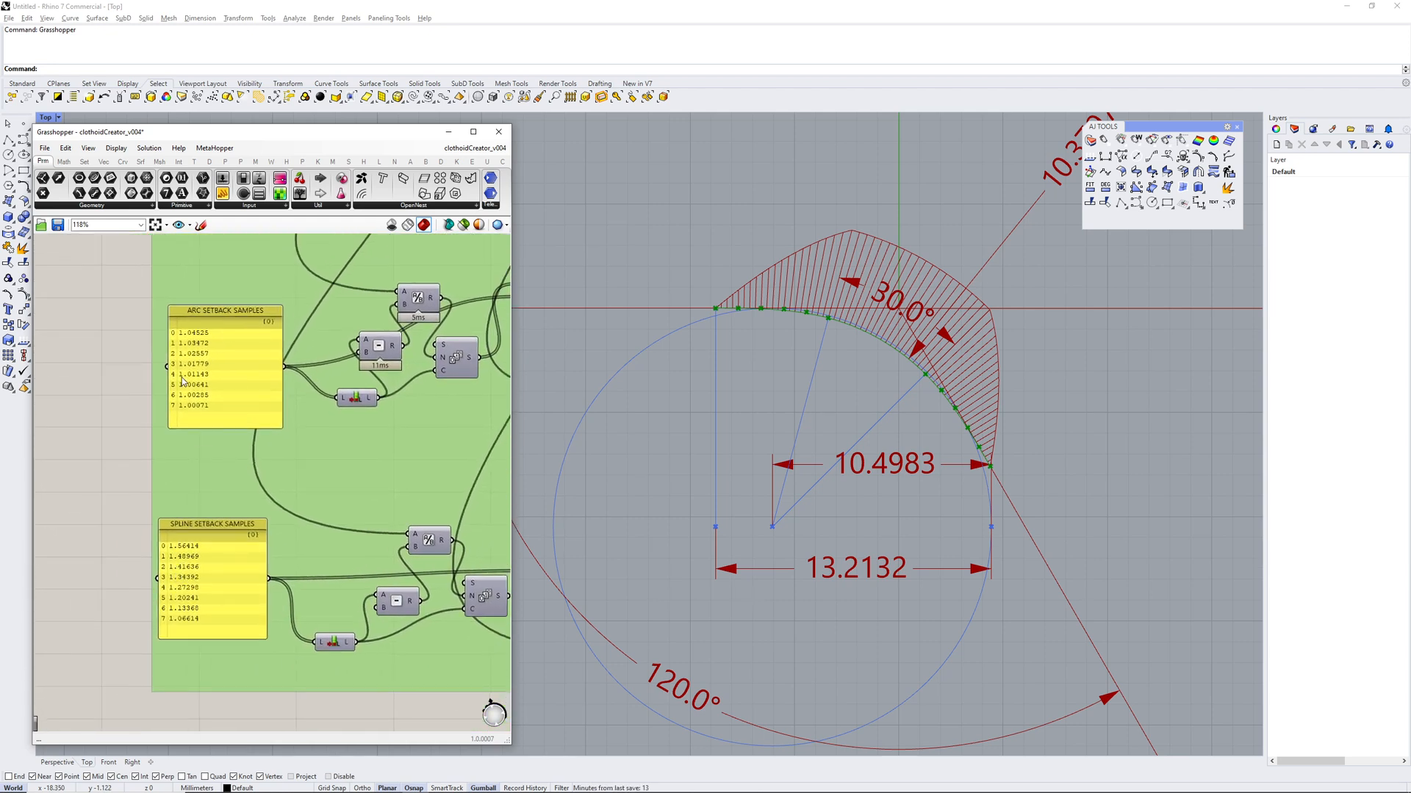
mouse_move(681, 413)
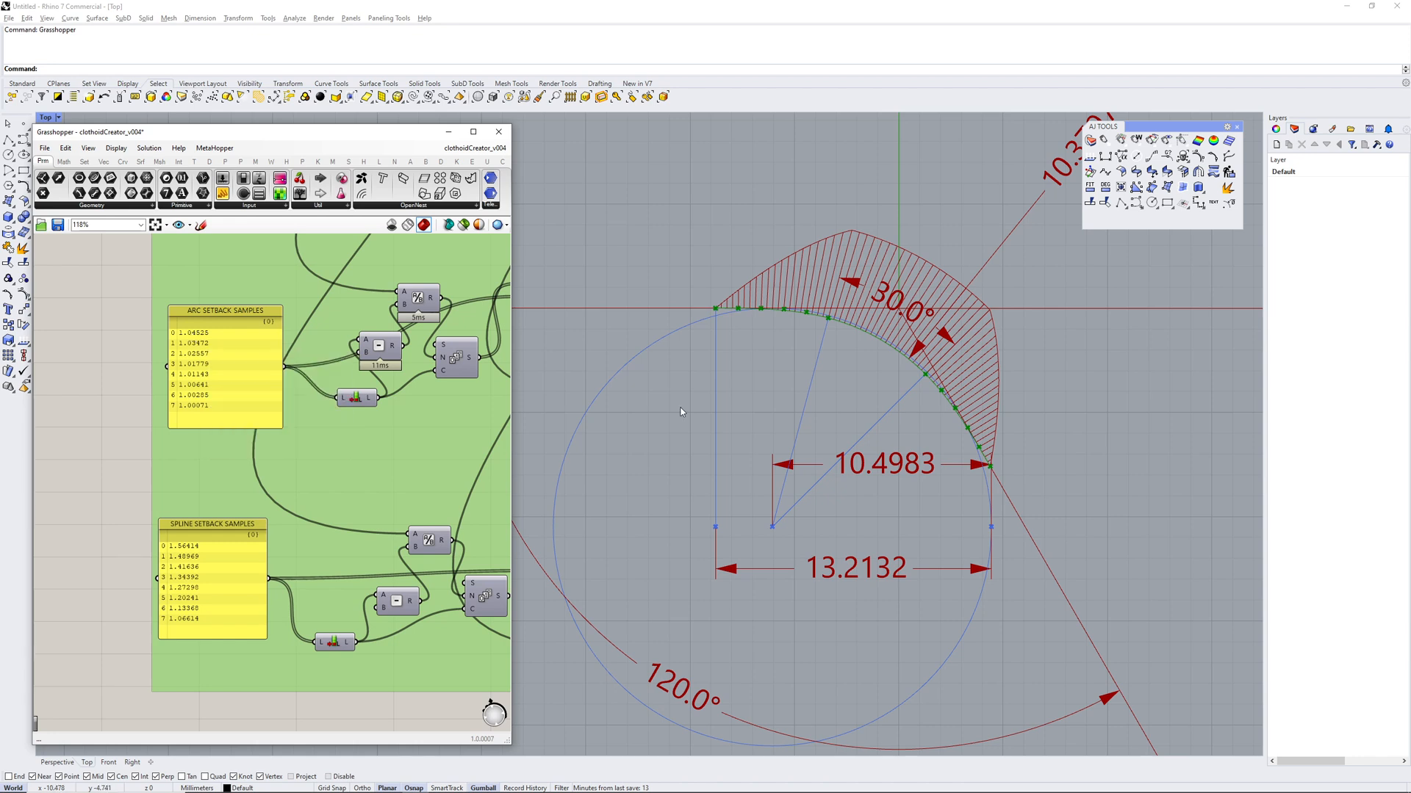
mouse_move(994, 537)
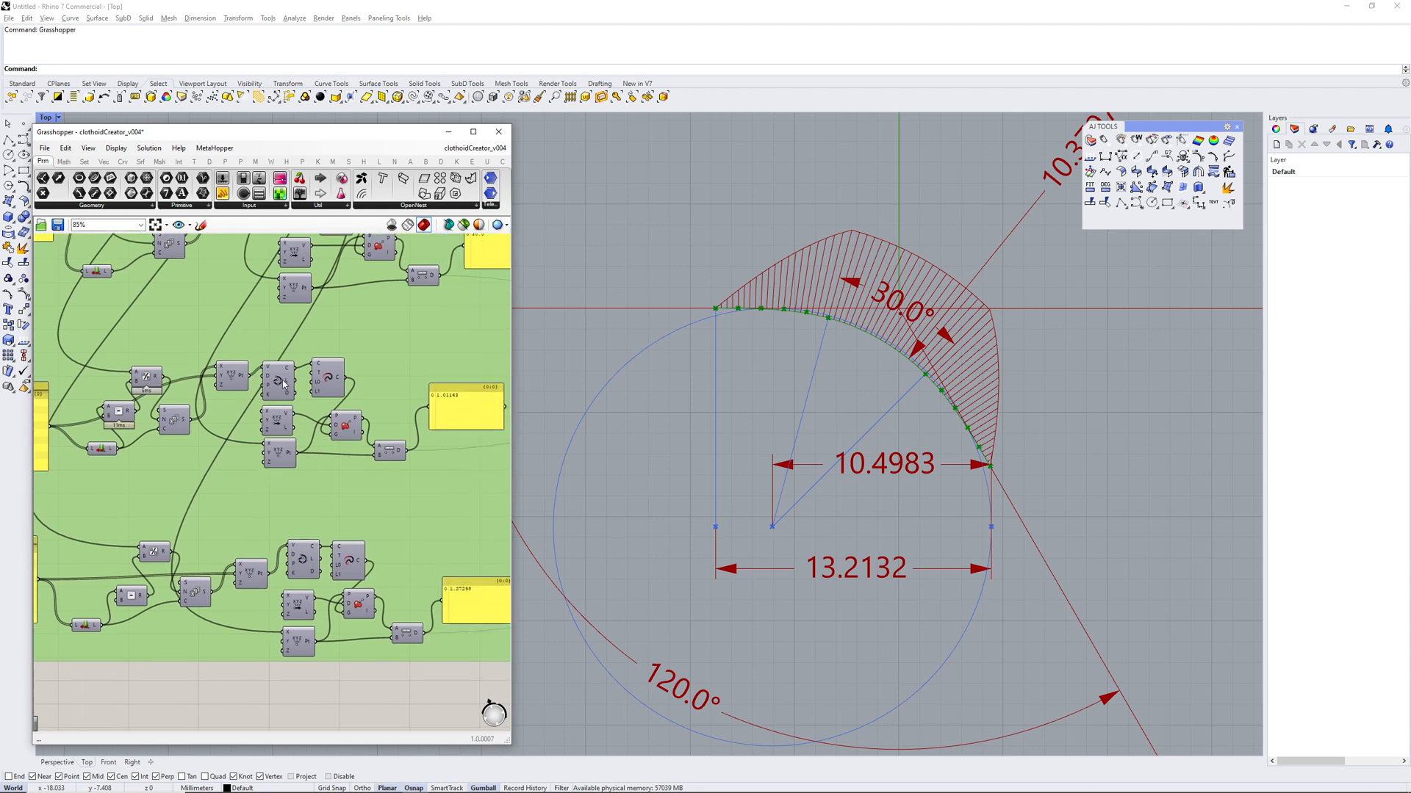
mouse_move(281, 373)
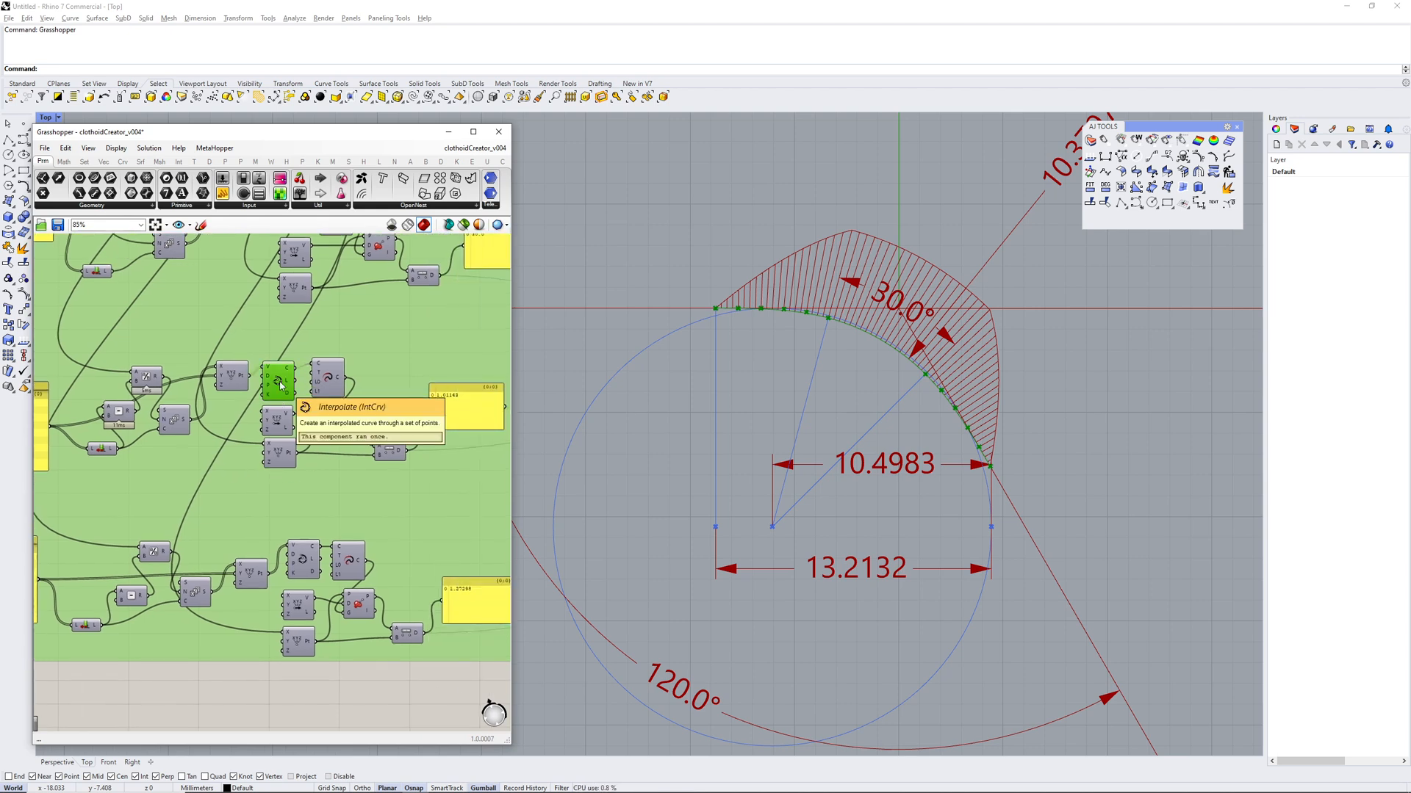
mouse_move(306, 487)
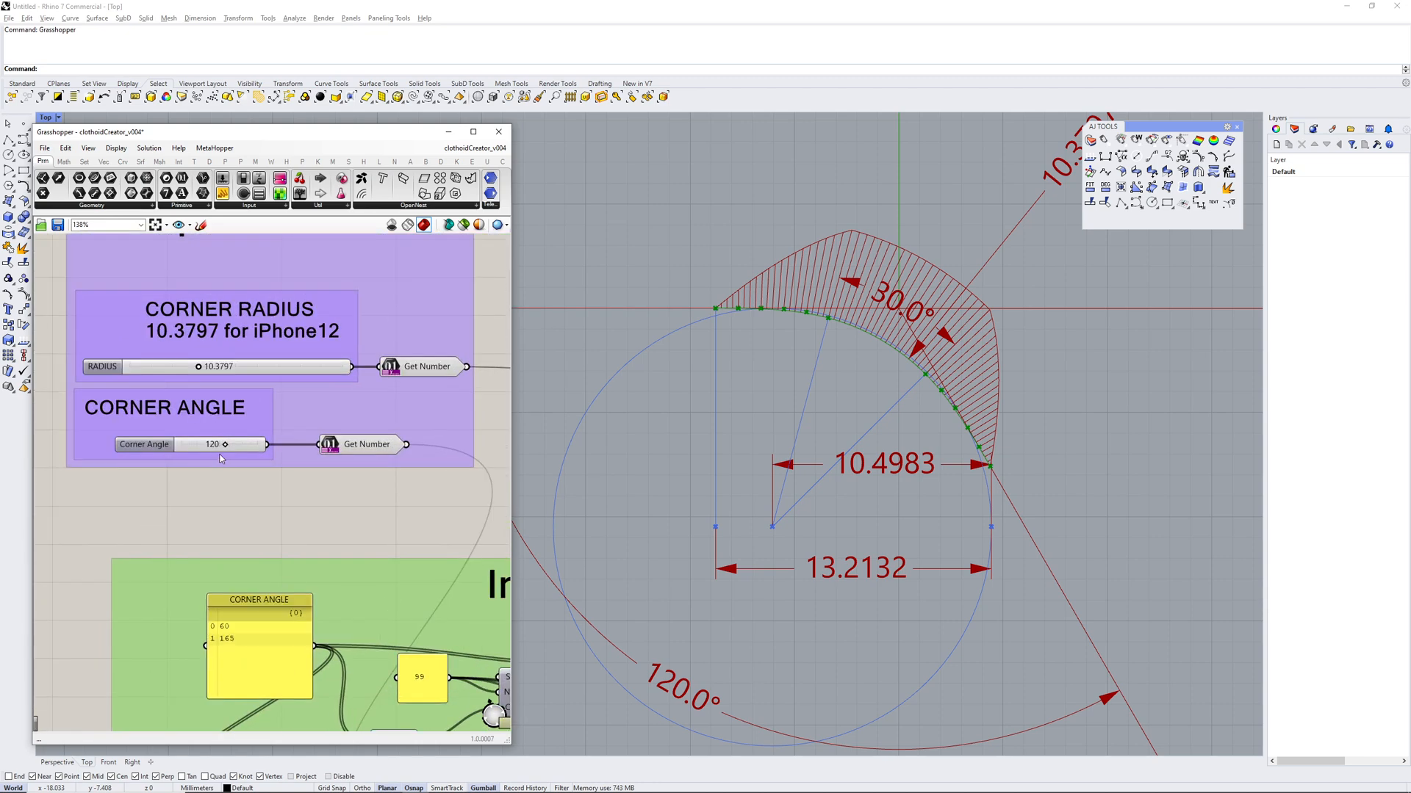
- Lower the Corner Angle slider from 120 to 115 degrees
left_click_drag(234, 444, 216, 445)
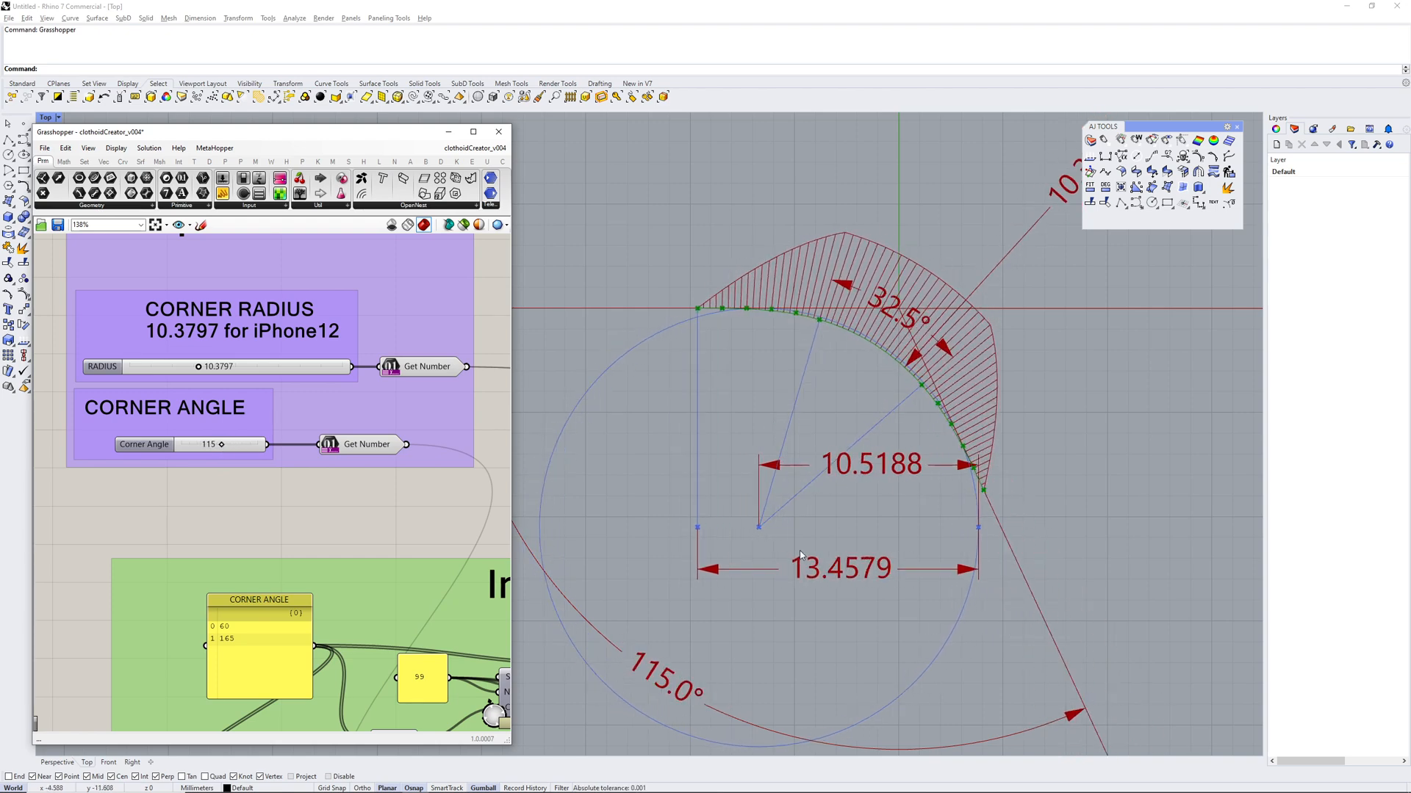
mouse_move(922, 389)
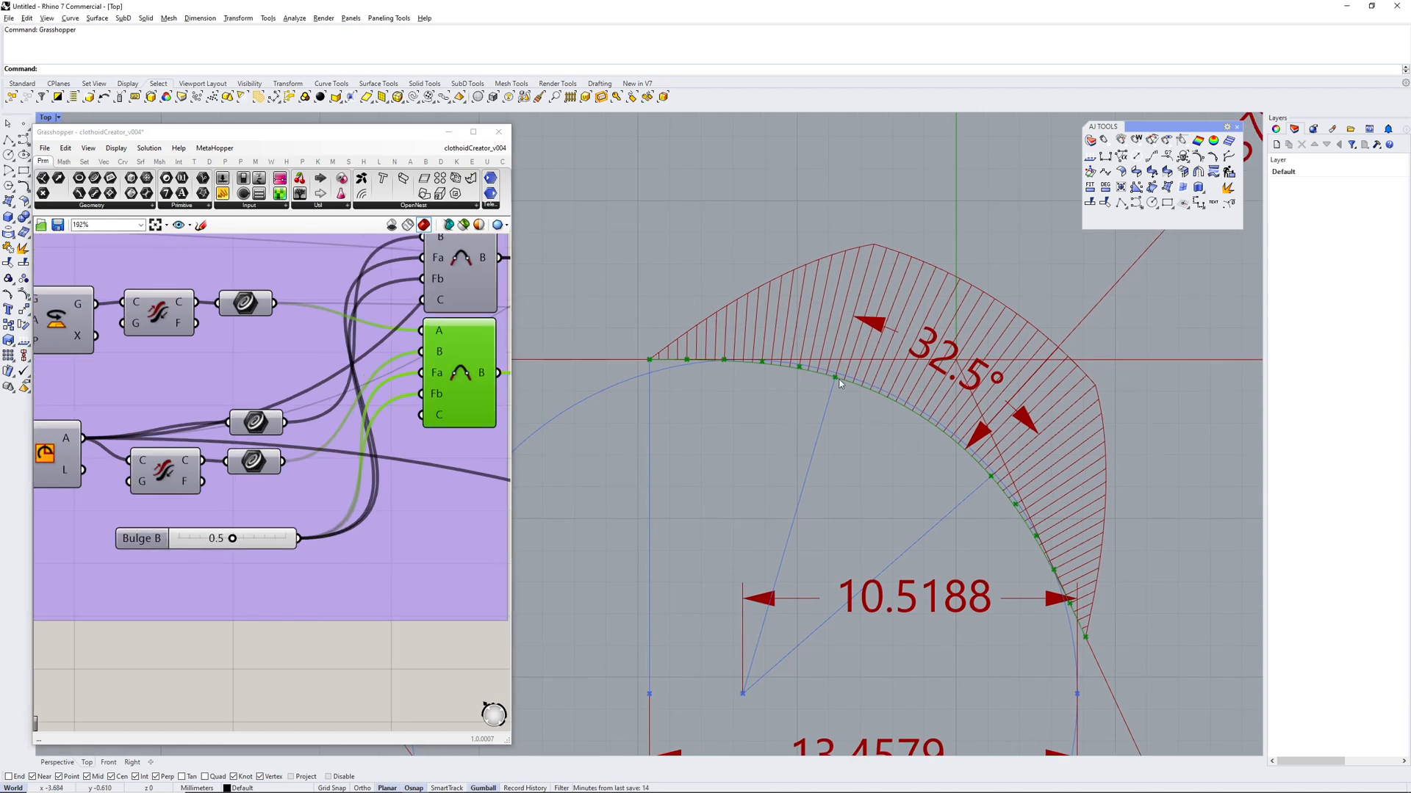
mouse_move(686, 377)
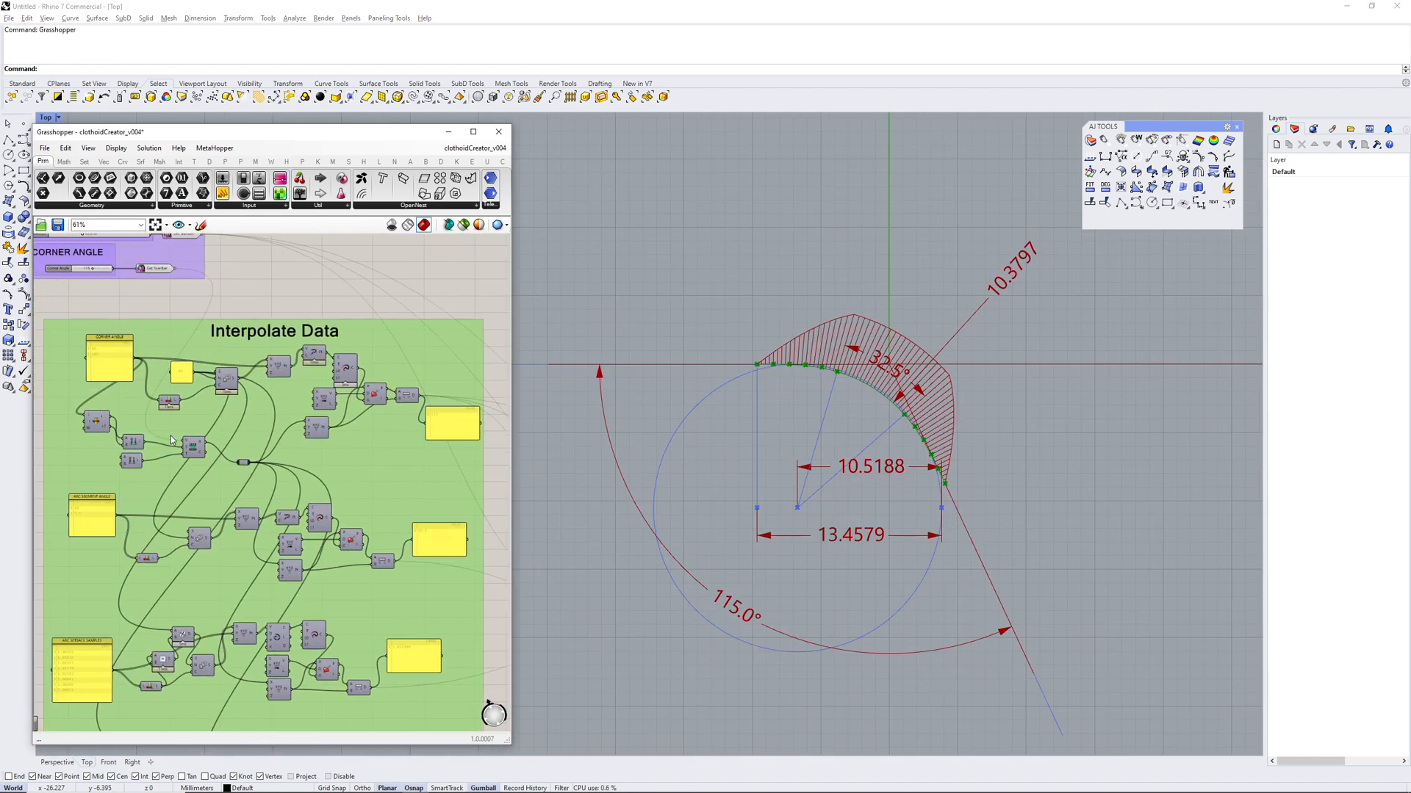
- Set radius 10.3797 then 10.8109, and the corner angle via 130 to 102°
scroll("up", 3)
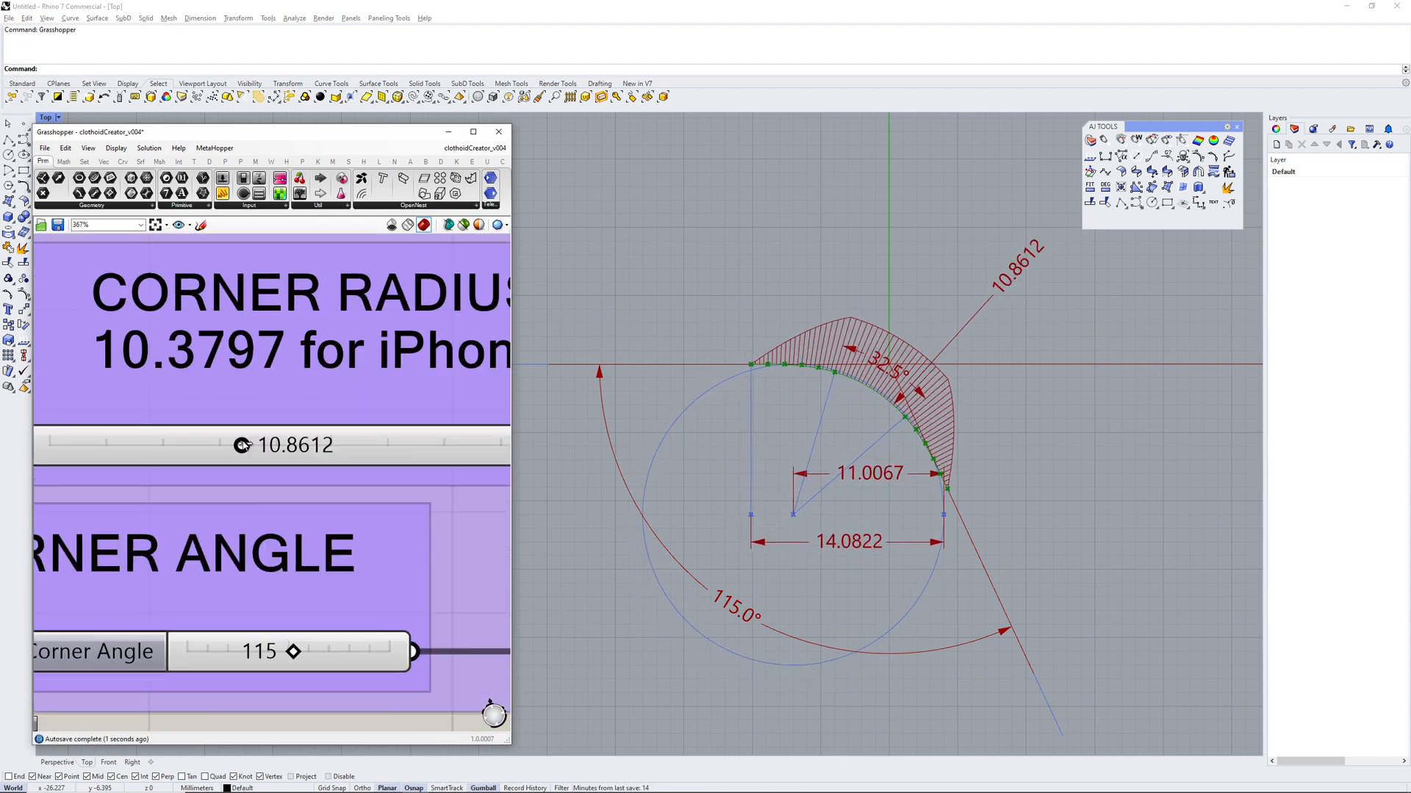
left_click_drag(241, 445, 273, 445)
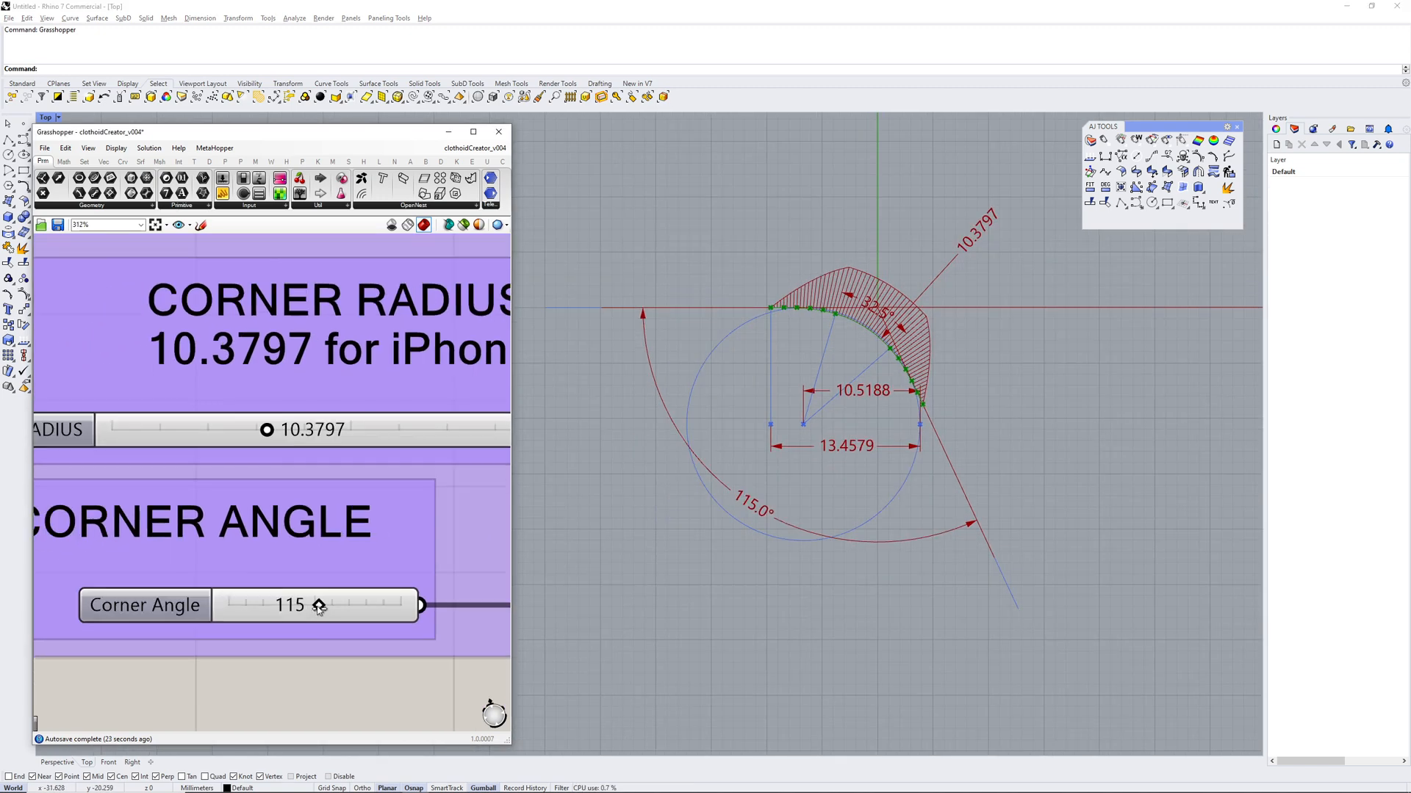
left_click_drag(341, 605, 368, 604)
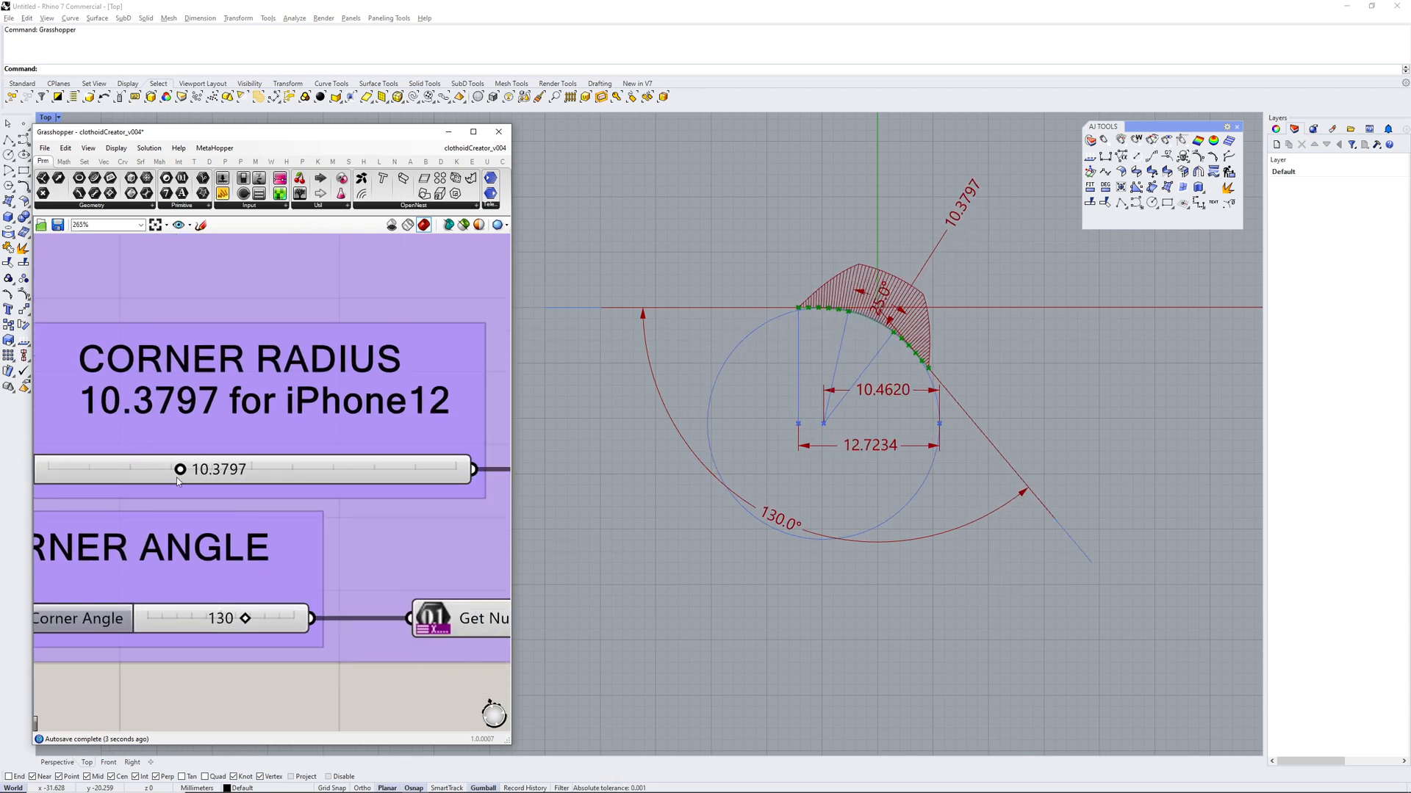
left_click_drag(180, 468, 220, 468)
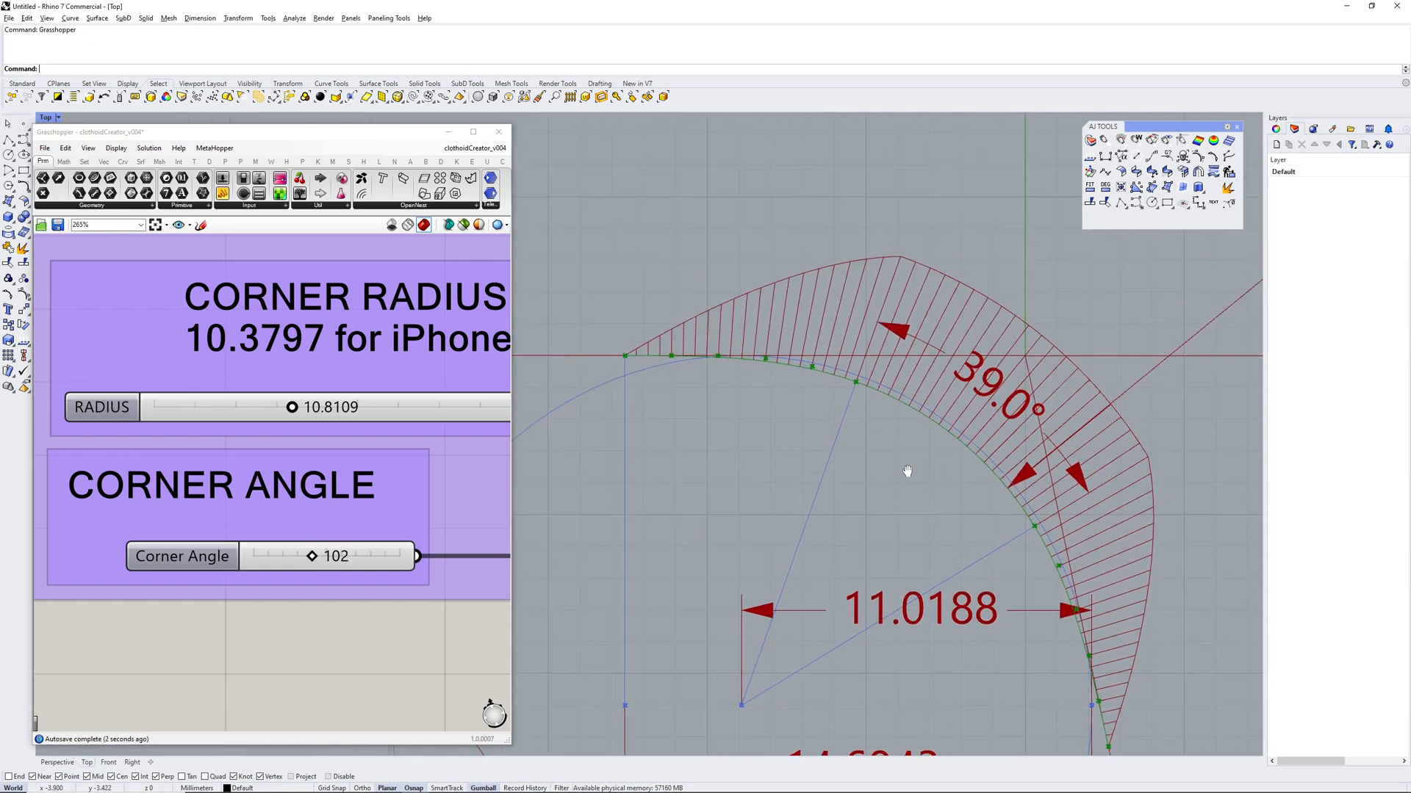
mouse_move(817, 366)
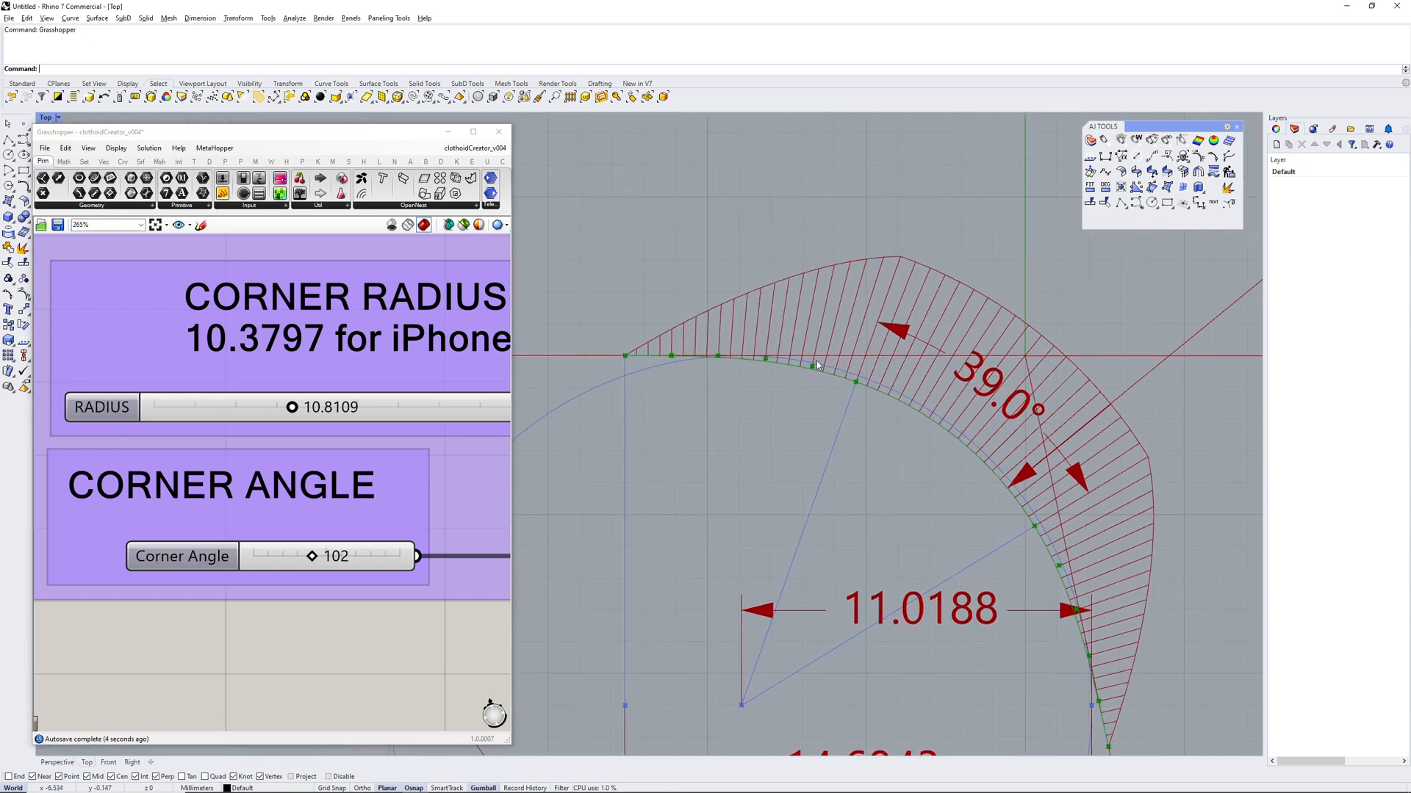
mouse_move(792, 360)
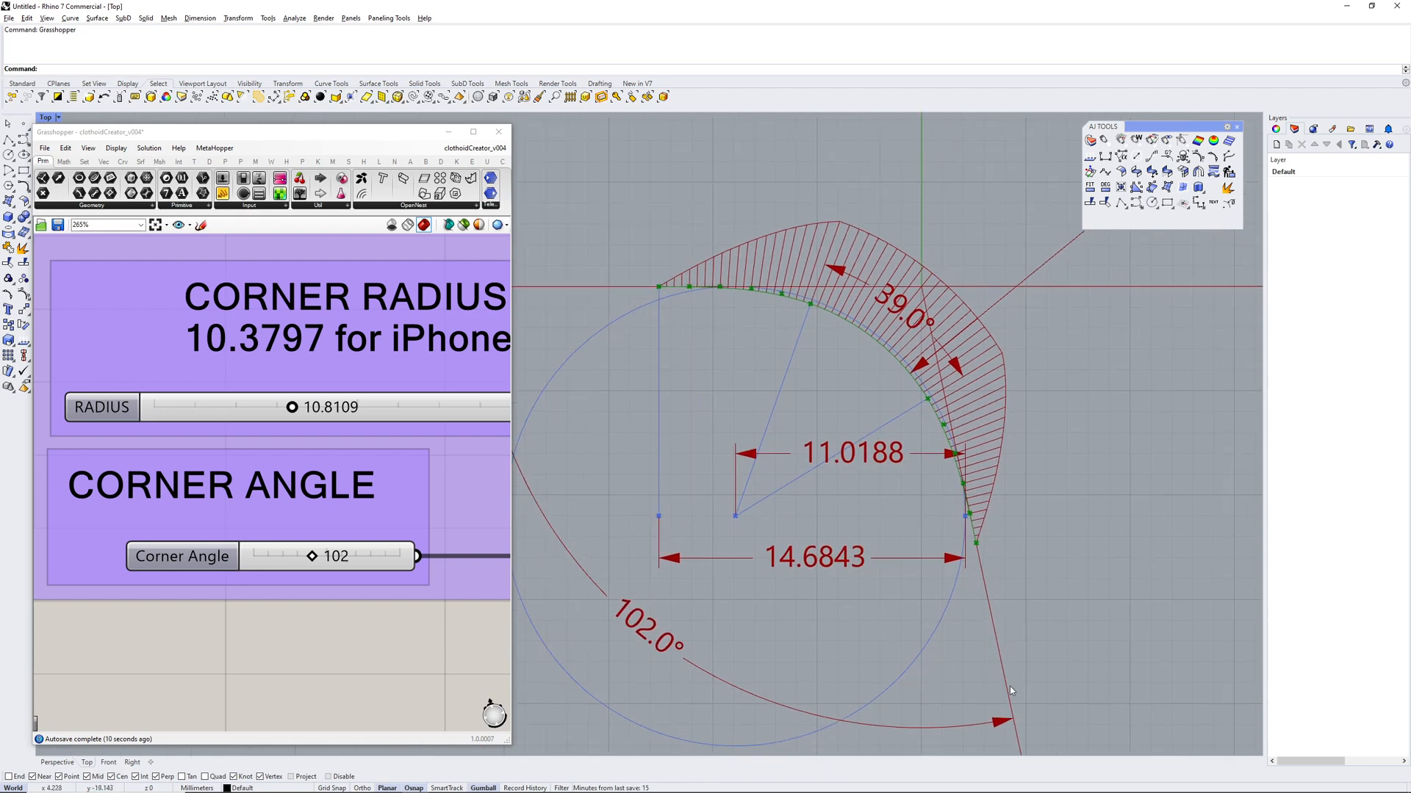
mouse_move(919, 290)
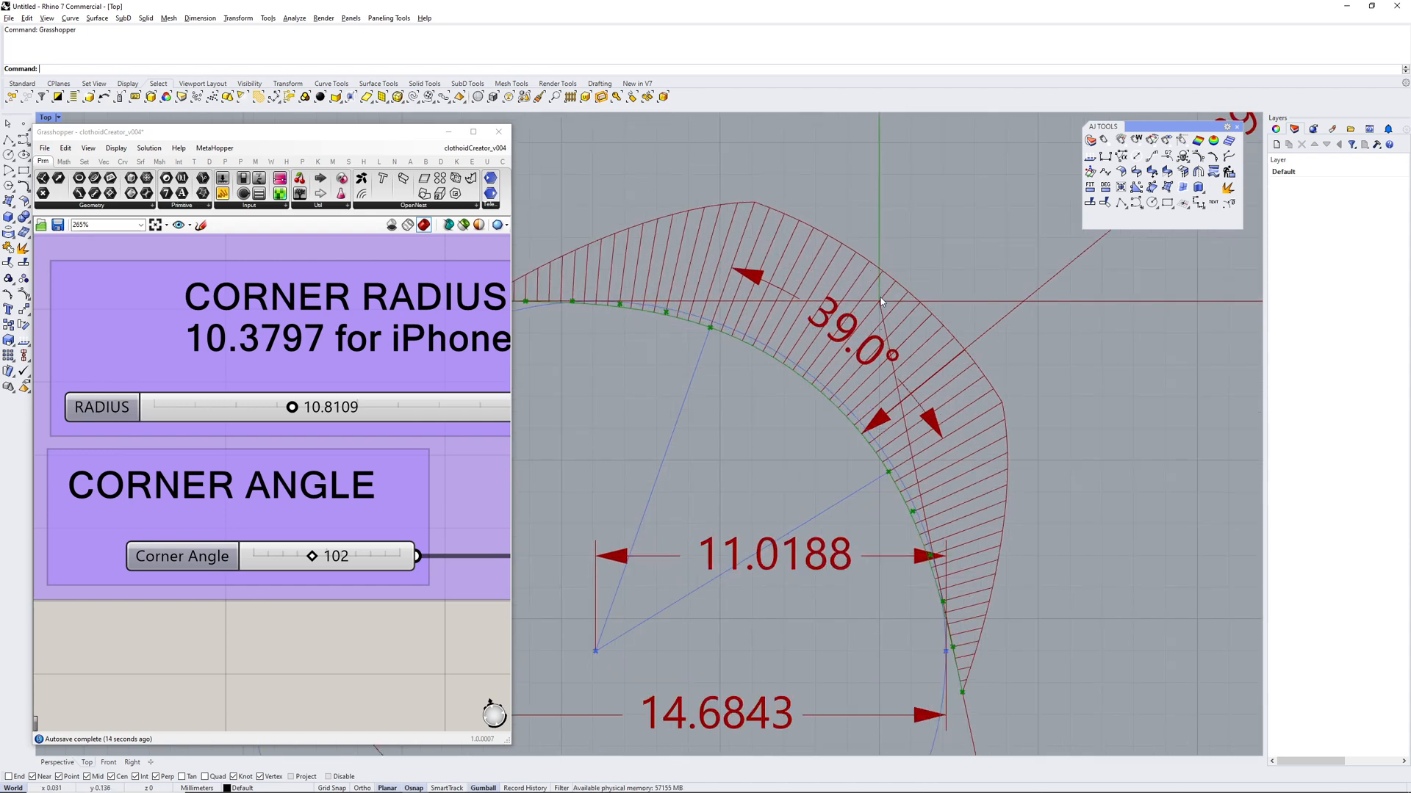
mouse_move(881, 305)
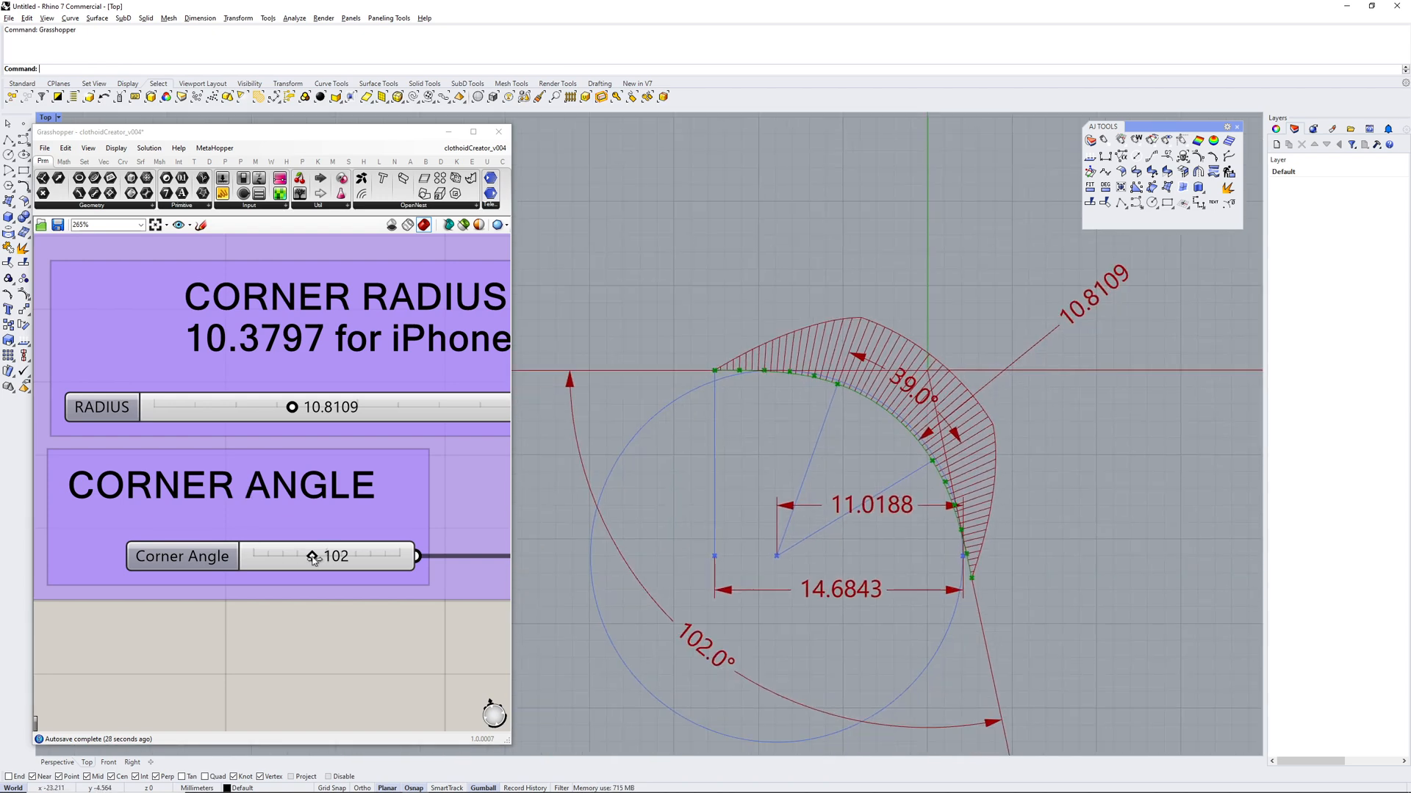
- Lower the Corner Angle slider through 97 to 90° and recentre the corner in view
left_click_drag(319, 556, 306, 556)
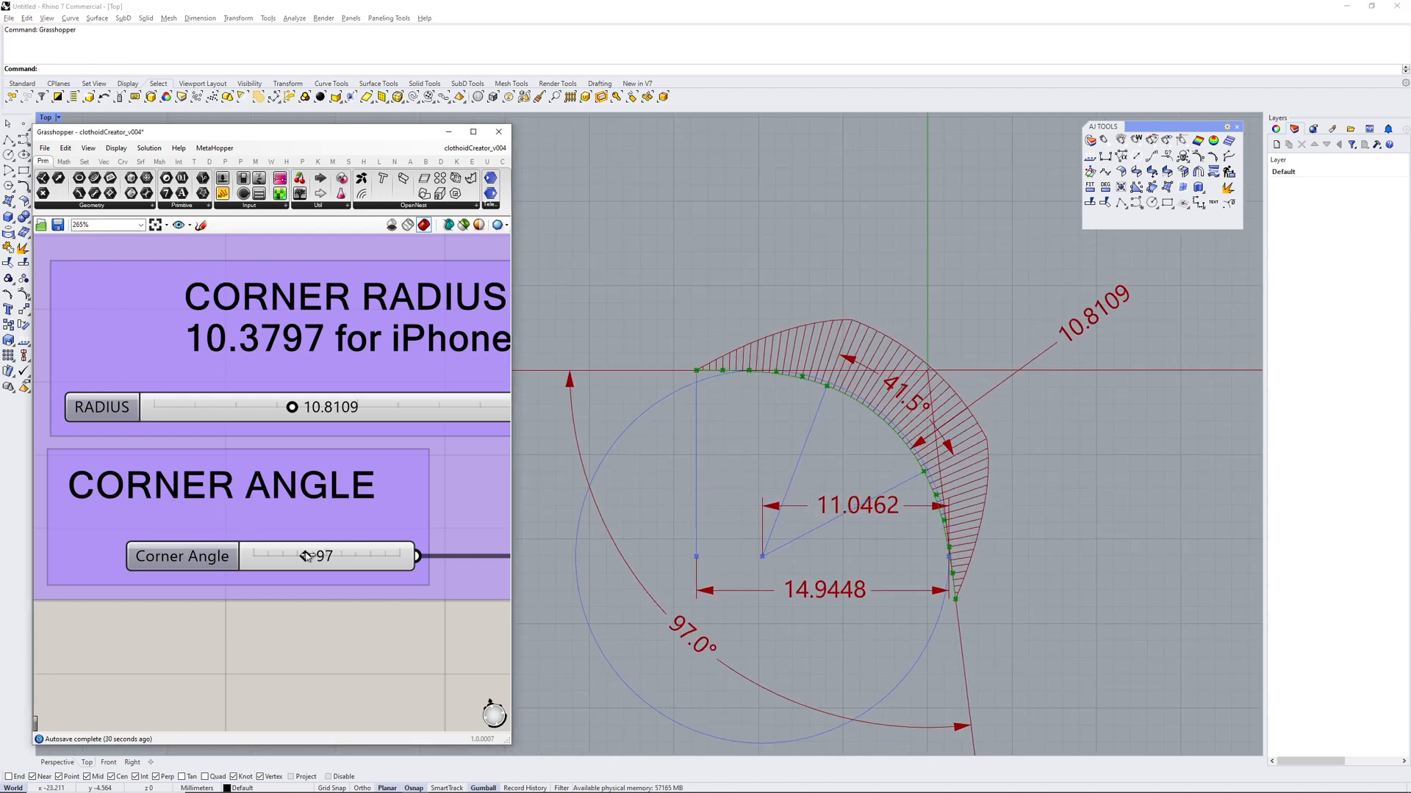
left_click_drag(320, 555, 310, 556)
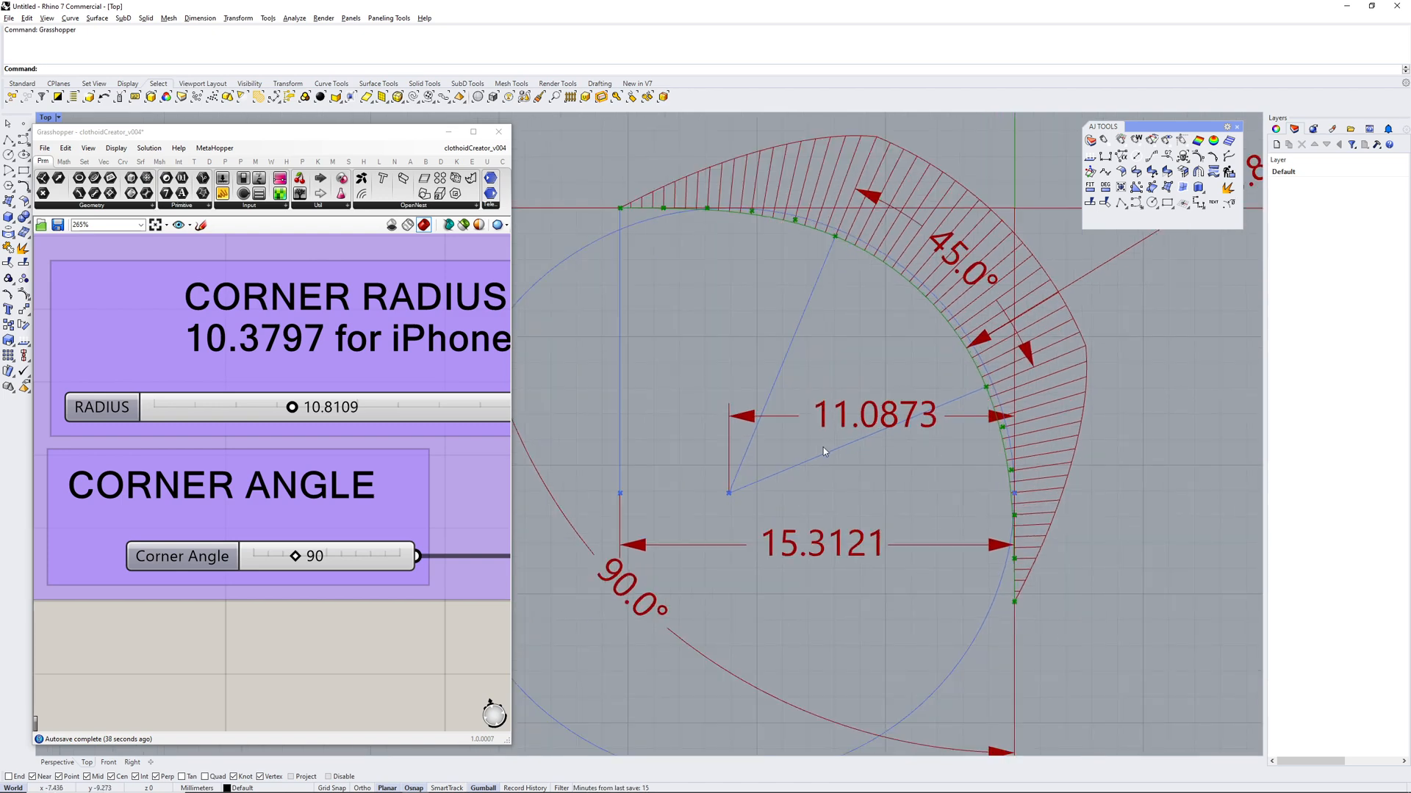
mouse_move(938, 313)
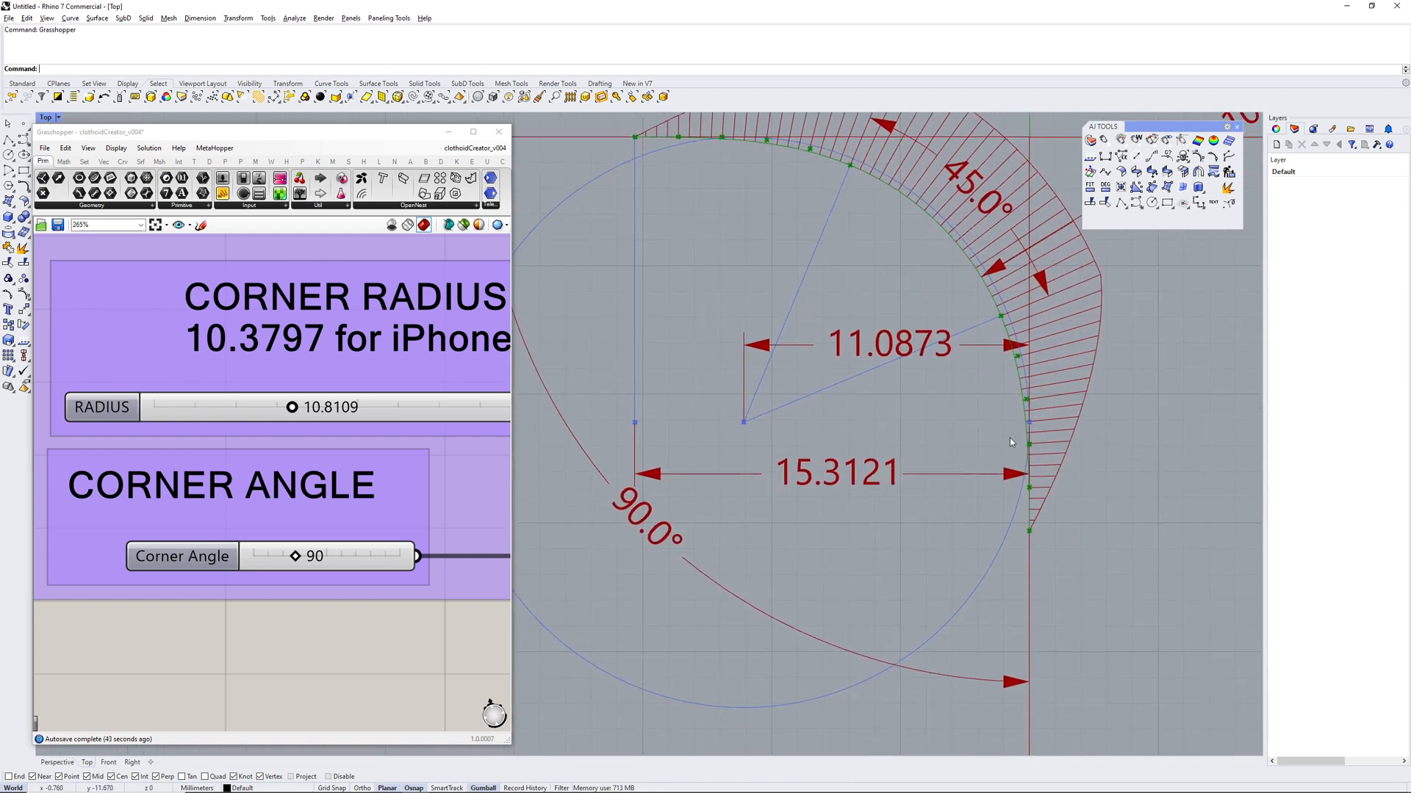
mouse_move(1031, 550)
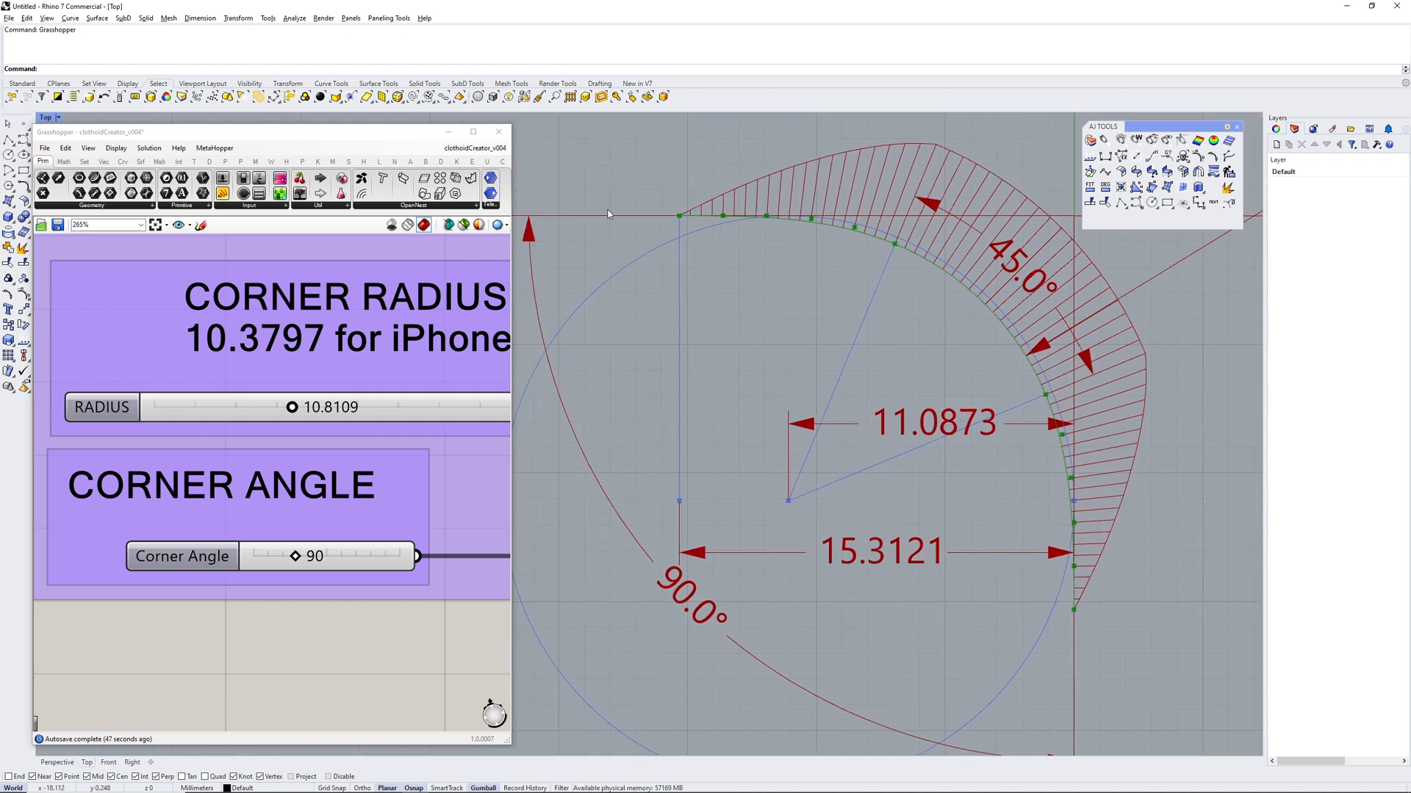
mouse_move(930, 292)
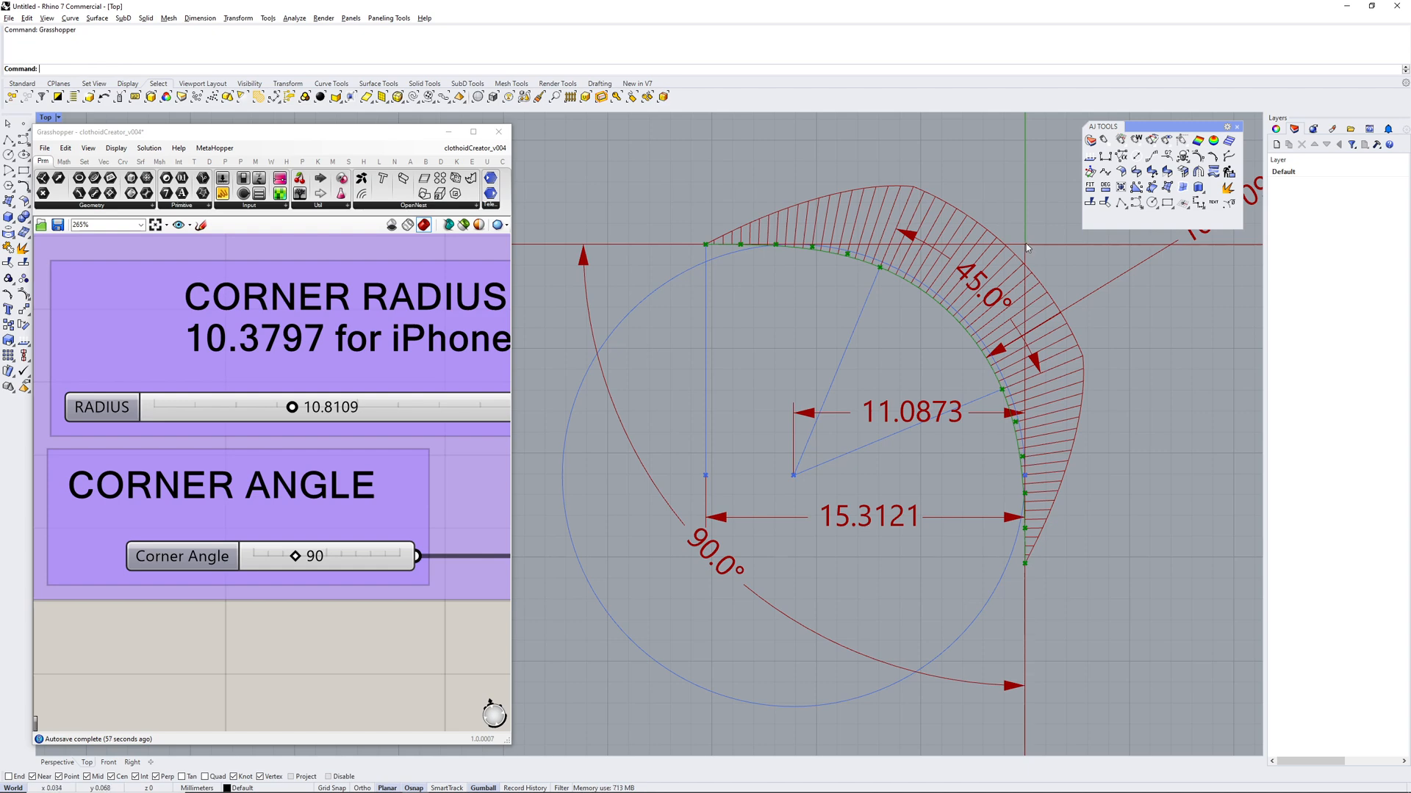
mouse_move(809, 495)
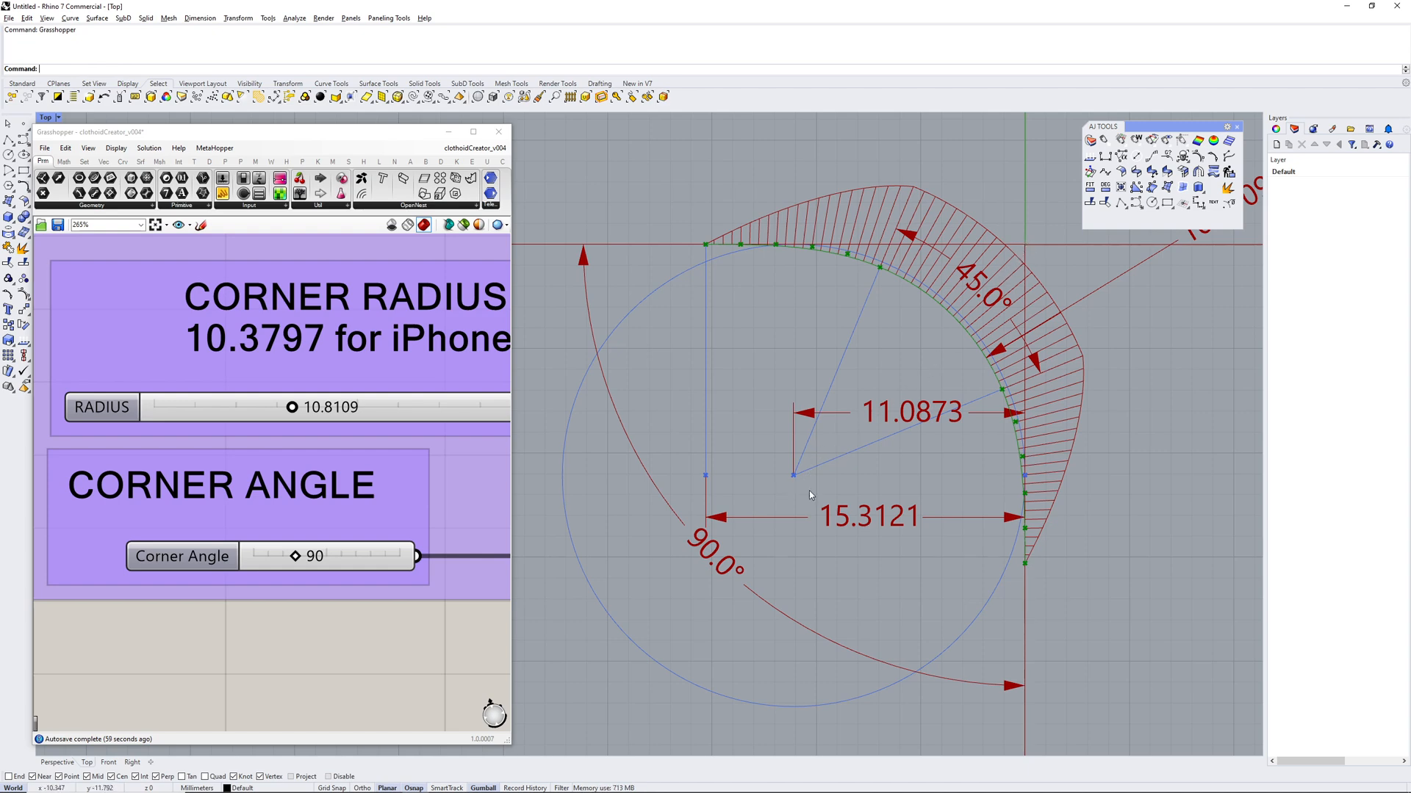
mouse_move(664, 250)
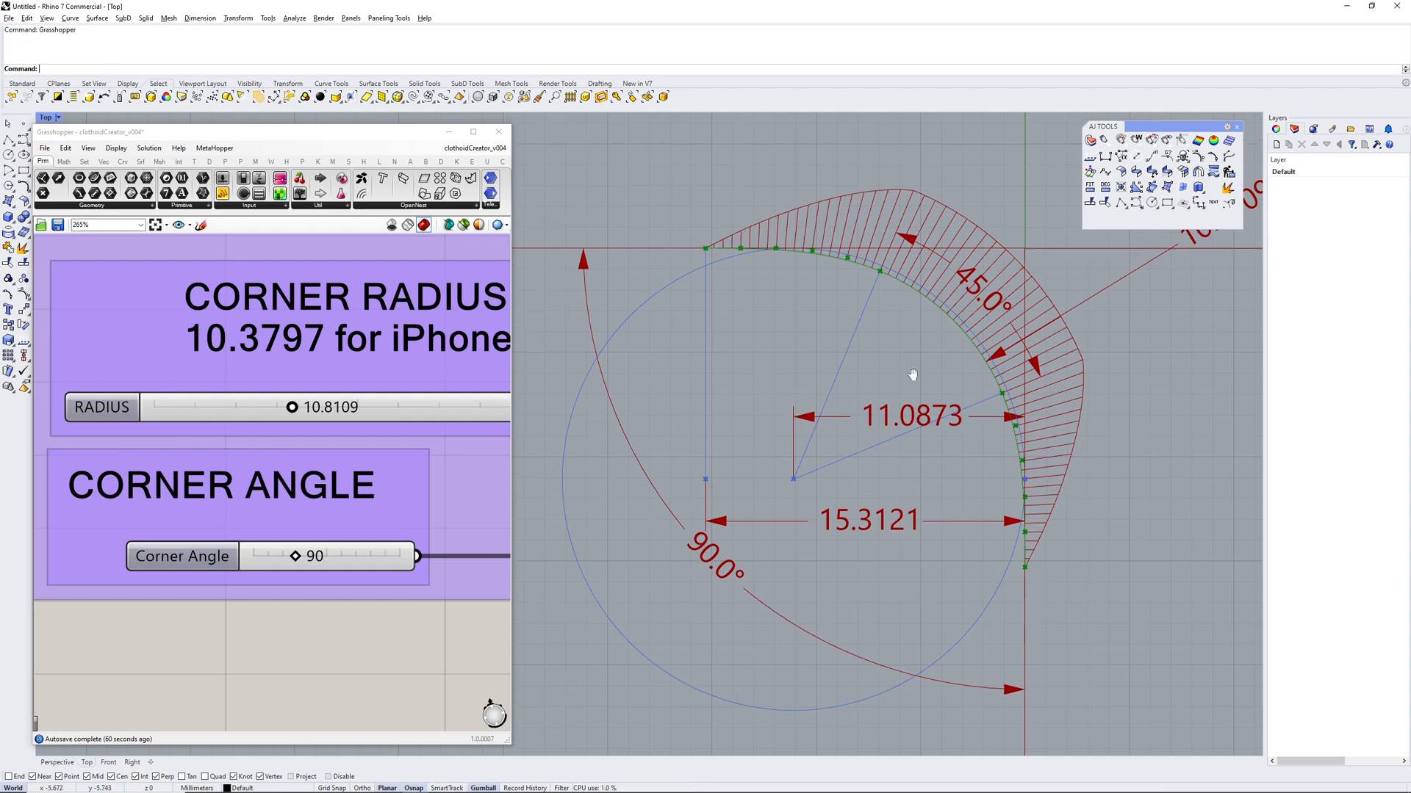
left_click_drag(913, 374, 887, 351)
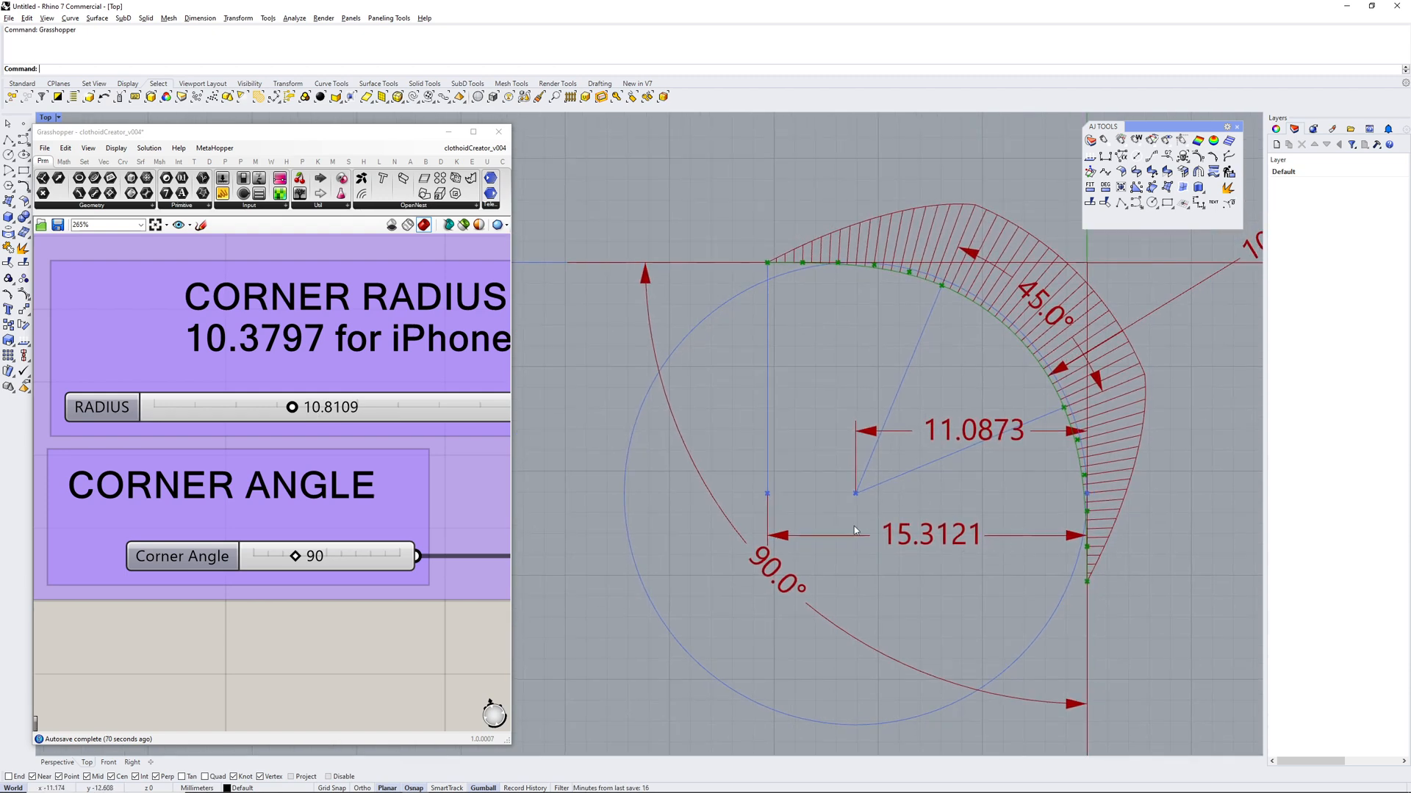
mouse_move(772, 262)
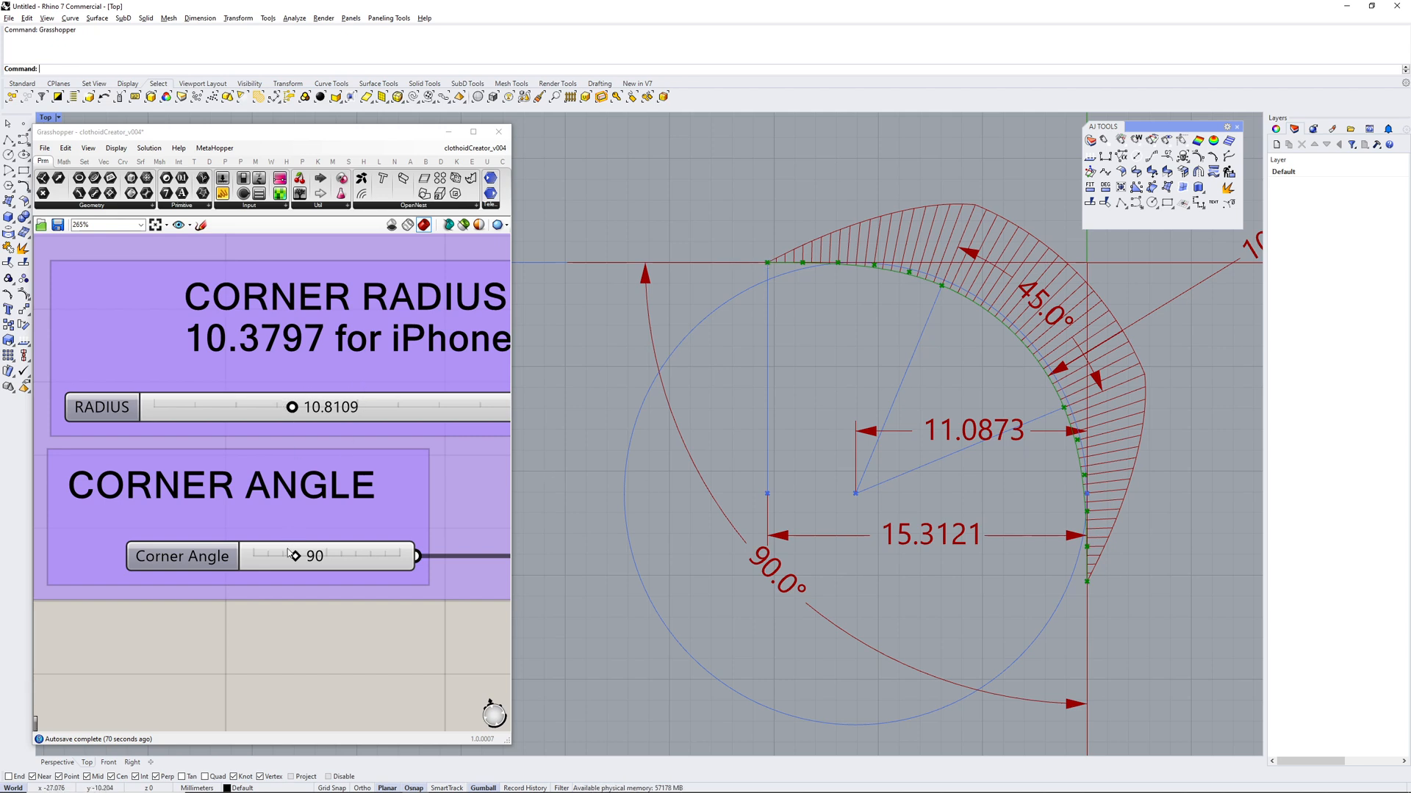
- Move the Corner Angle slider through 107 and 96 up to 165°
left_click_drag(292, 555, 321, 556)
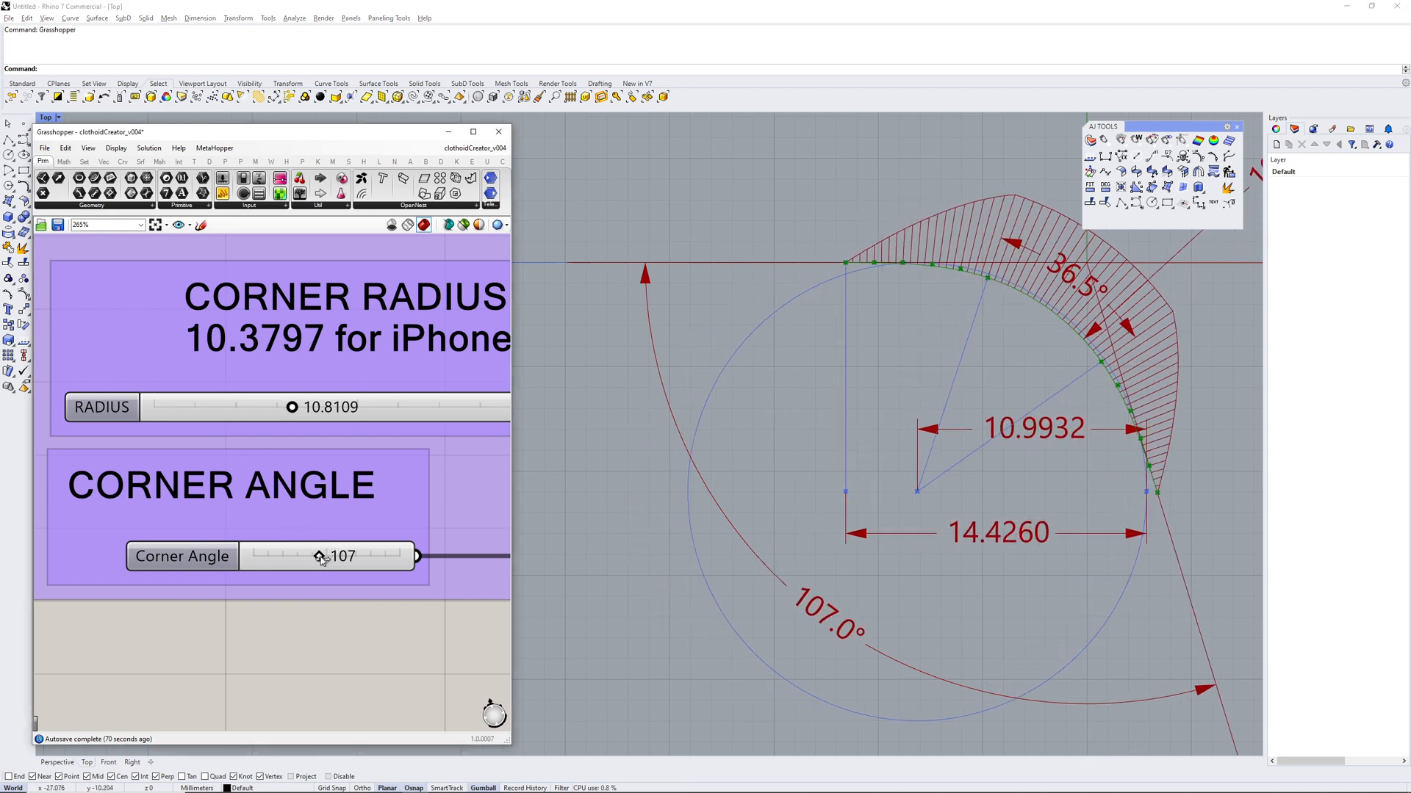
left_click_drag(333, 556, 310, 556)
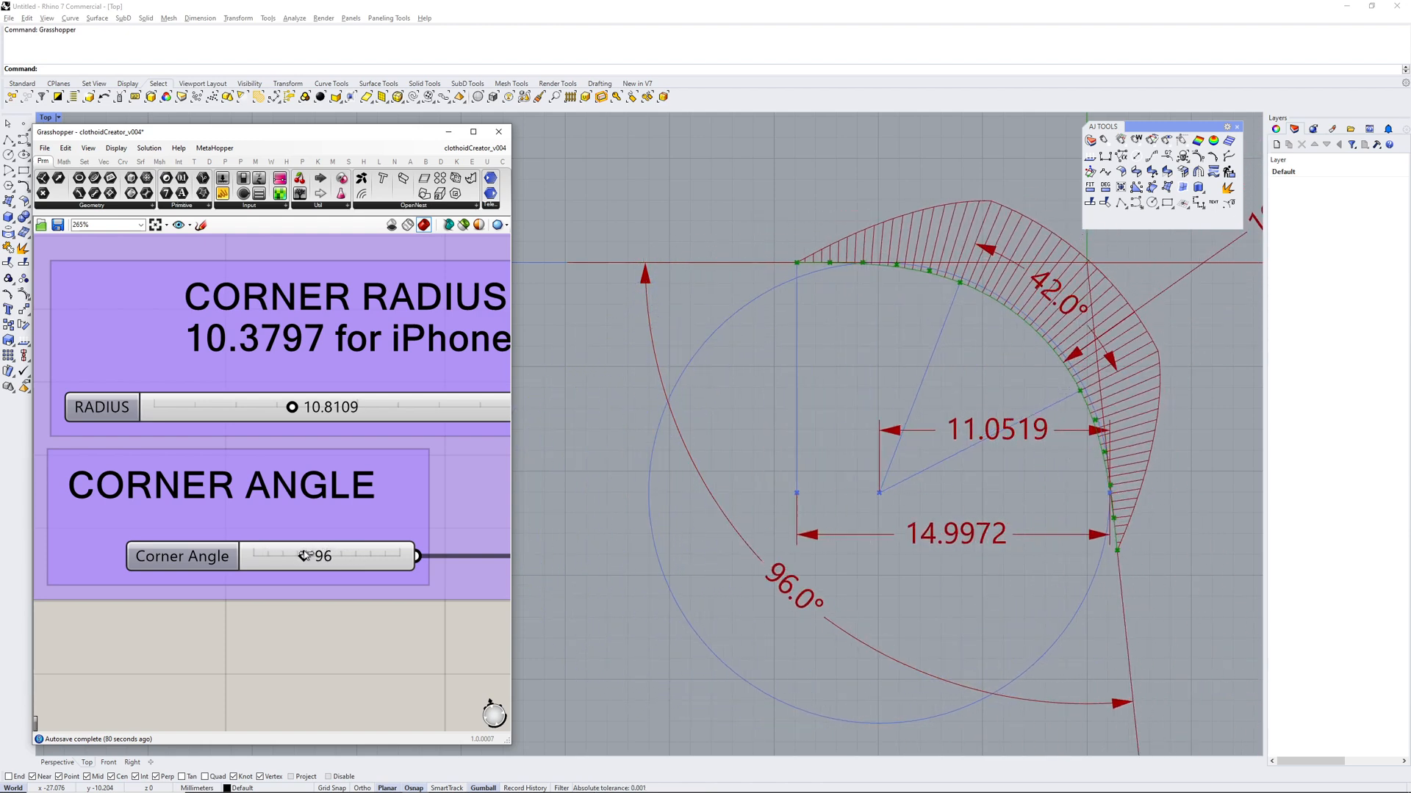
left_click_drag(305, 556, 412, 556)
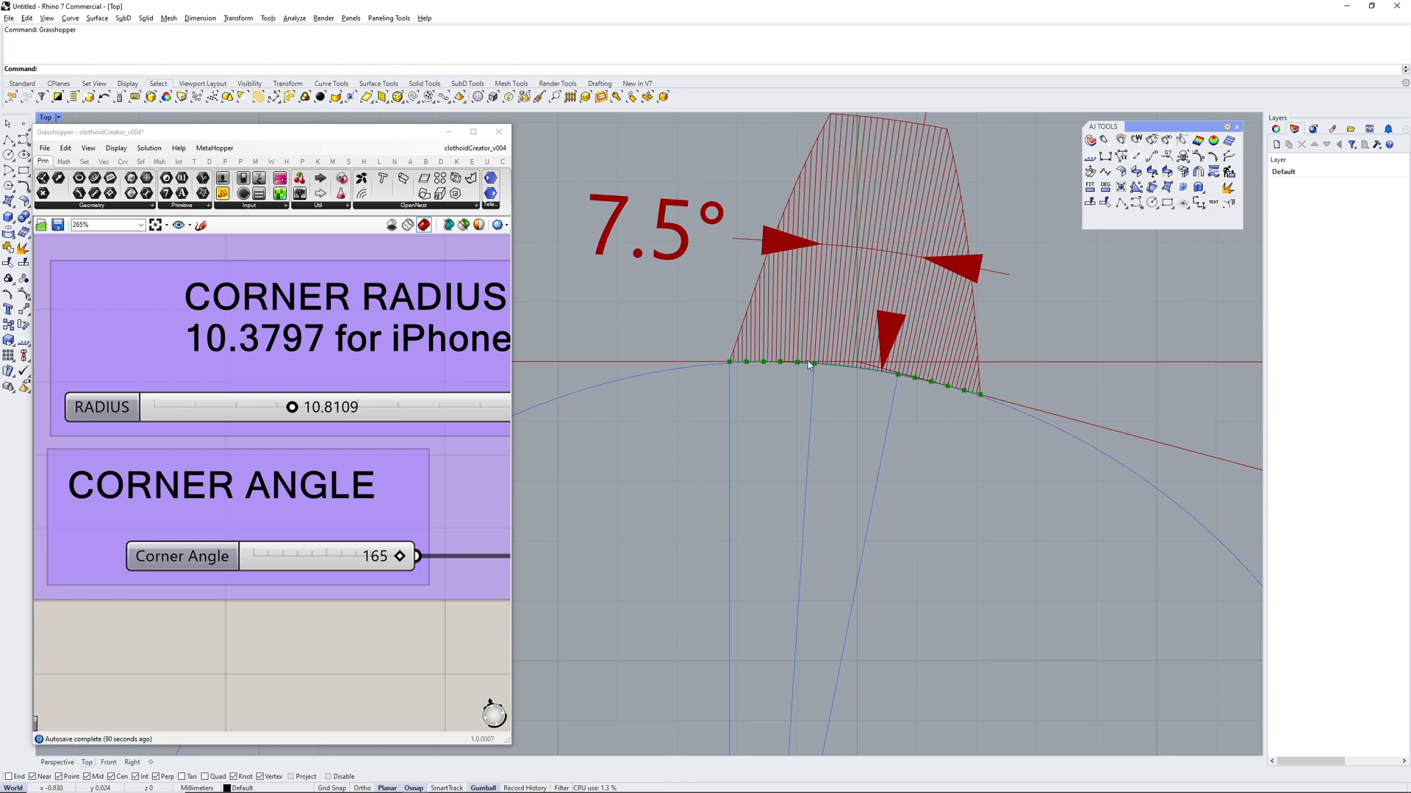
mouse_move(862, 373)
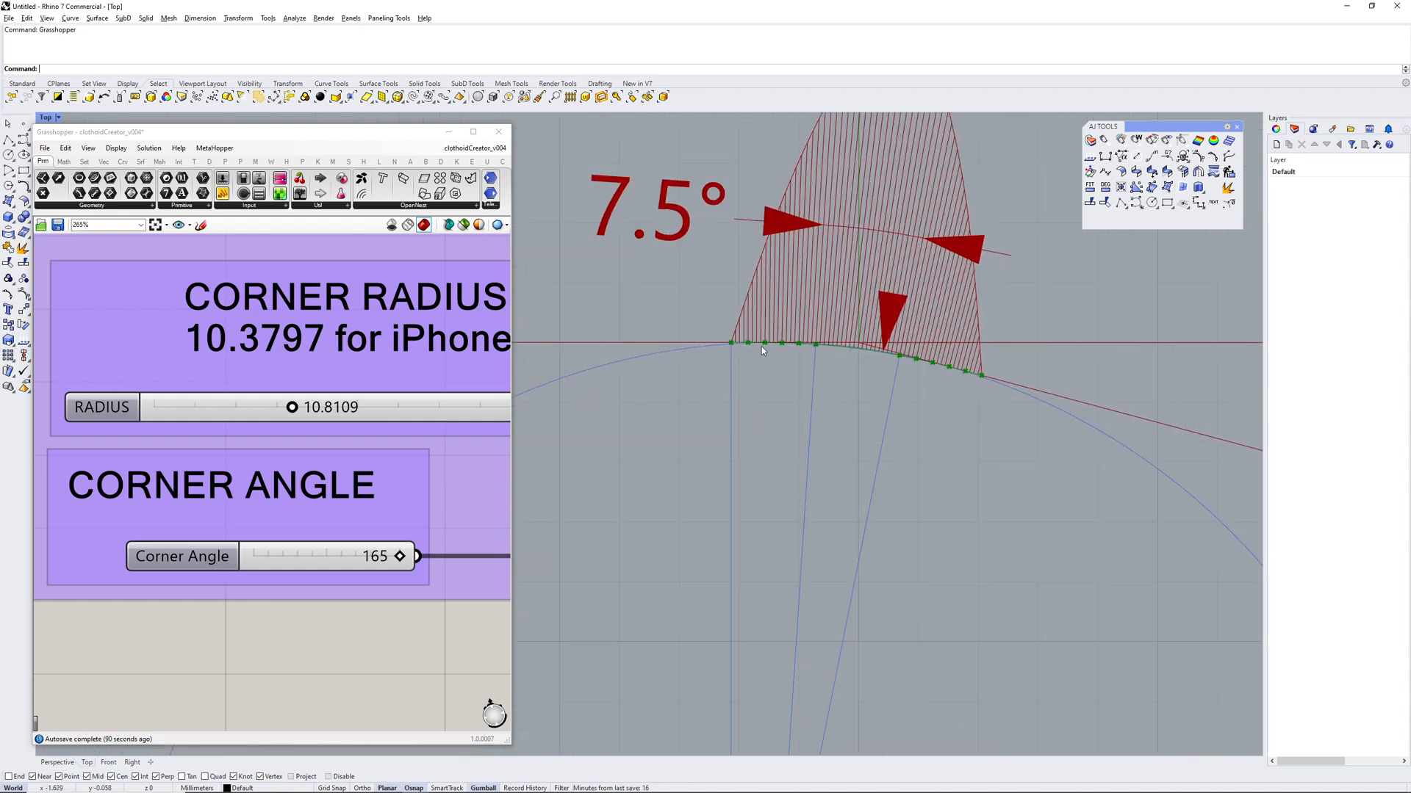
mouse_move(861, 373)
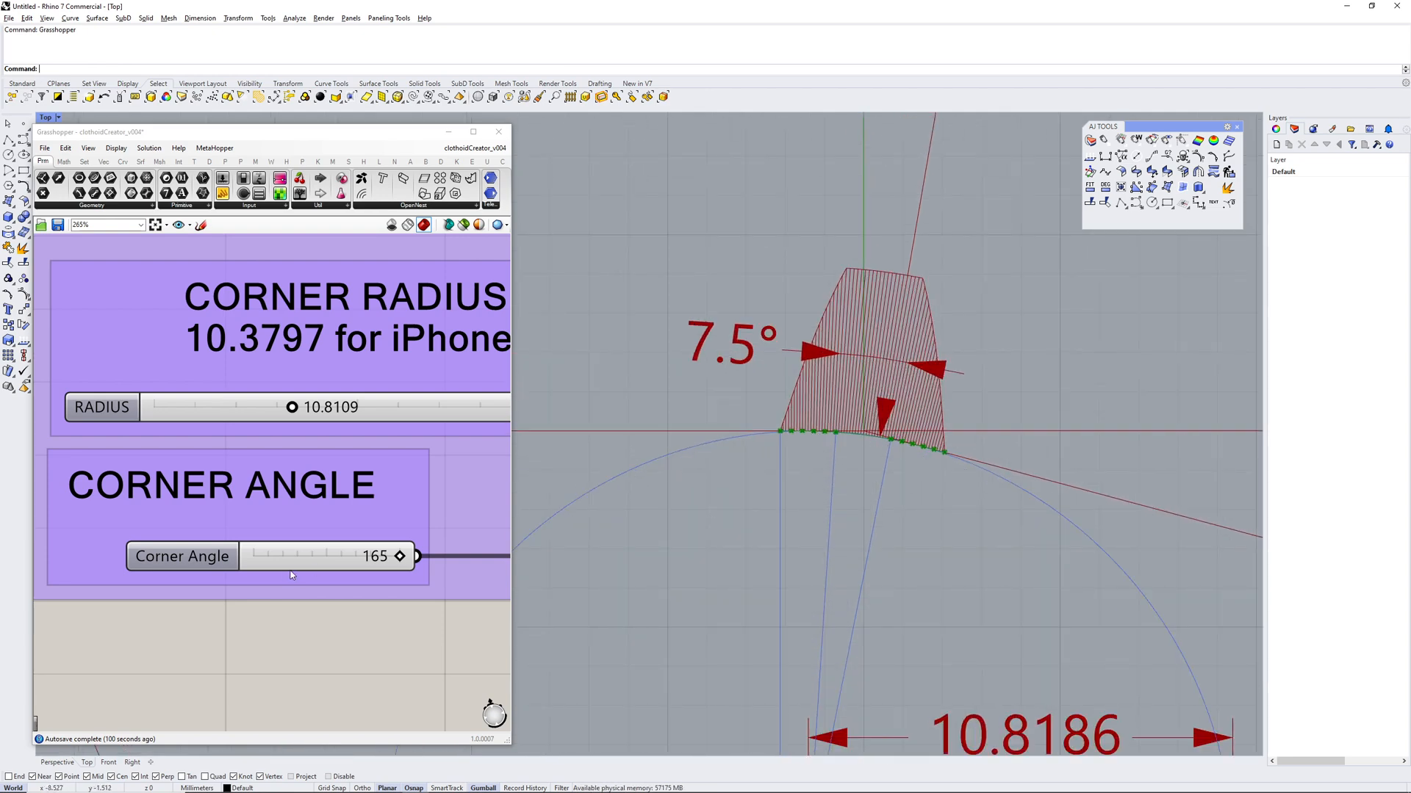
- Drag the Corner Angle slider from 93 down to 60°
left_click_drag(398, 555, 300, 556)
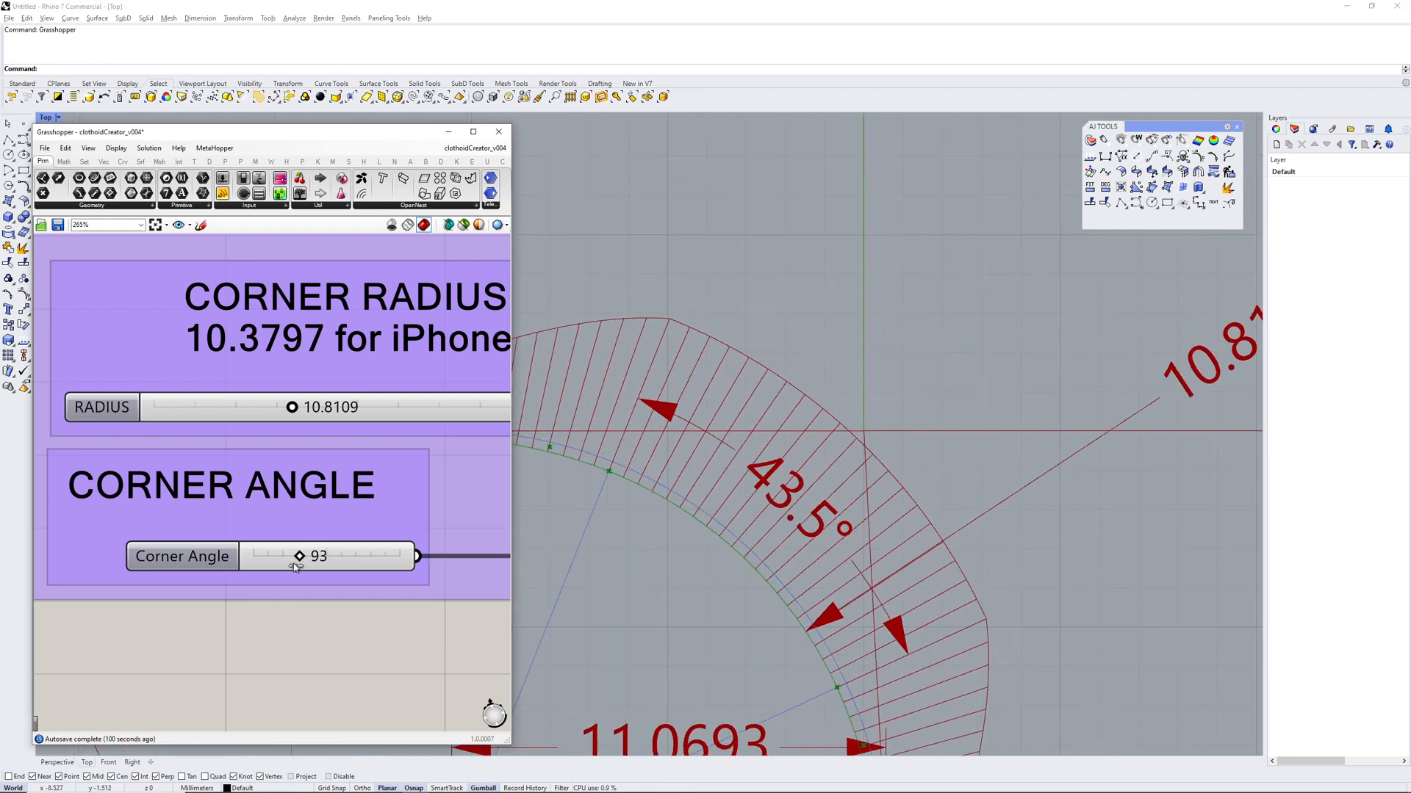
left_click_drag(299, 555, 254, 555)
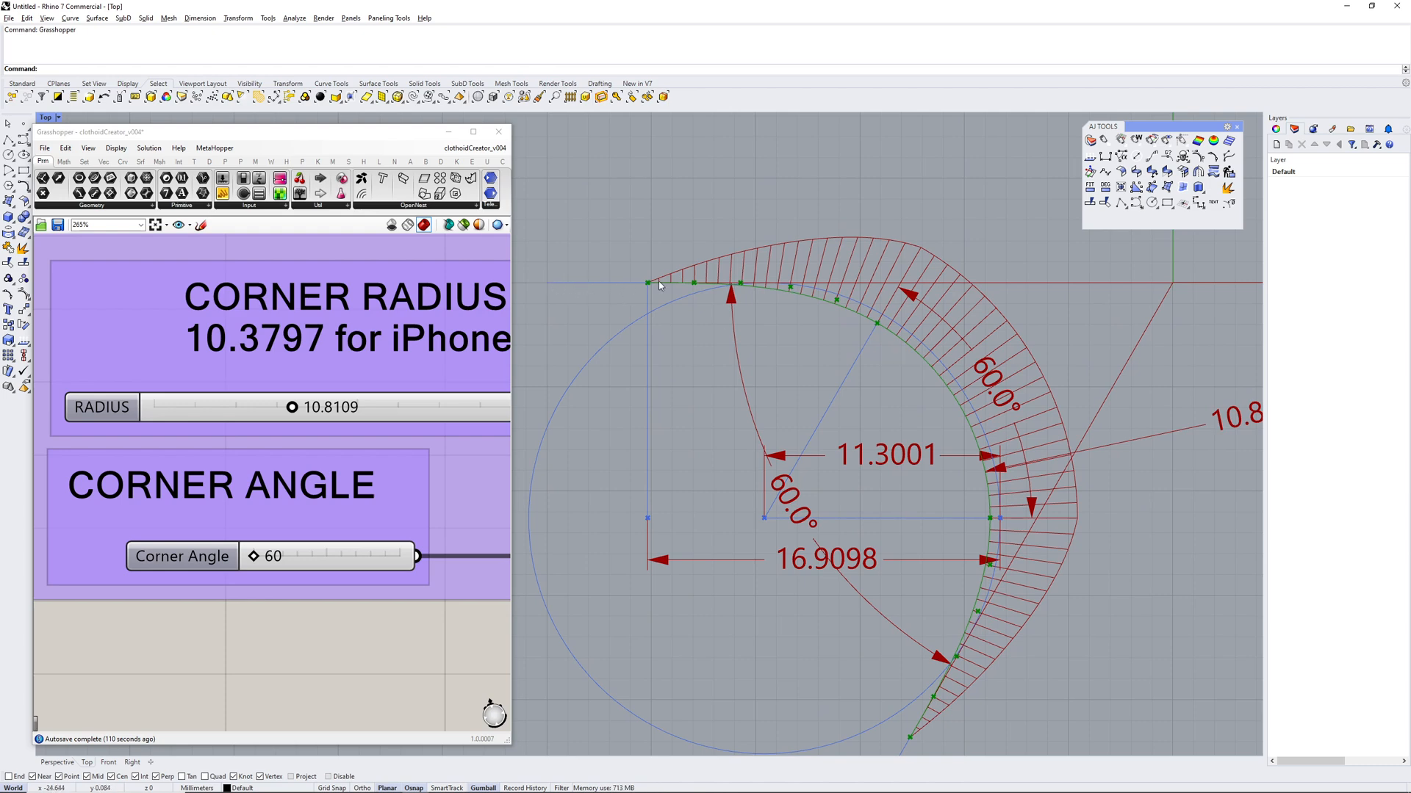
mouse_move(733, 292)
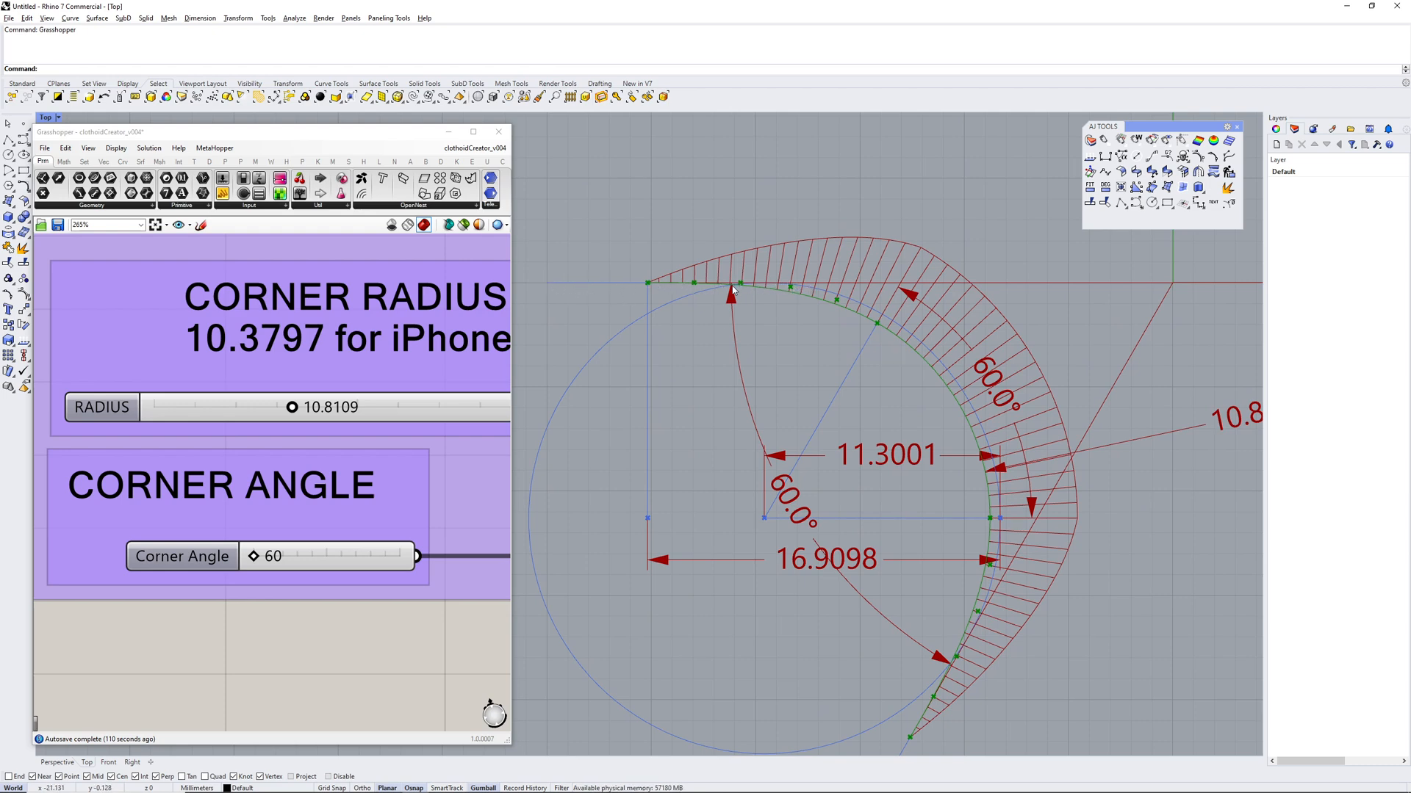
mouse_move(935, 368)
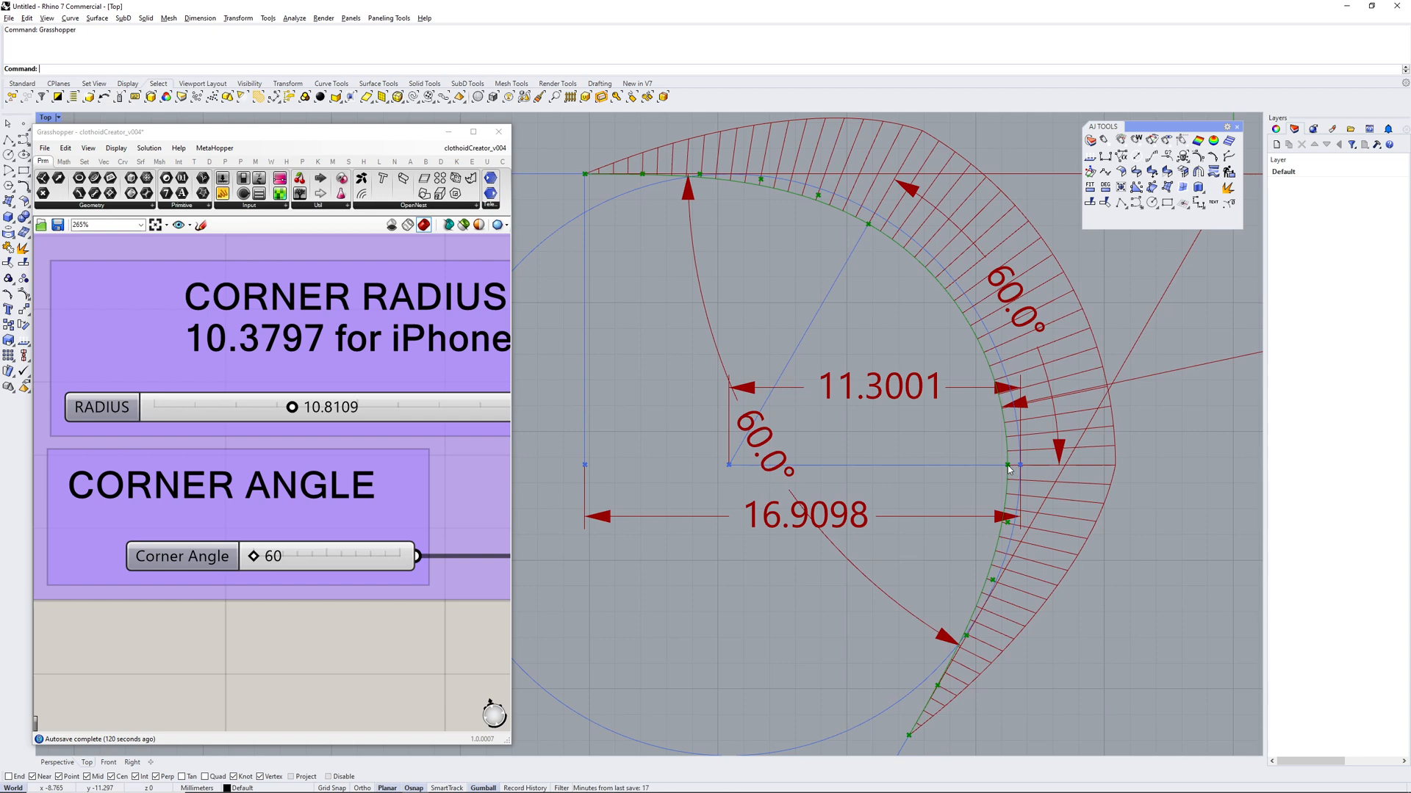
mouse_move(945, 285)
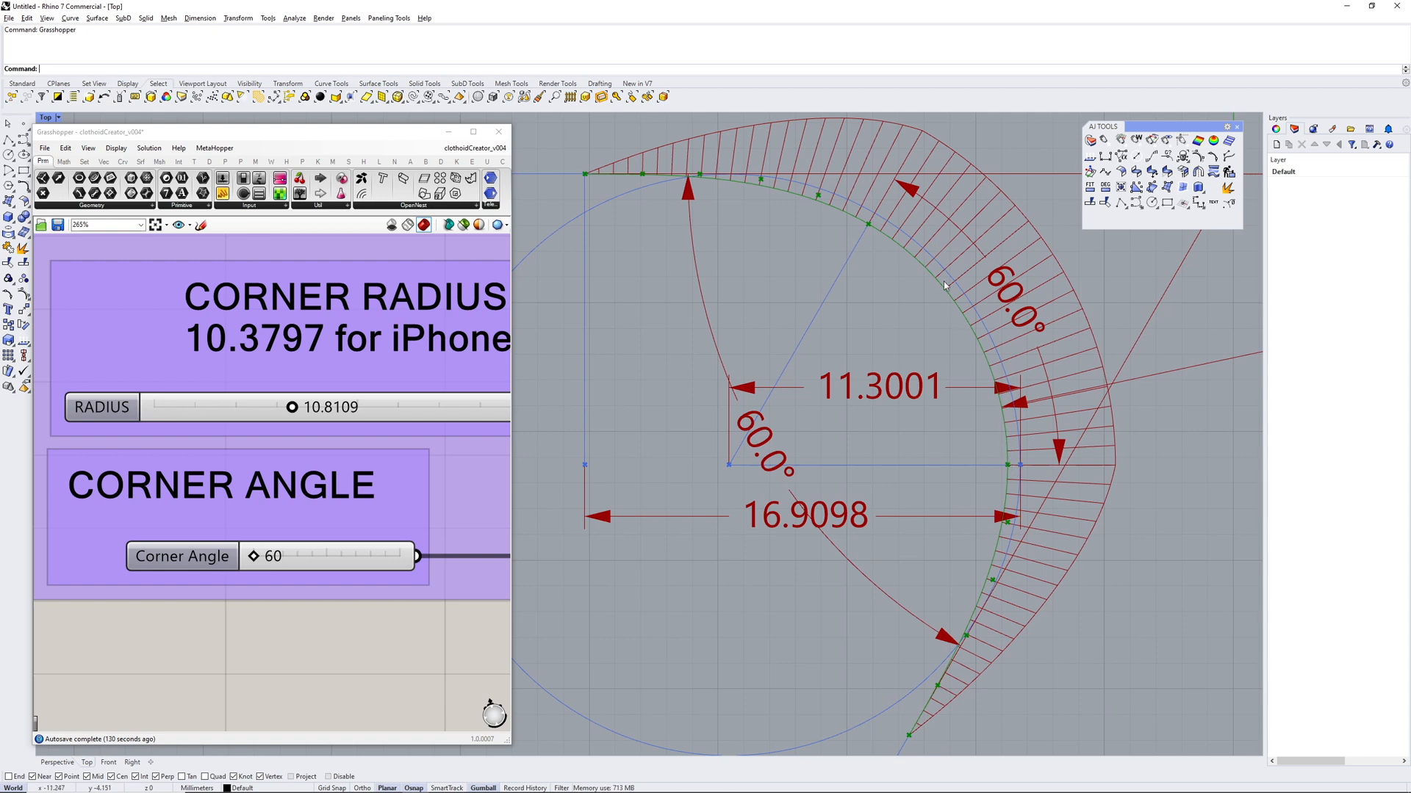
mouse_move(1010, 468)
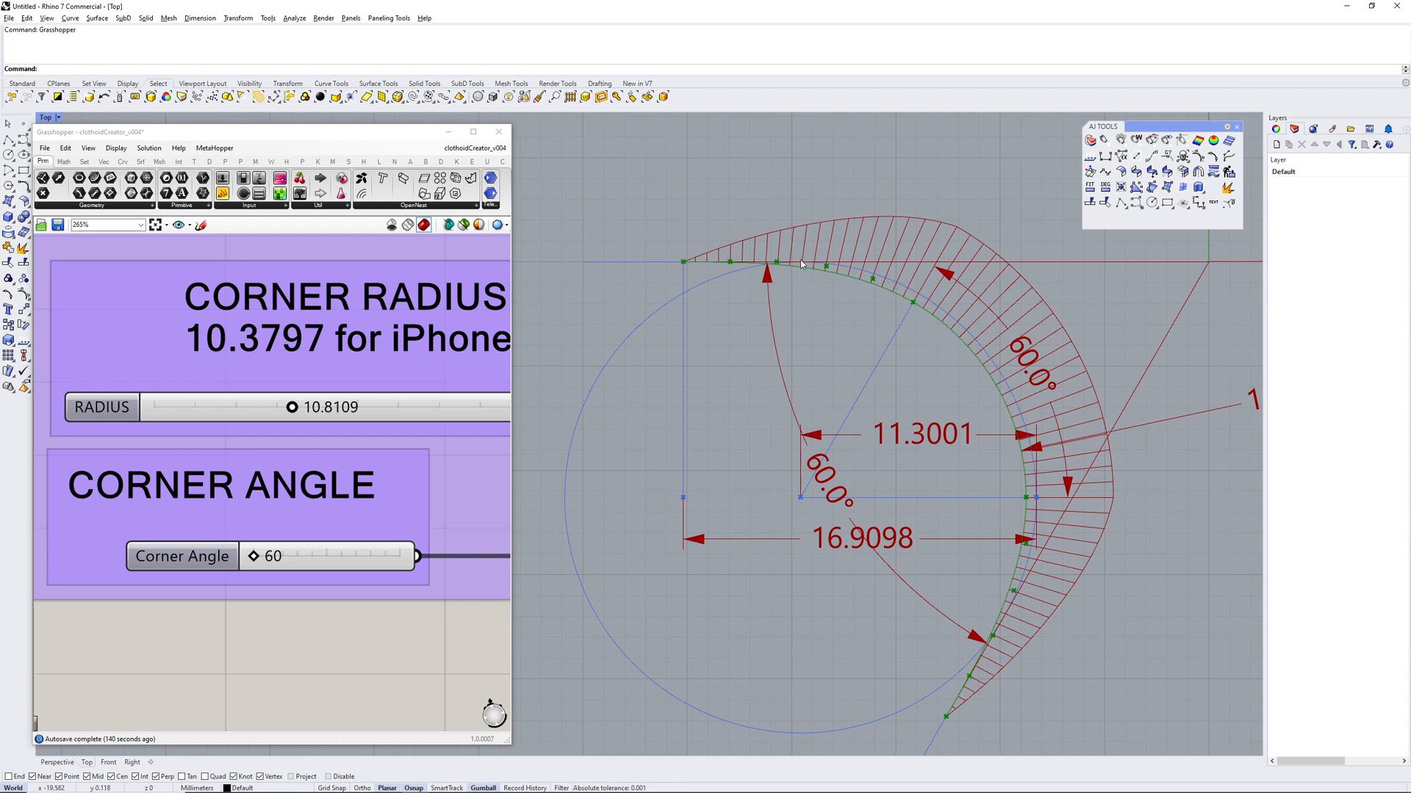
mouse_move(835, 366)
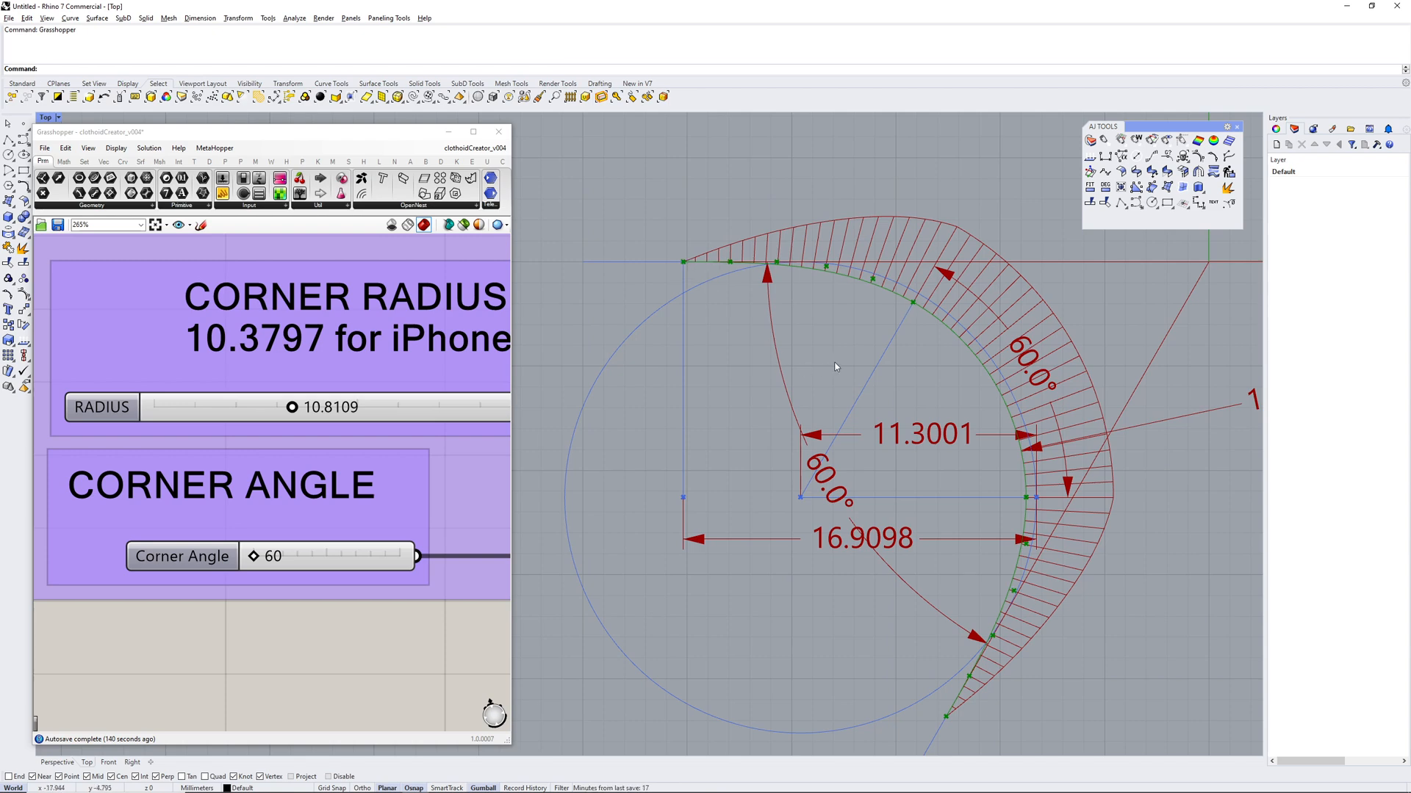
mouse_move(733, 264)
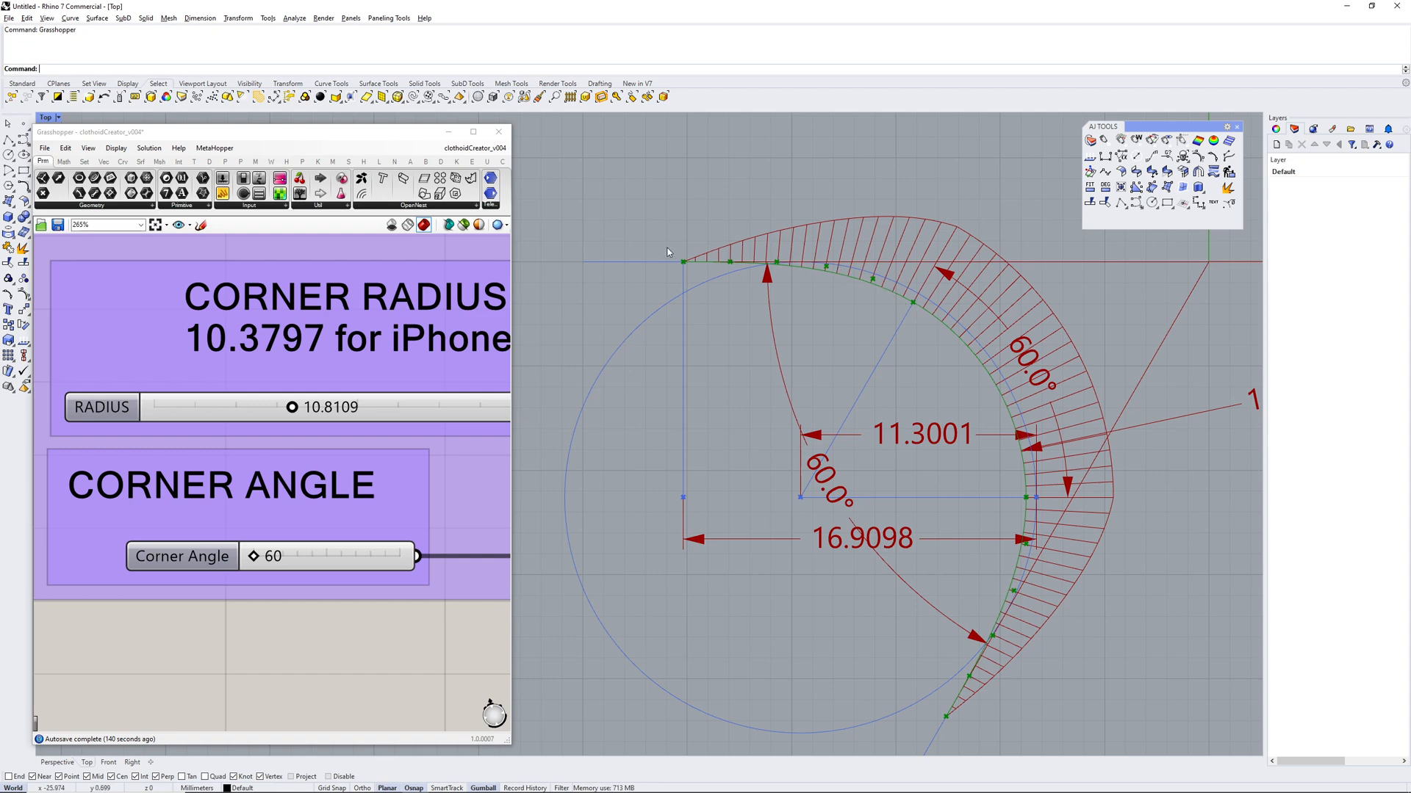
mouse_move(826, 348)
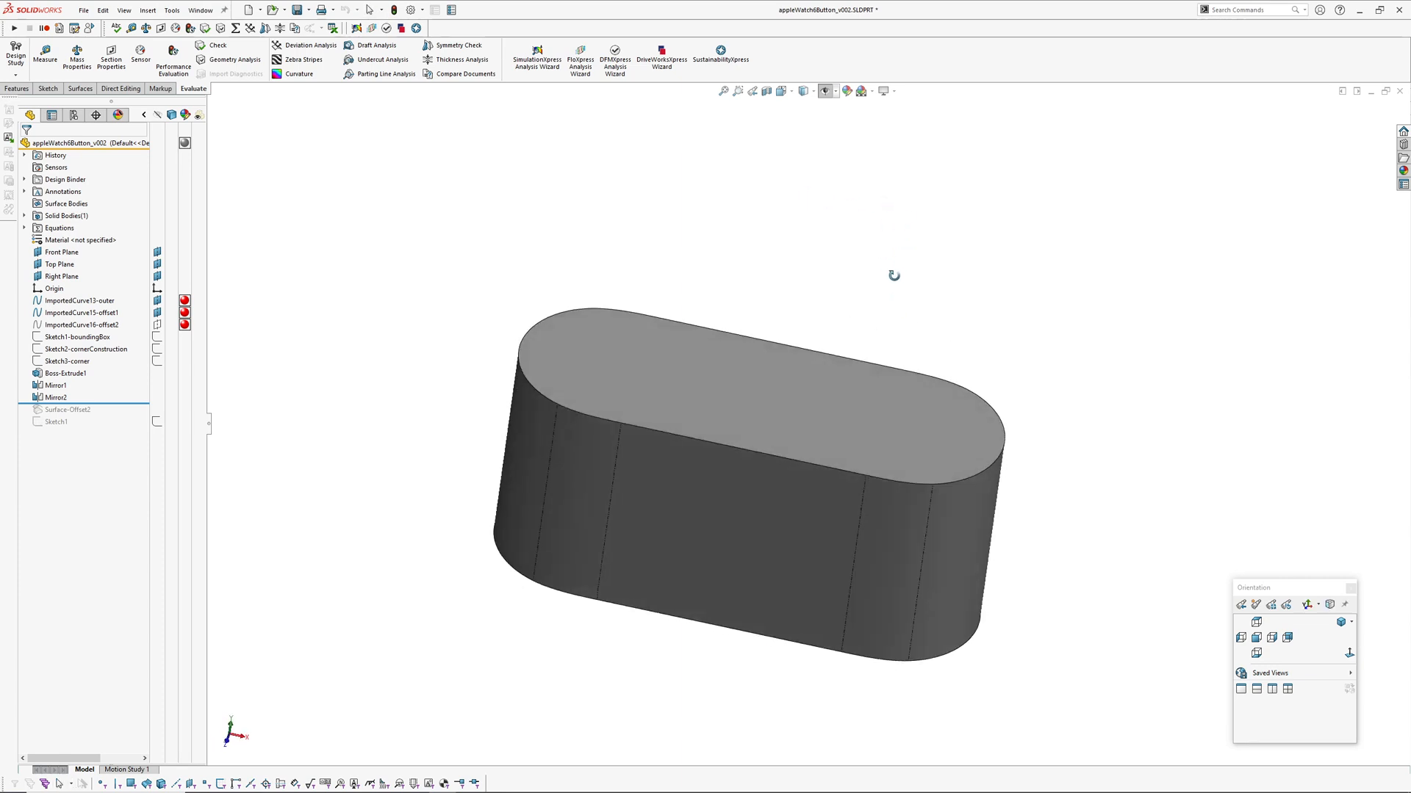
- Turn on Zebra Stripes and orbit the button part to view stripes on its sides
left_click_drag(894, 276, 860, 333)
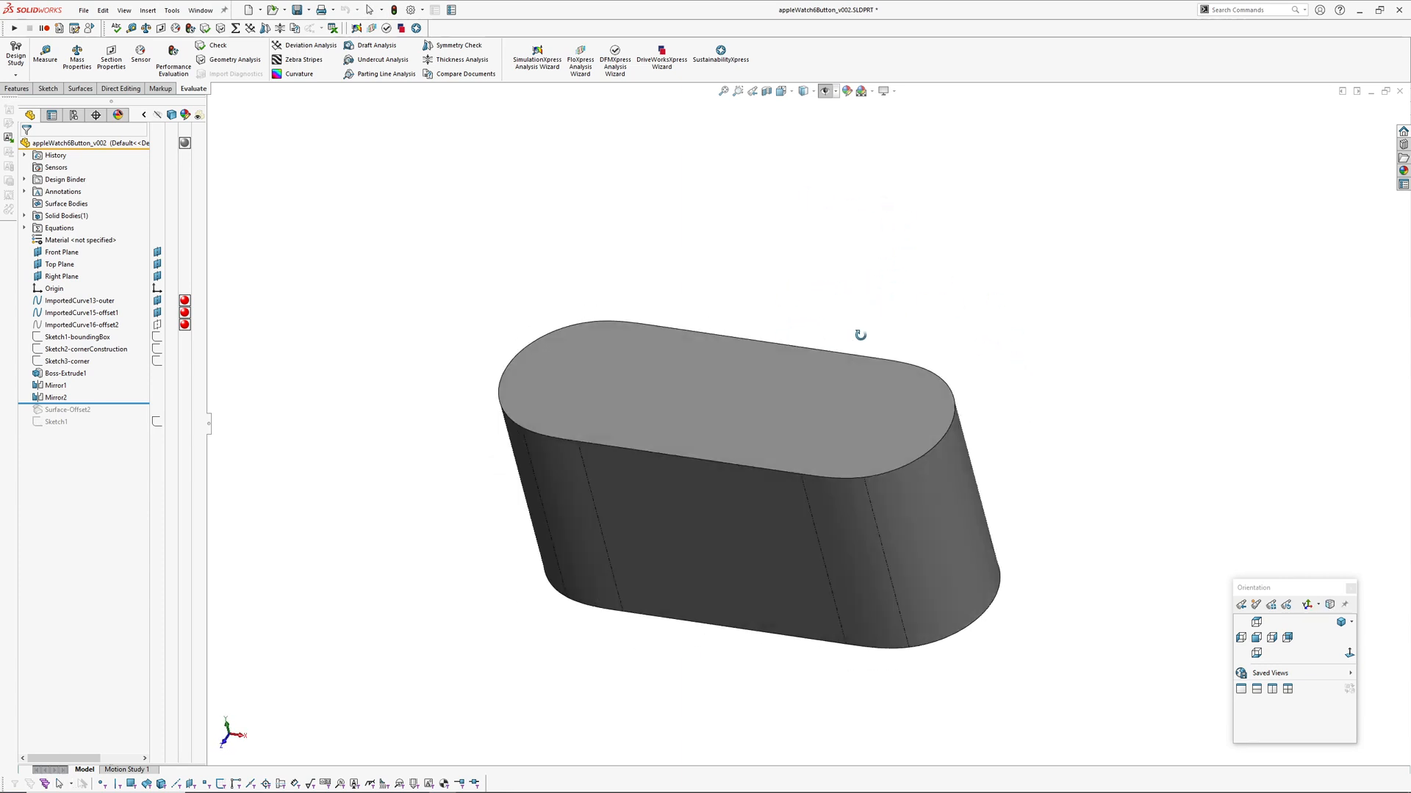
left_click(304, 59)
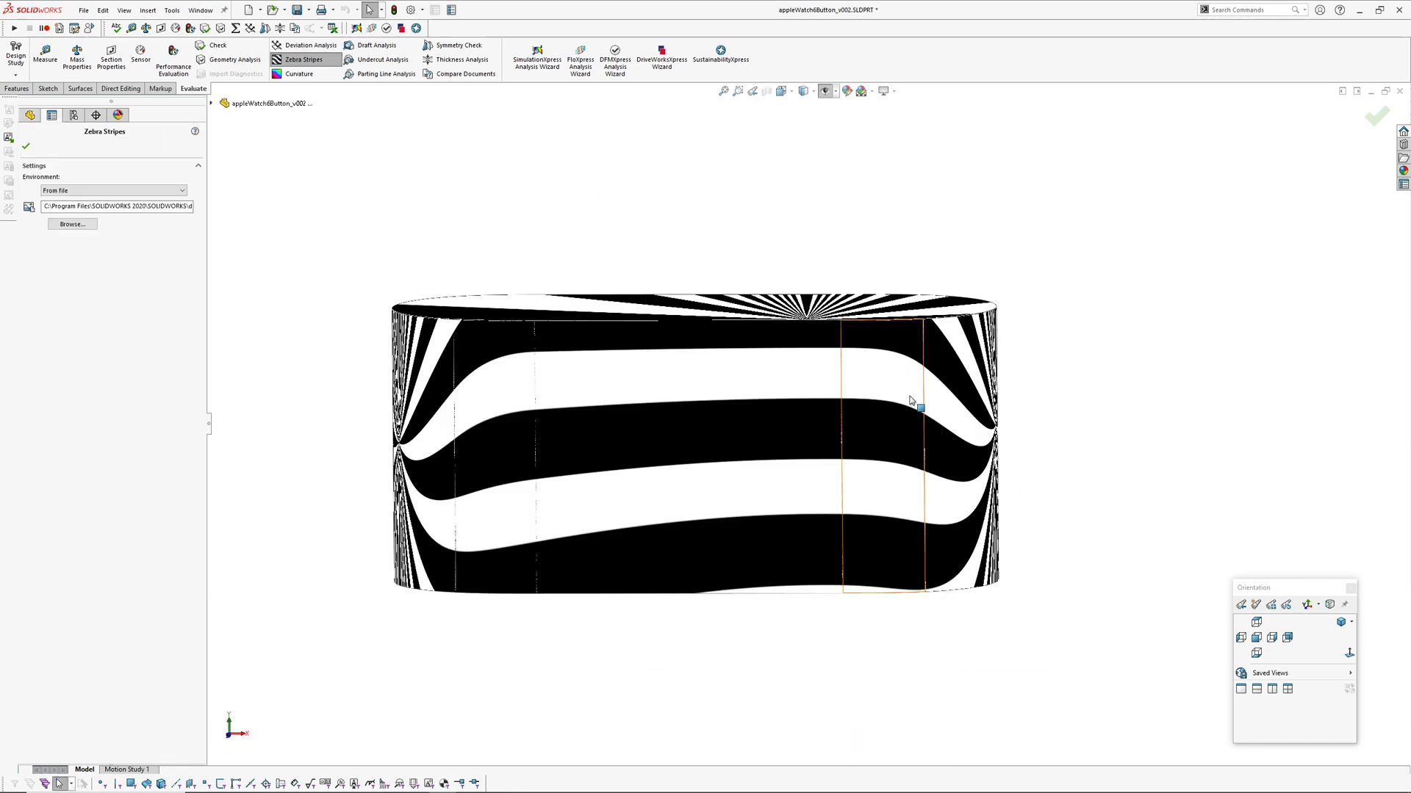
left_click_drag(909, 405, 899, 517)
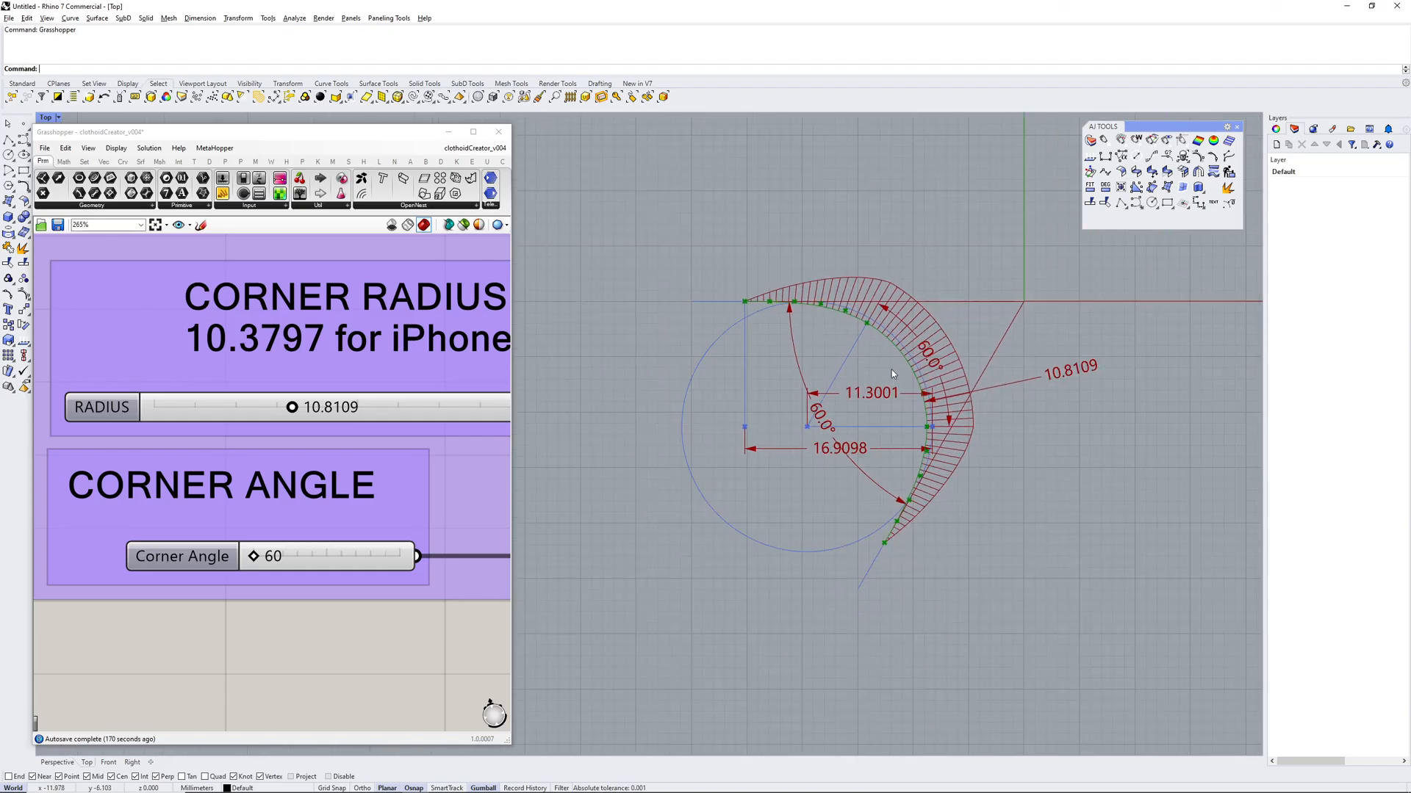
- Set the Corner Angle slider to 90 degrees for a 45° transition
left_click_drag(279, 555, 329, 556)
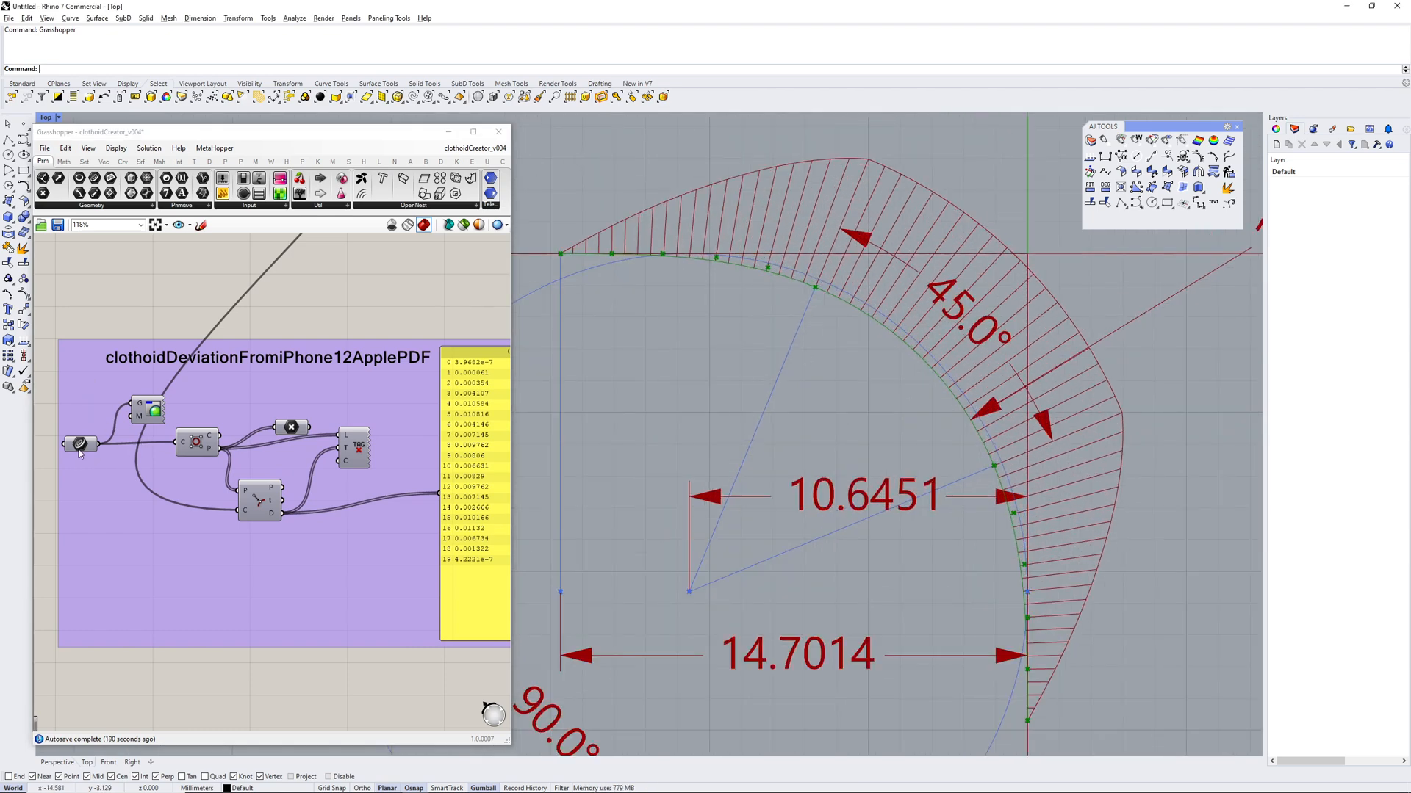
- Enable the Text Tag preview to label iPhone 12 deviation values along the curve
left_click(149, 409)
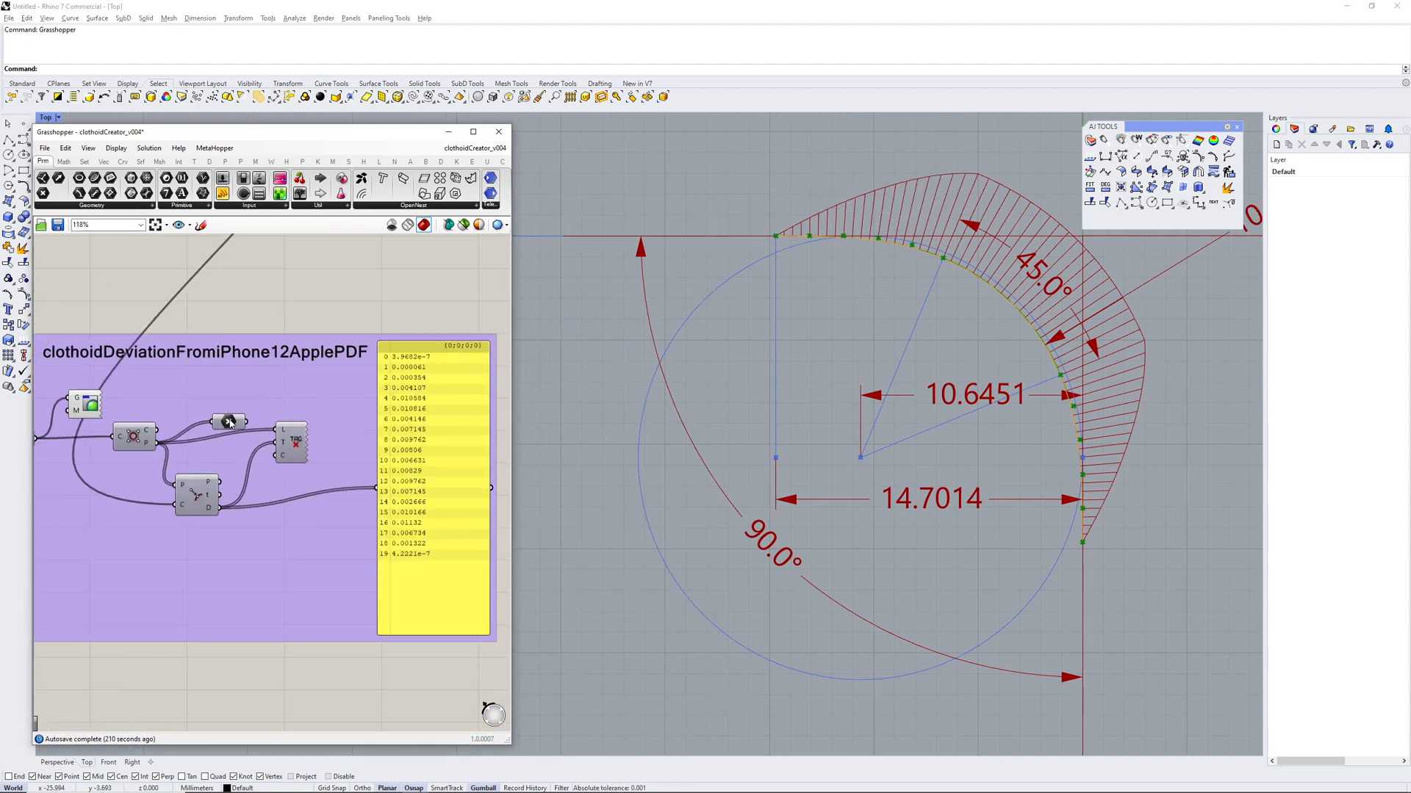
left_click(228, 421)
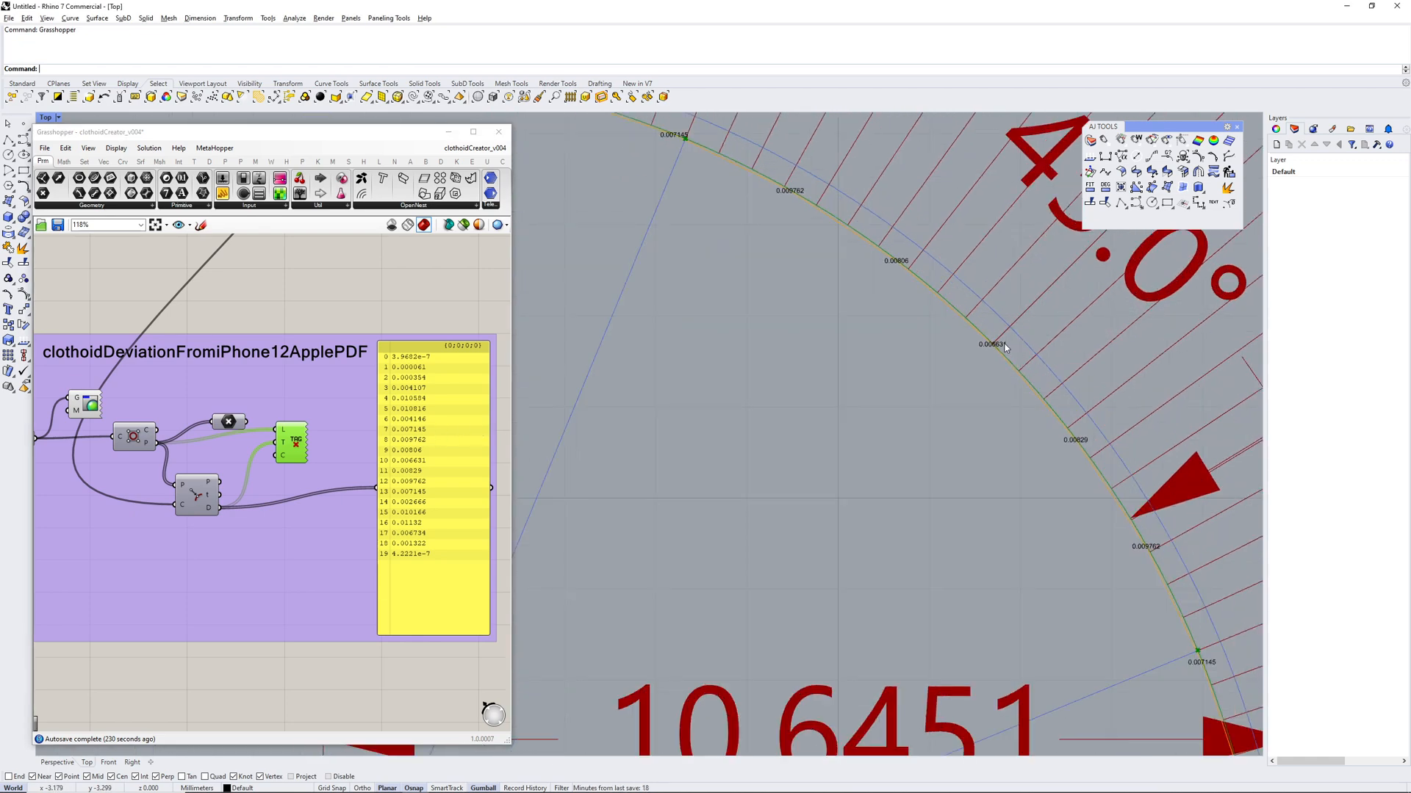
mouse_move(401, 463)
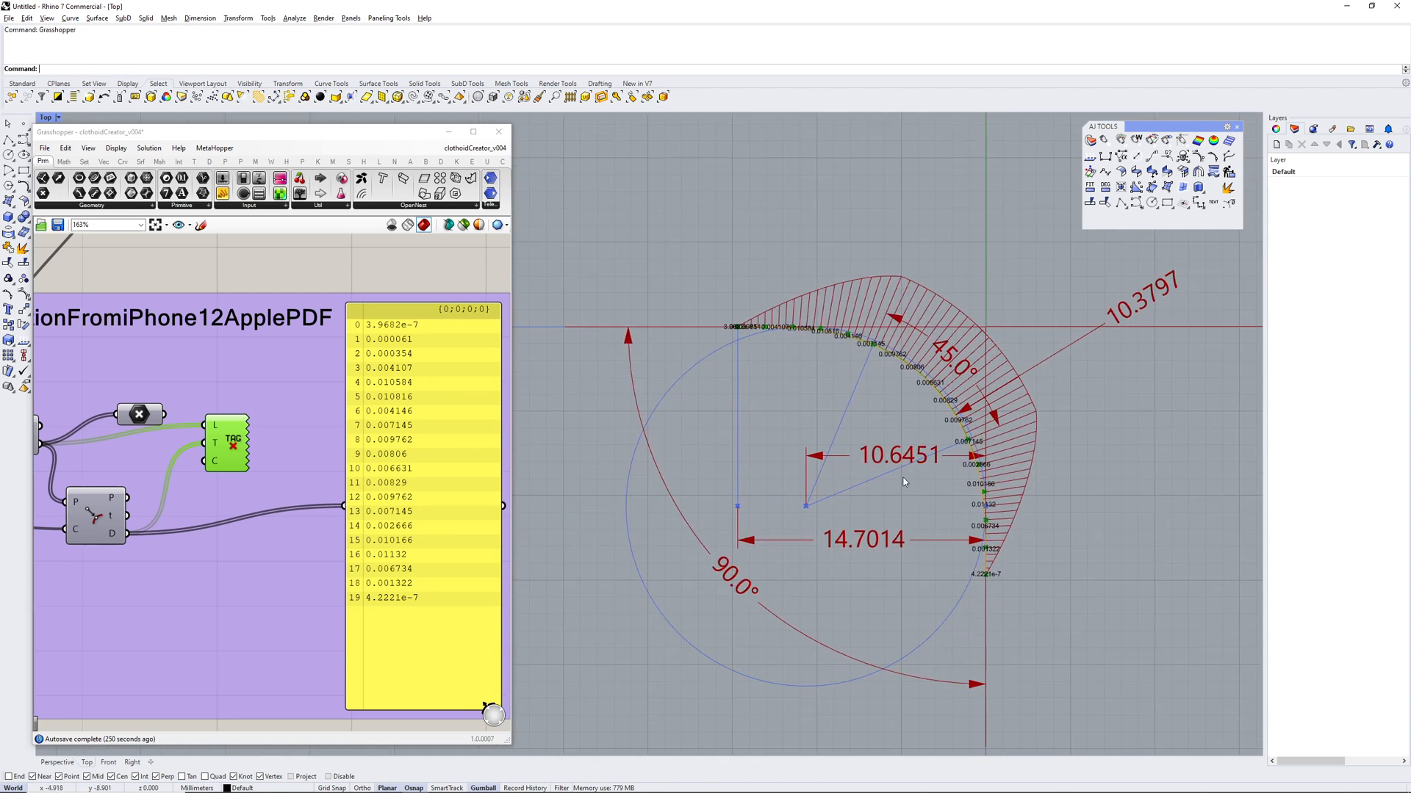
mouse_move(906, 484)
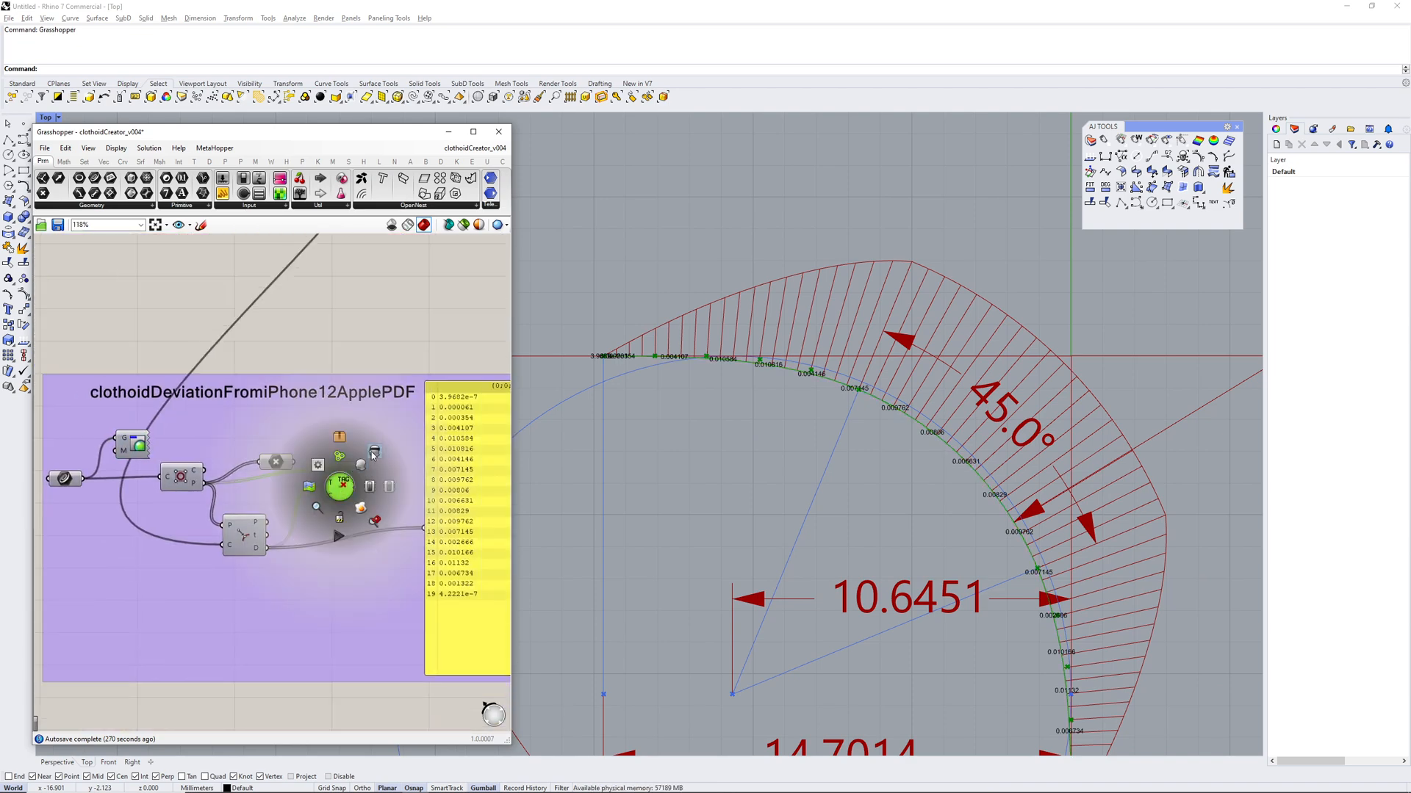
- Zoom to the Curve Output group and show Bake on the Custom Preview component
scroll("down", 3)
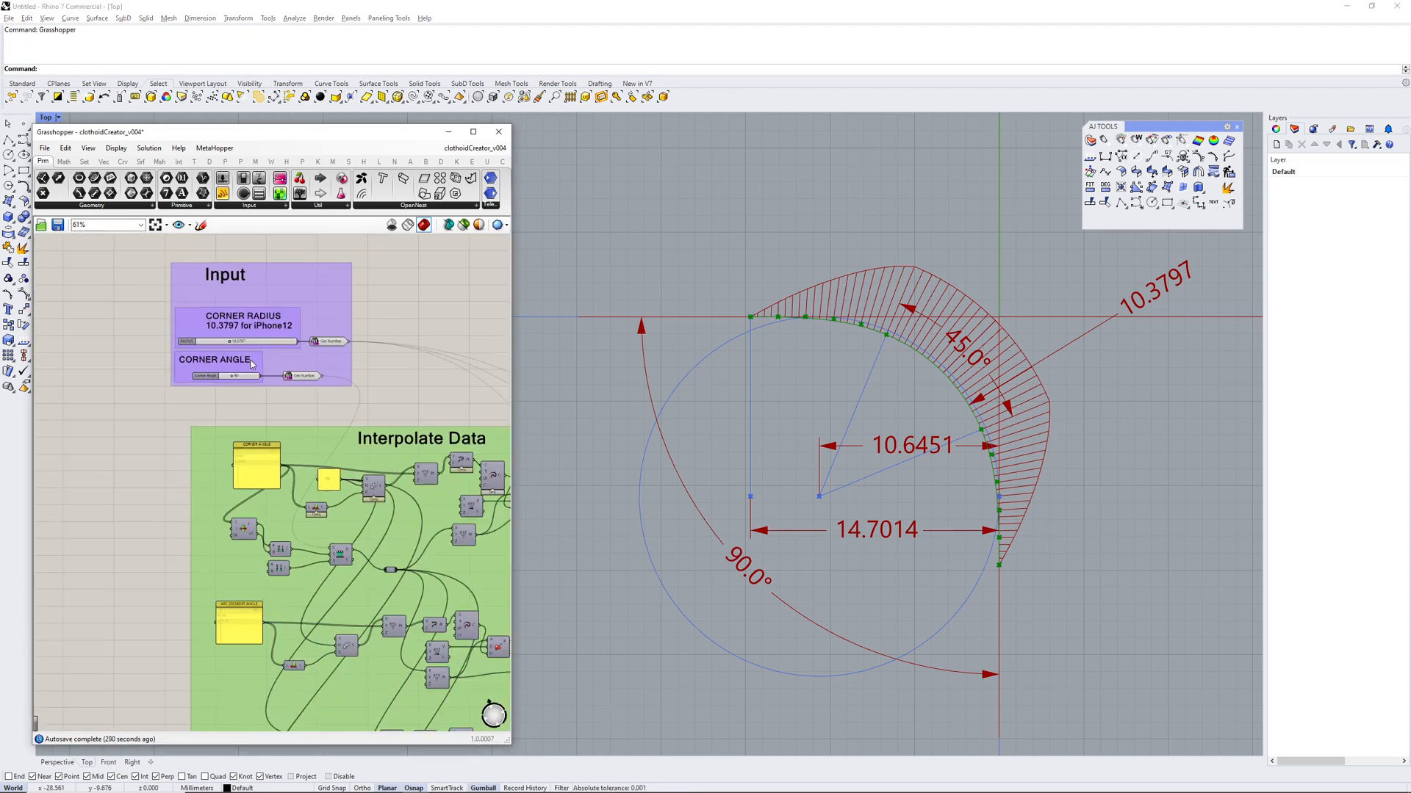
scroll("down", 3)
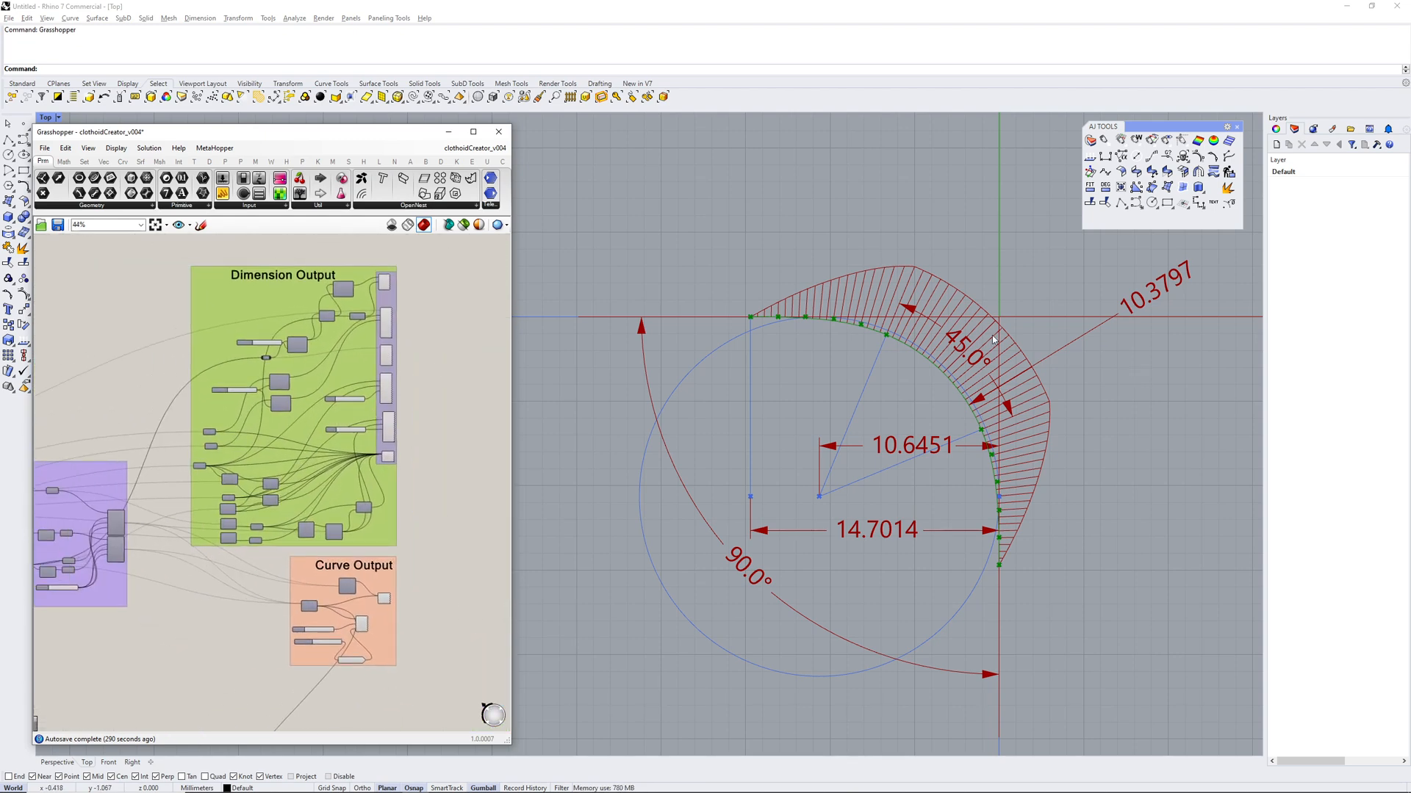
mouse_move(393, 286)
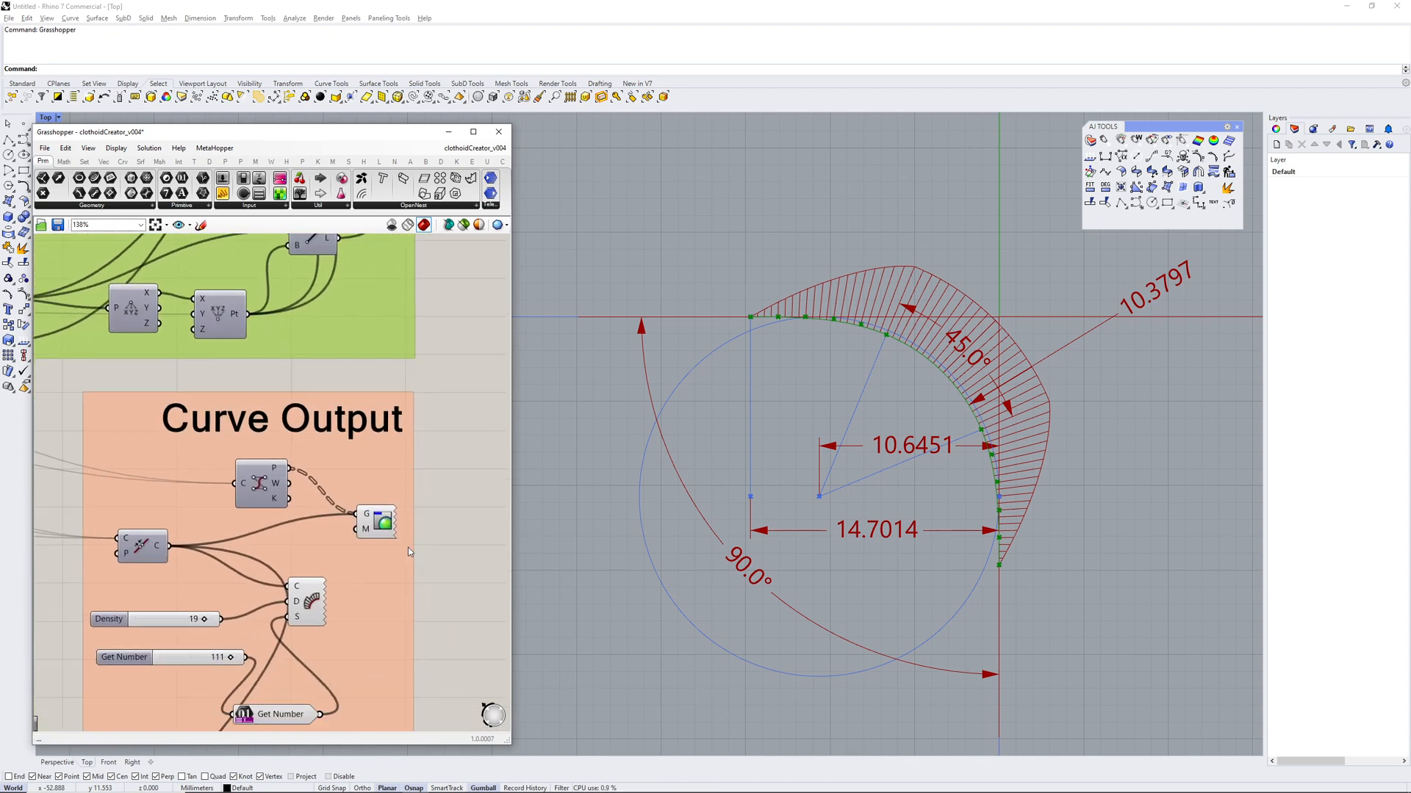
right_click(369, 521)
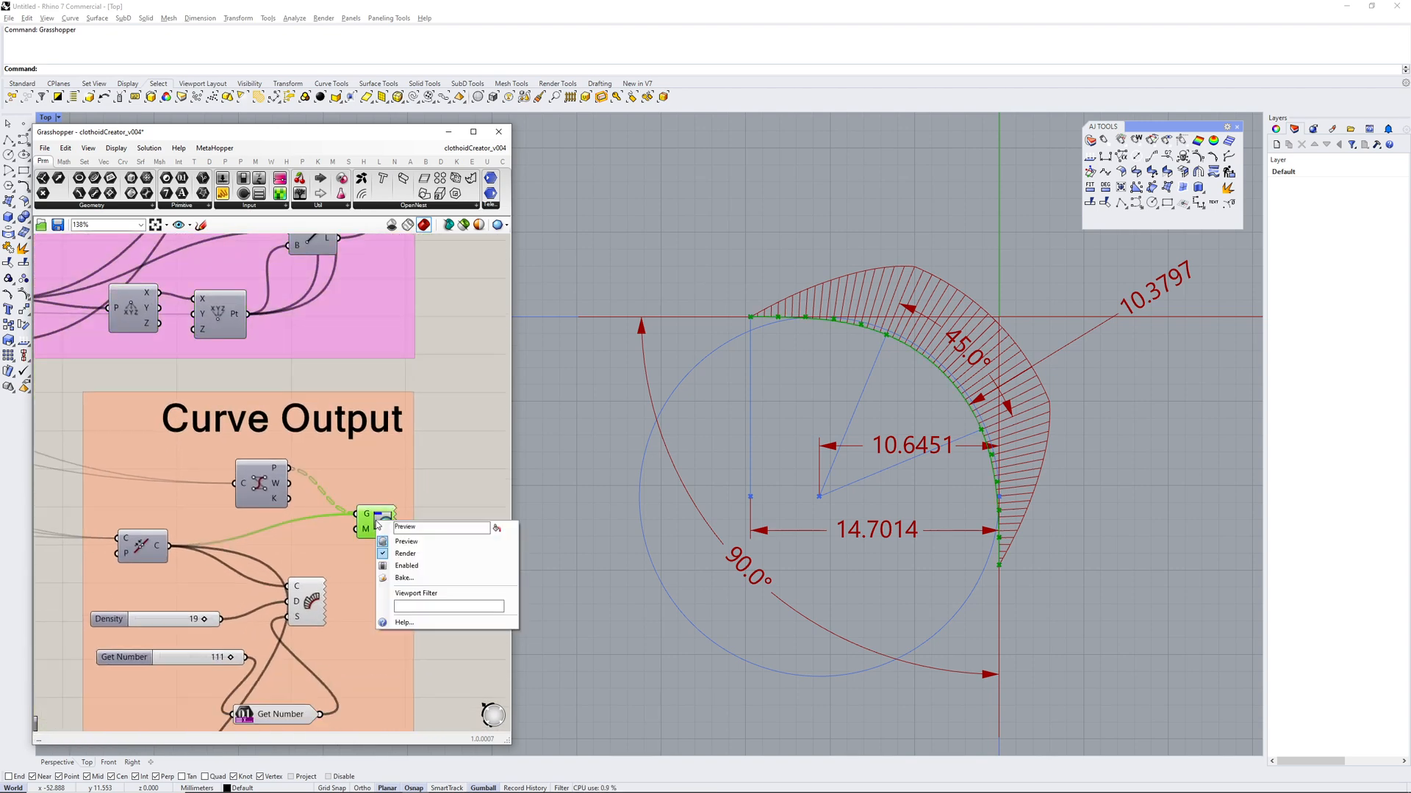